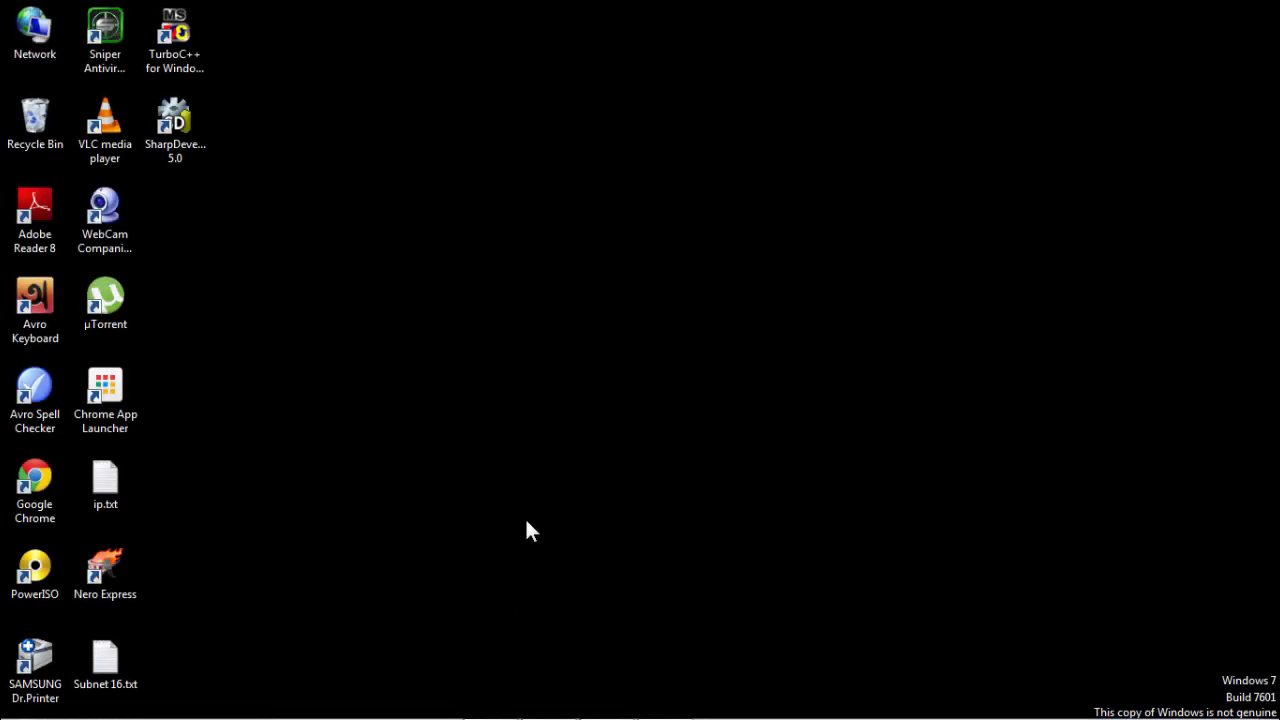
mouse_move(518, 564)
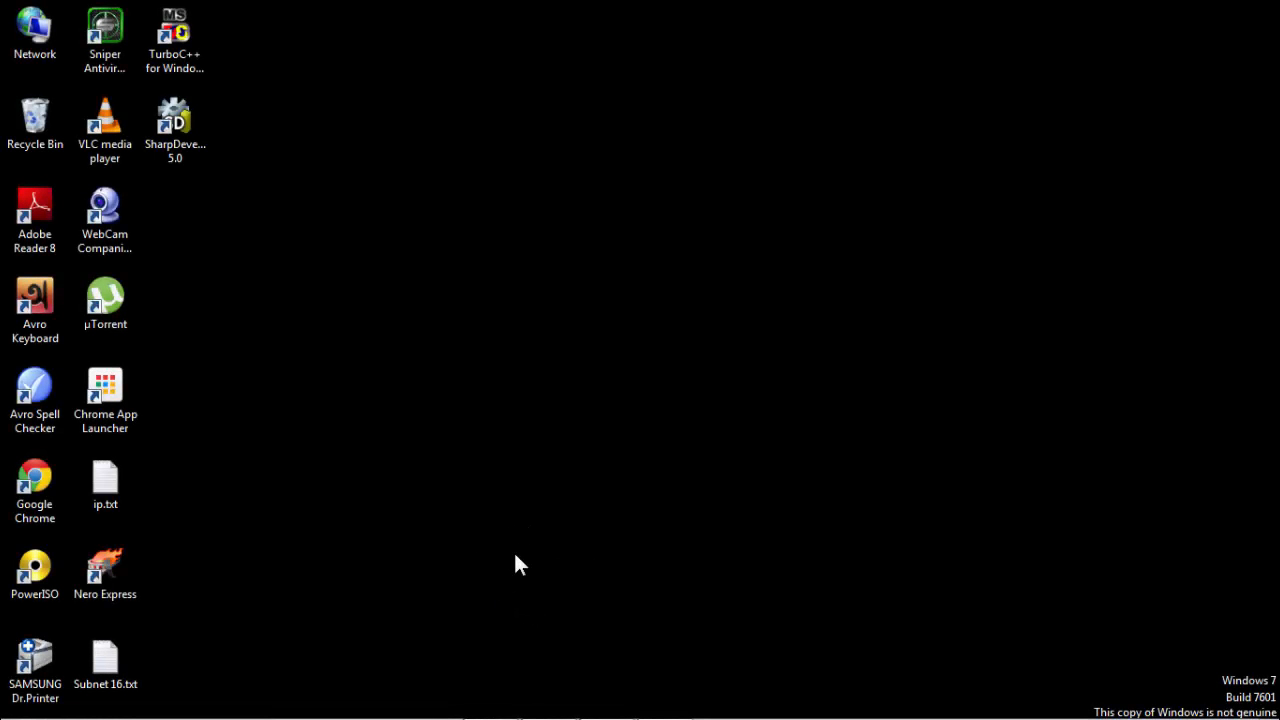
mouse_move(350, 568)
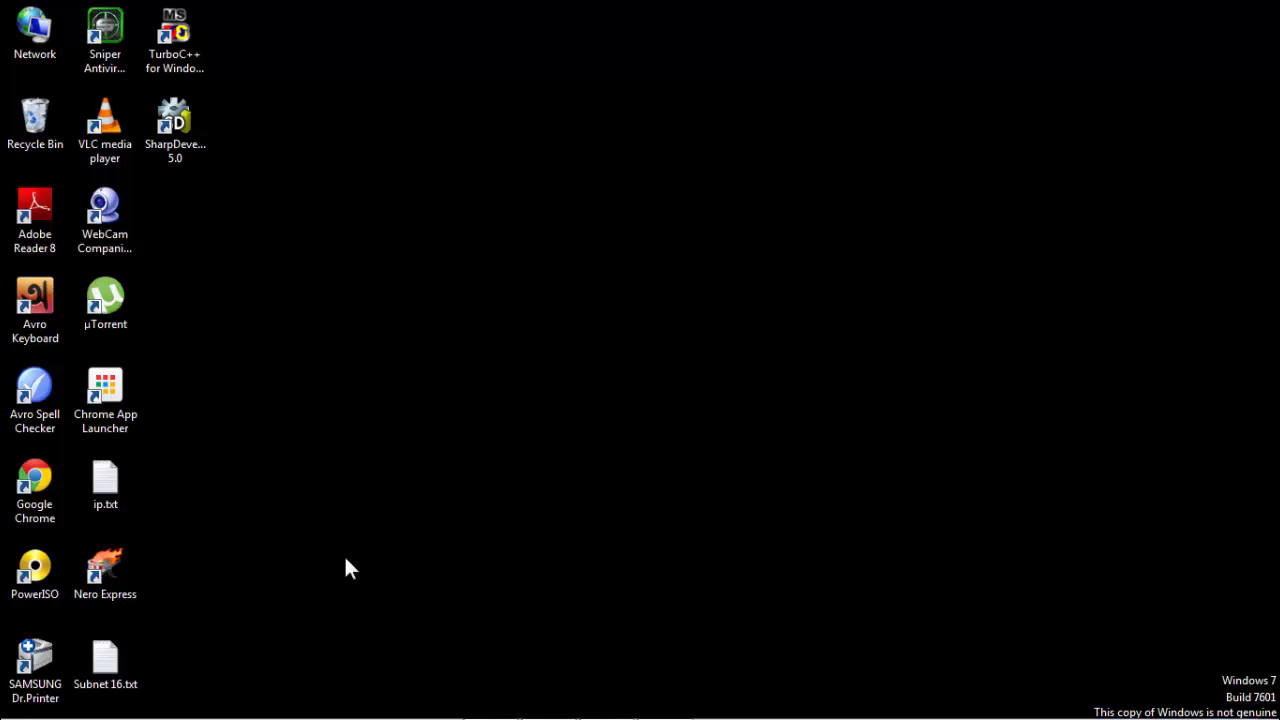
Bring up Notepad++ showing the existing cgi1.cfm ColdFusion file
left_click(18, 700)
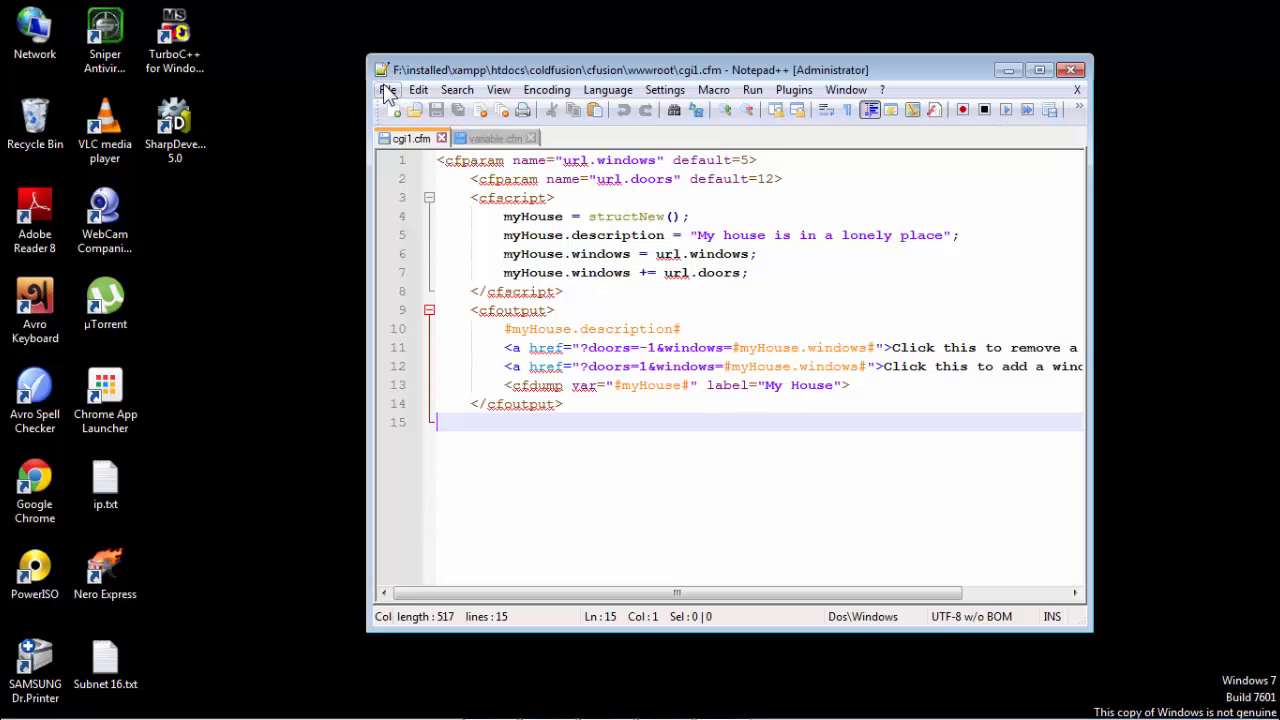
Start a new blank document and begin saving it under a chosen name
left_click(388, 88)
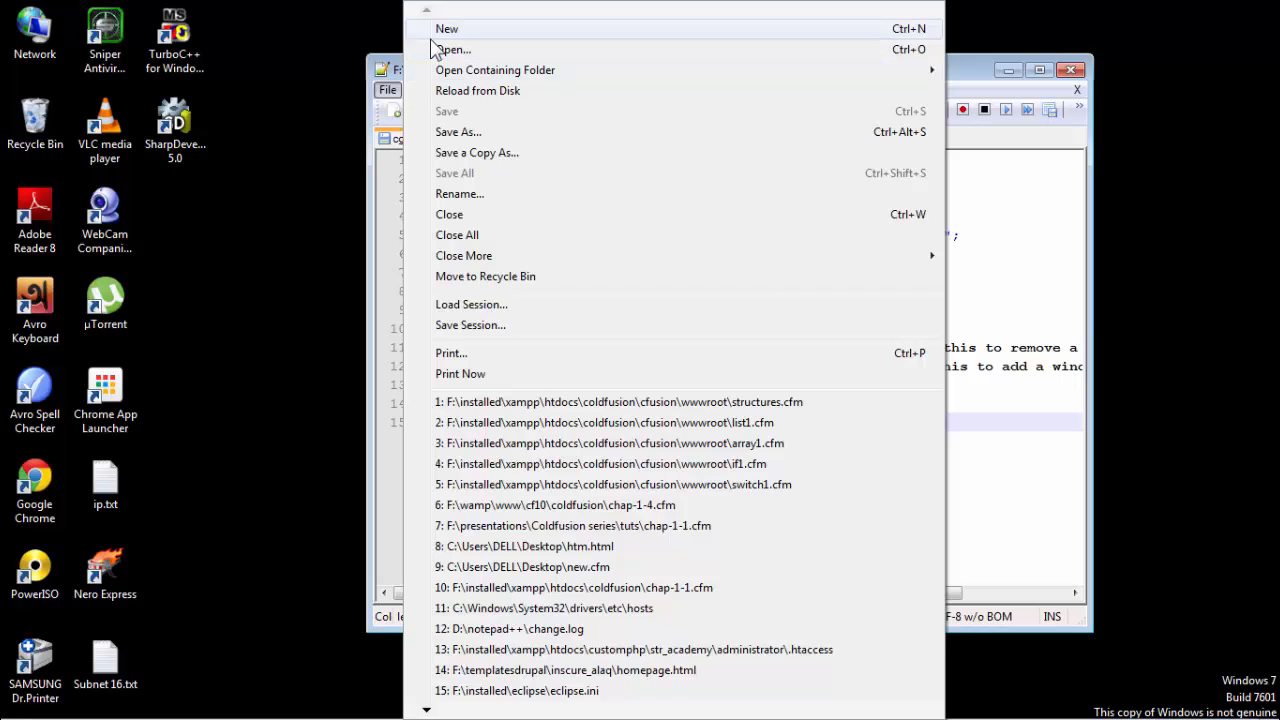
left_click(448, 28)
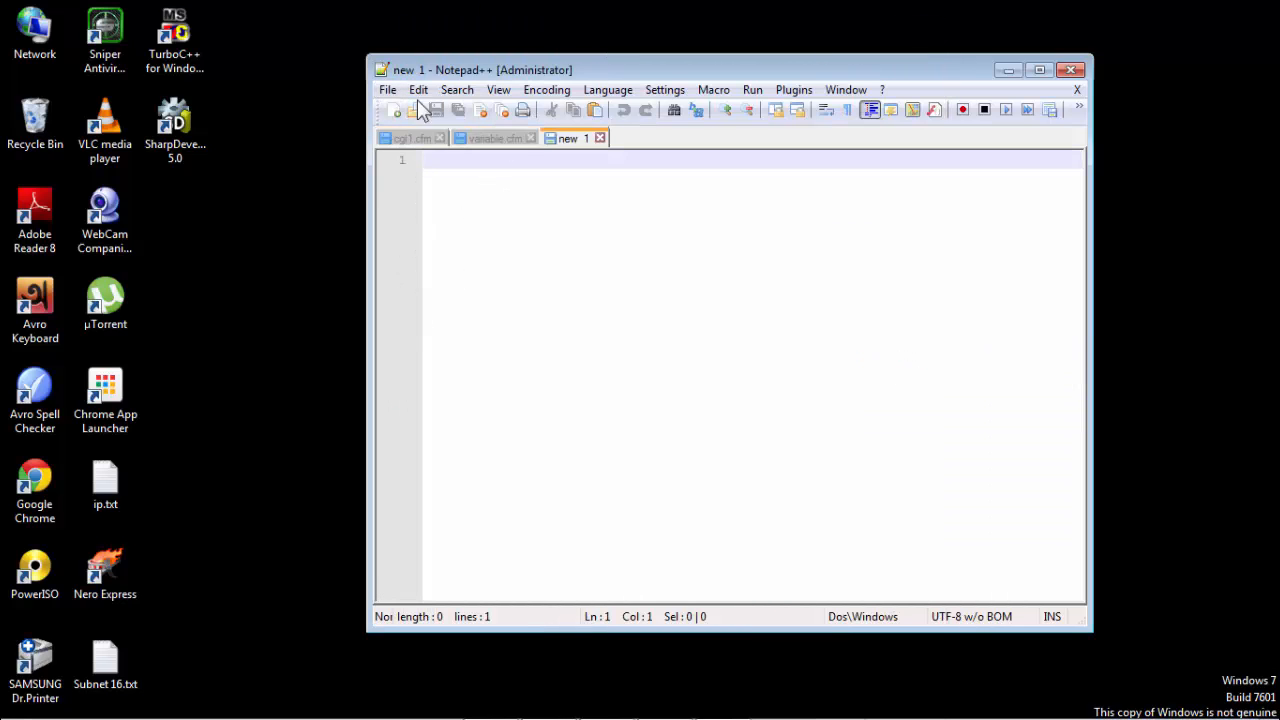
left_click(388, 88)
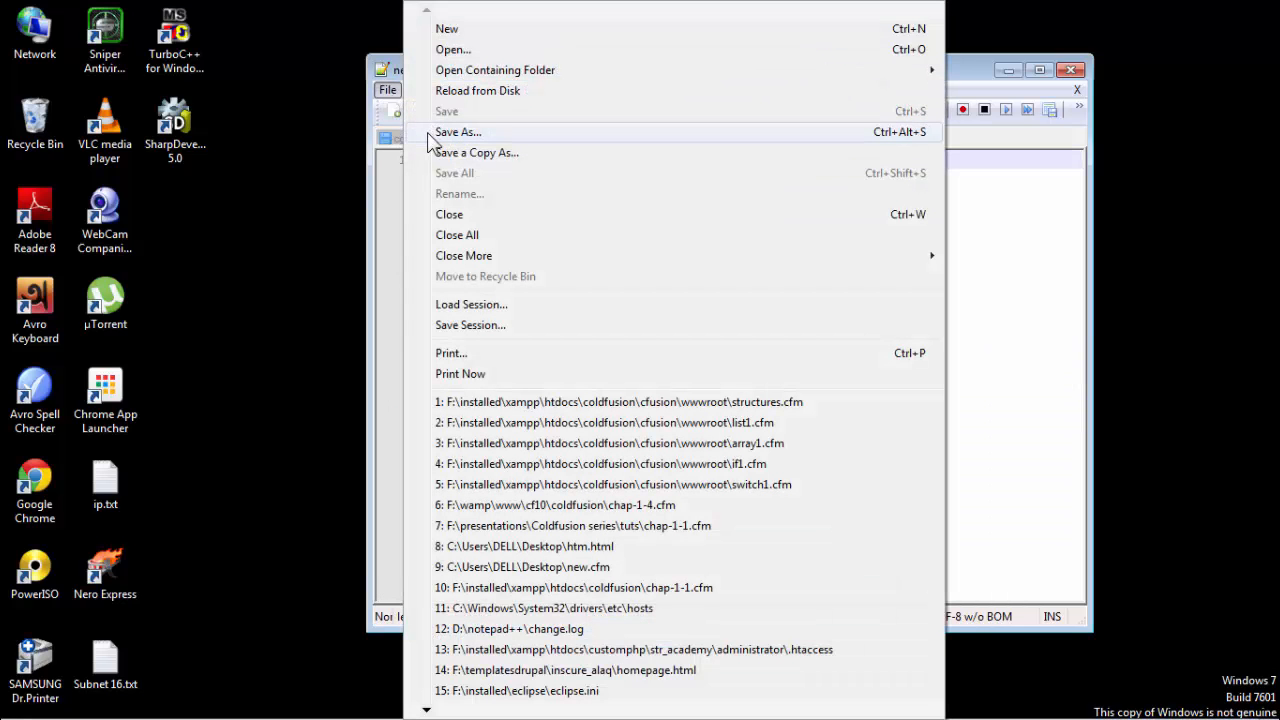
left_click(456, 132)
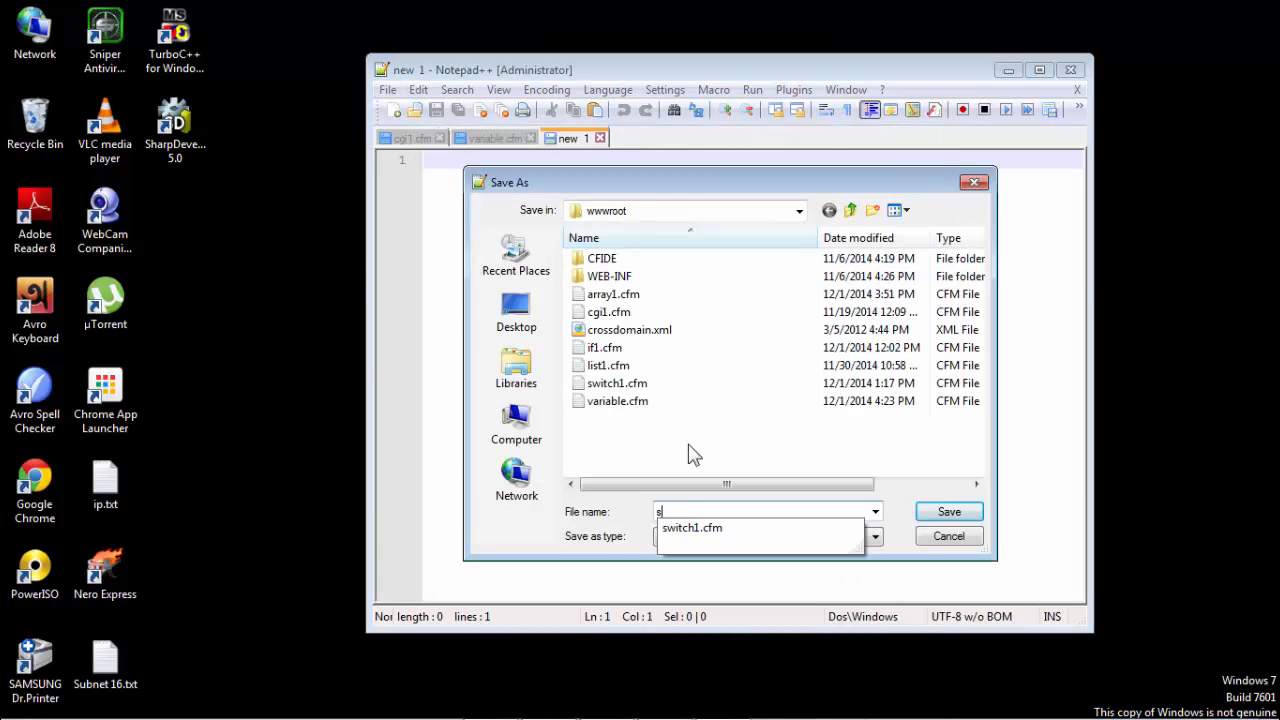
Name the file structures.cfm in wwwroot with the ColdFusion source file type
type("tructures")
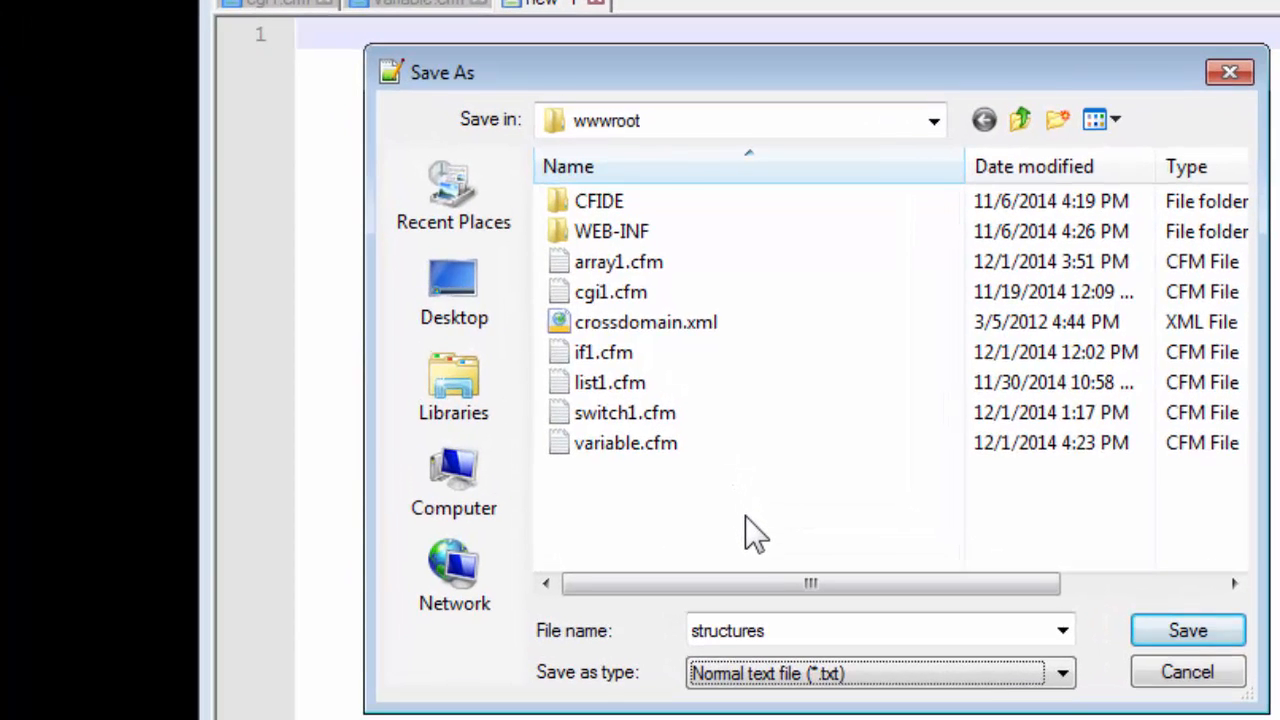
left_click(1062, 672)
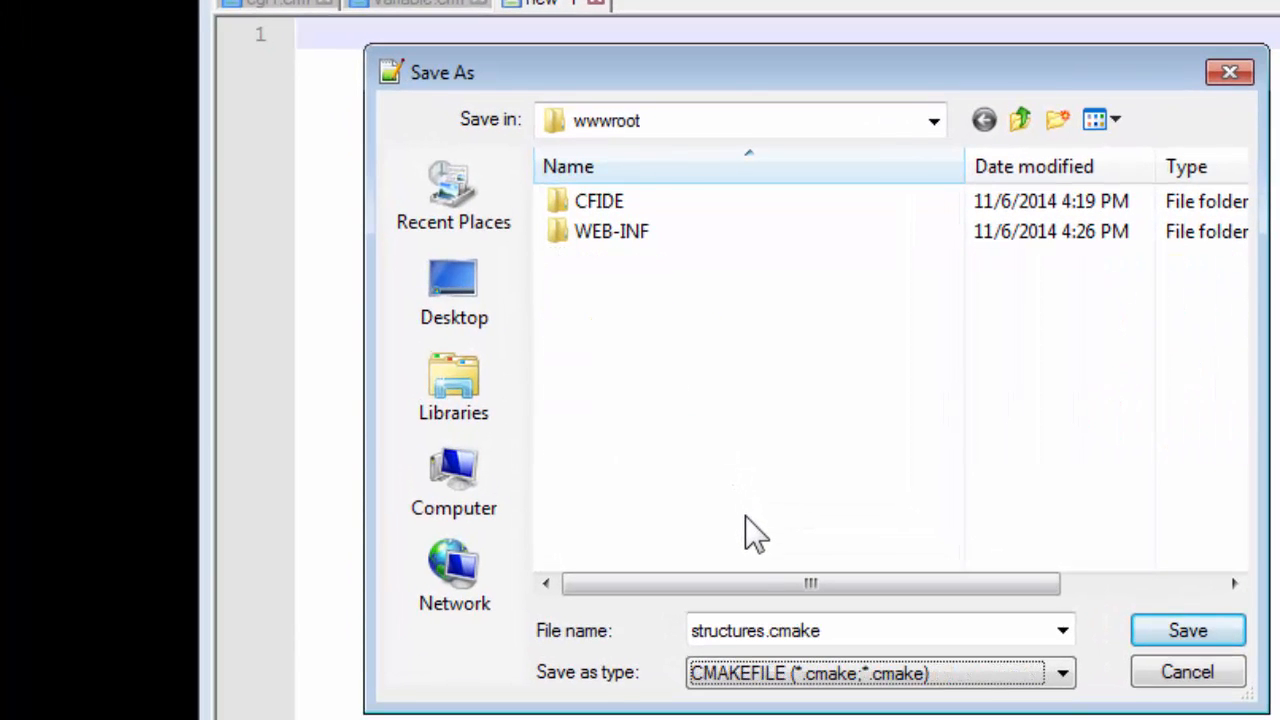
left_click(1062, 672)
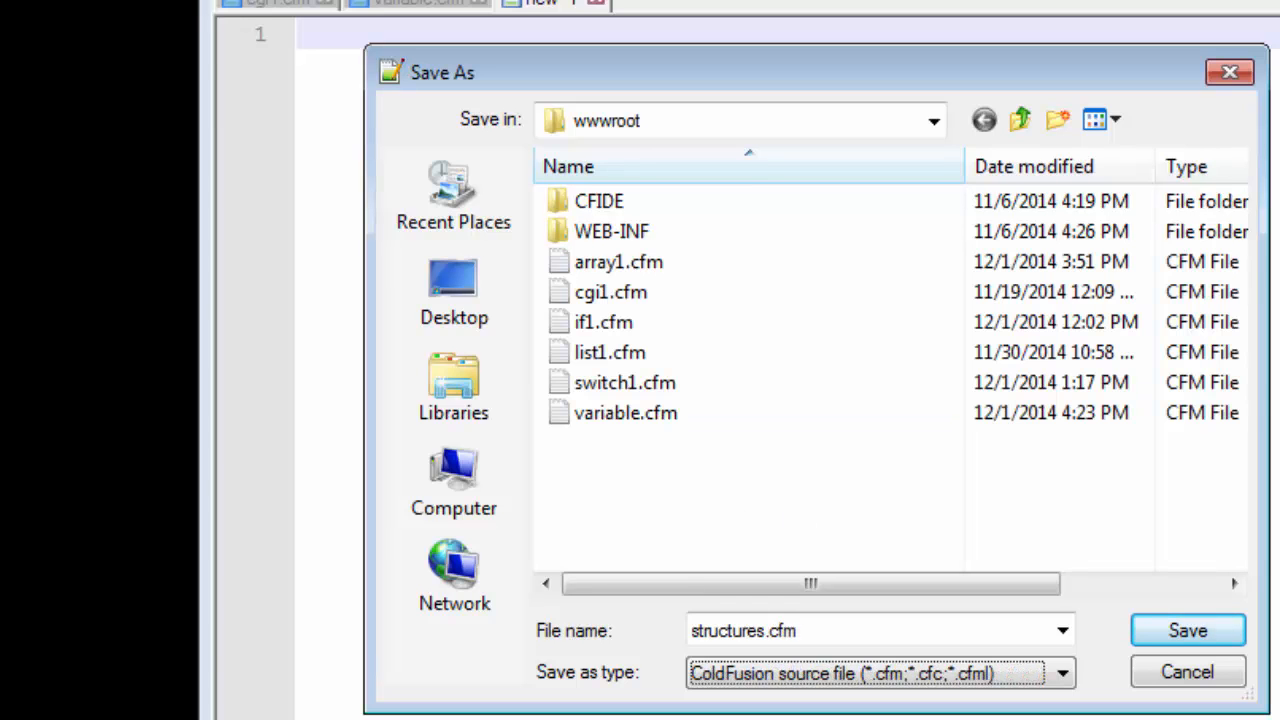
mouse_move(1270, 560)
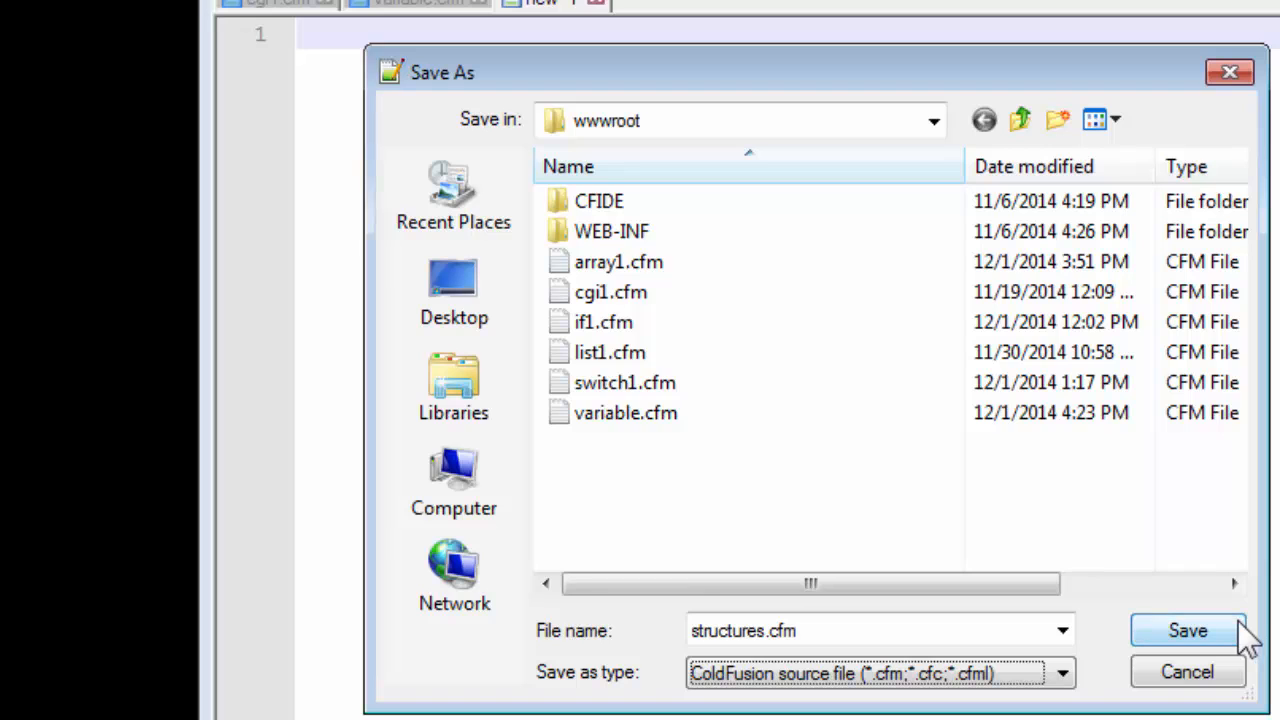
left_click(1188, 630)
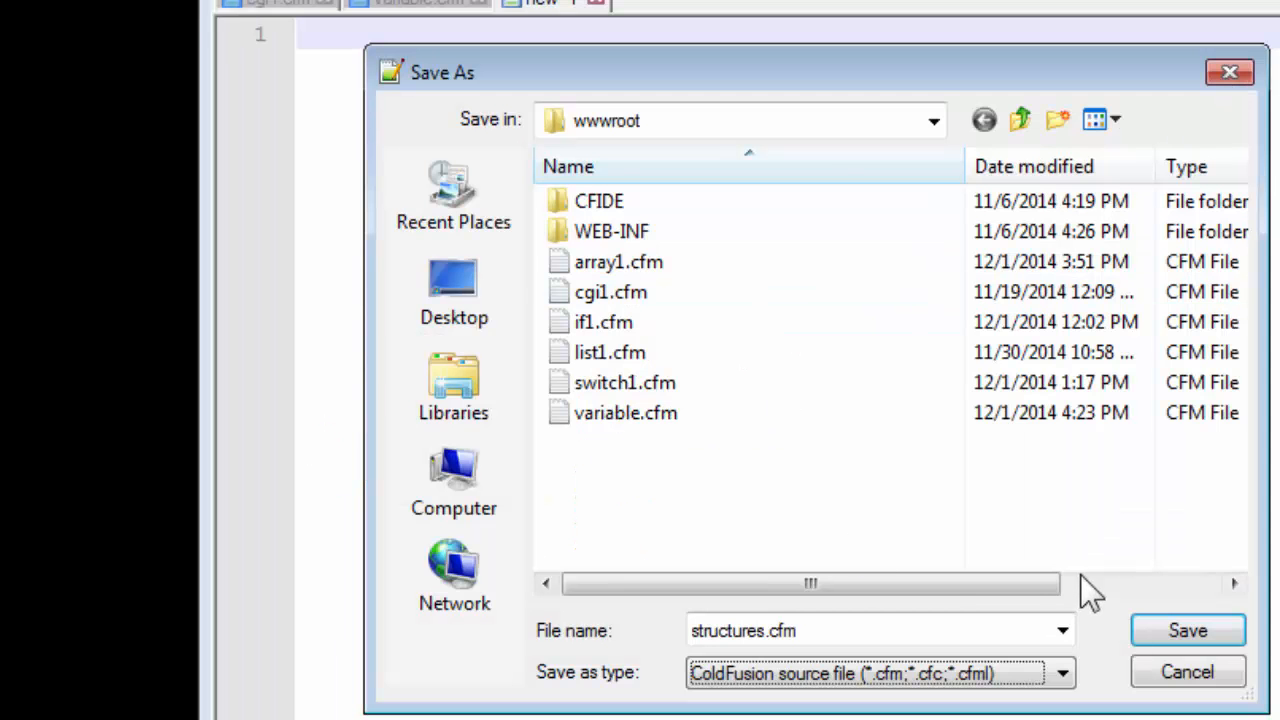
Save structures.cfm and write an empty <cfscript></cfscript> block with a blank line inside
left_click(1188, 630)
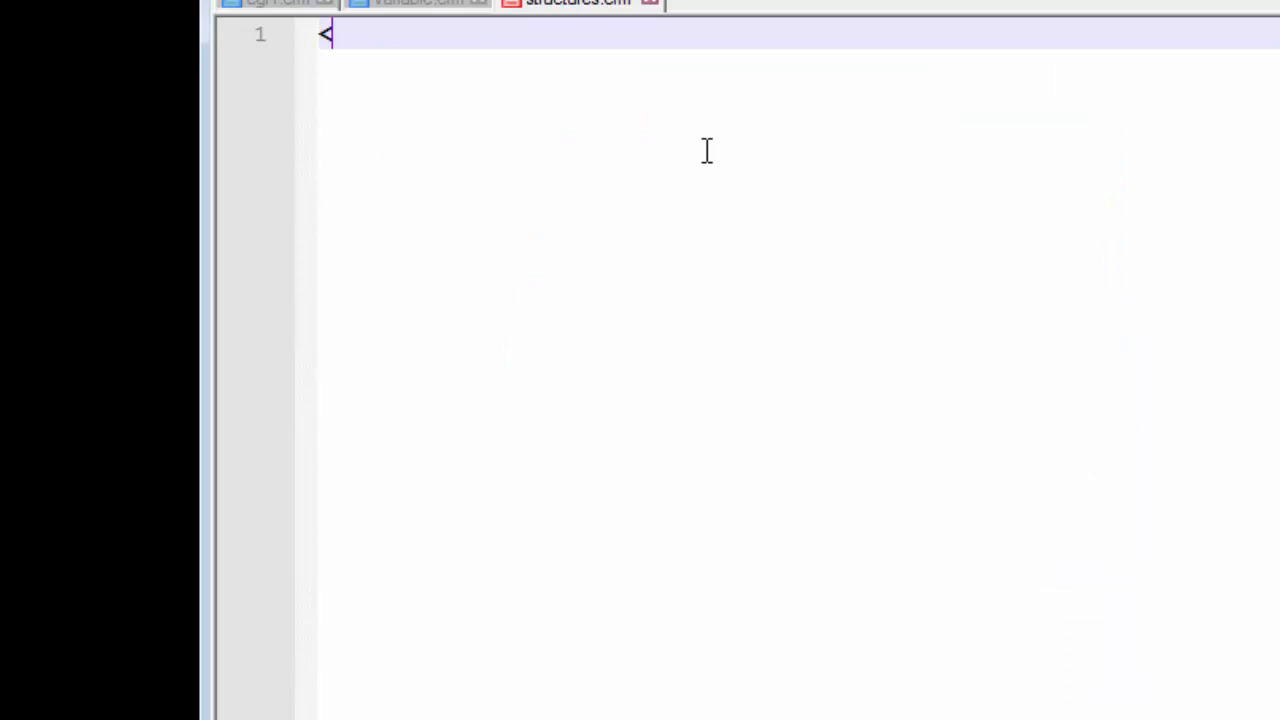
type("s")
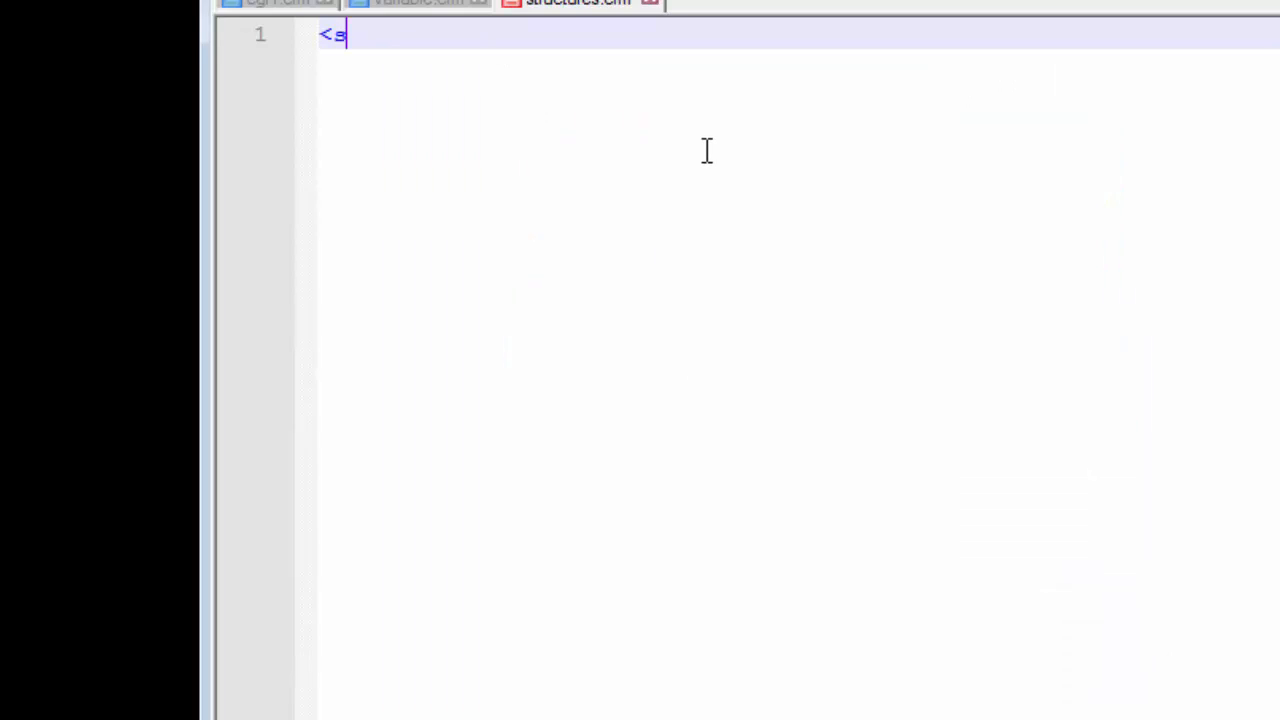
type("fscri")
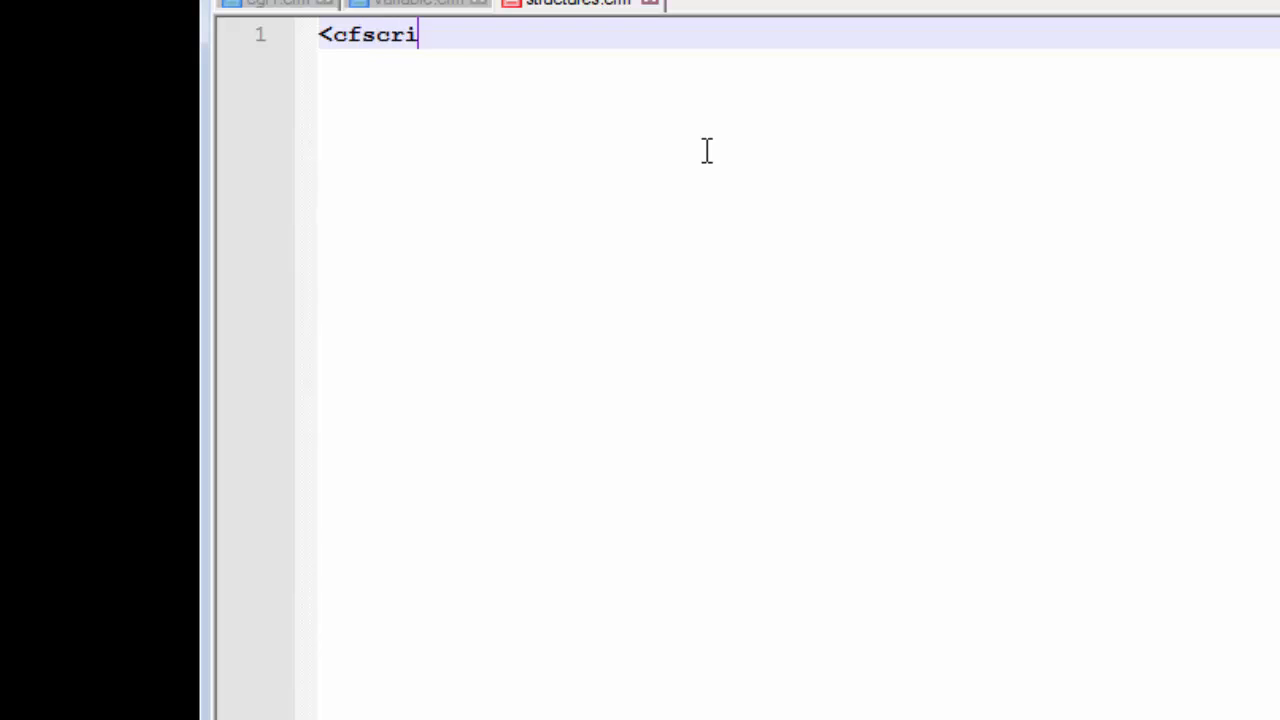
type("pt>")
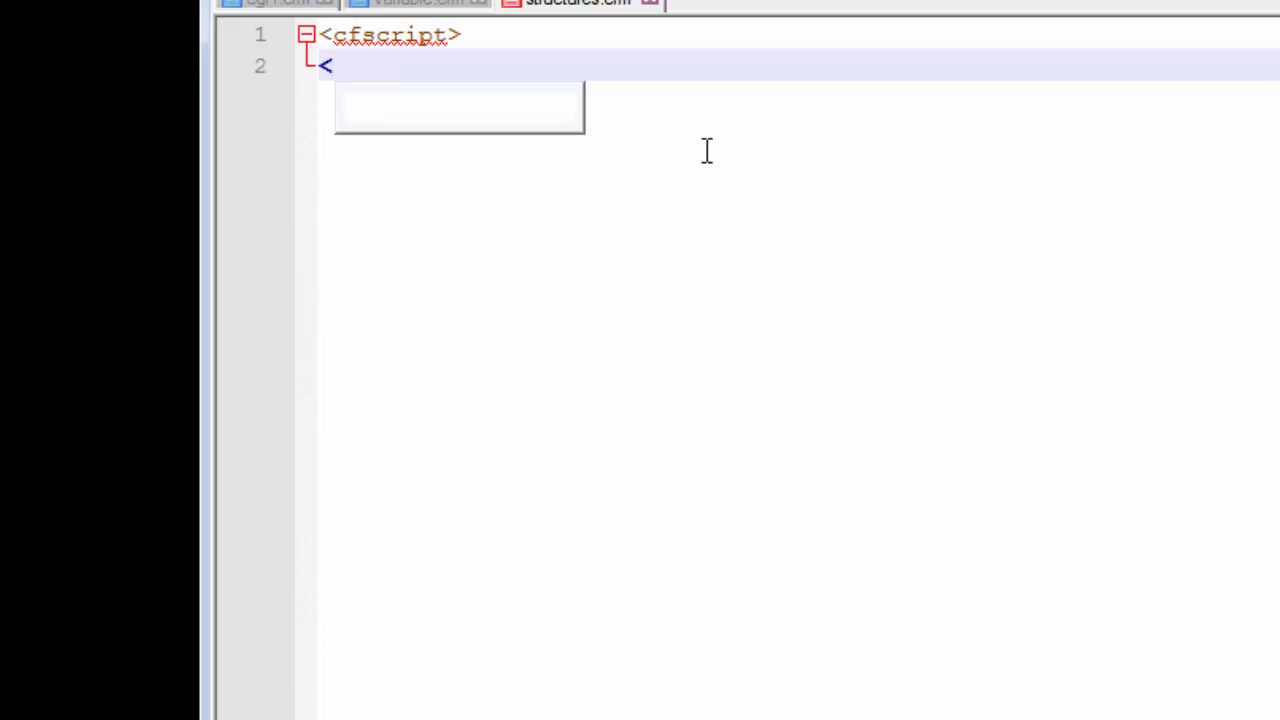
type("/cfscript>")
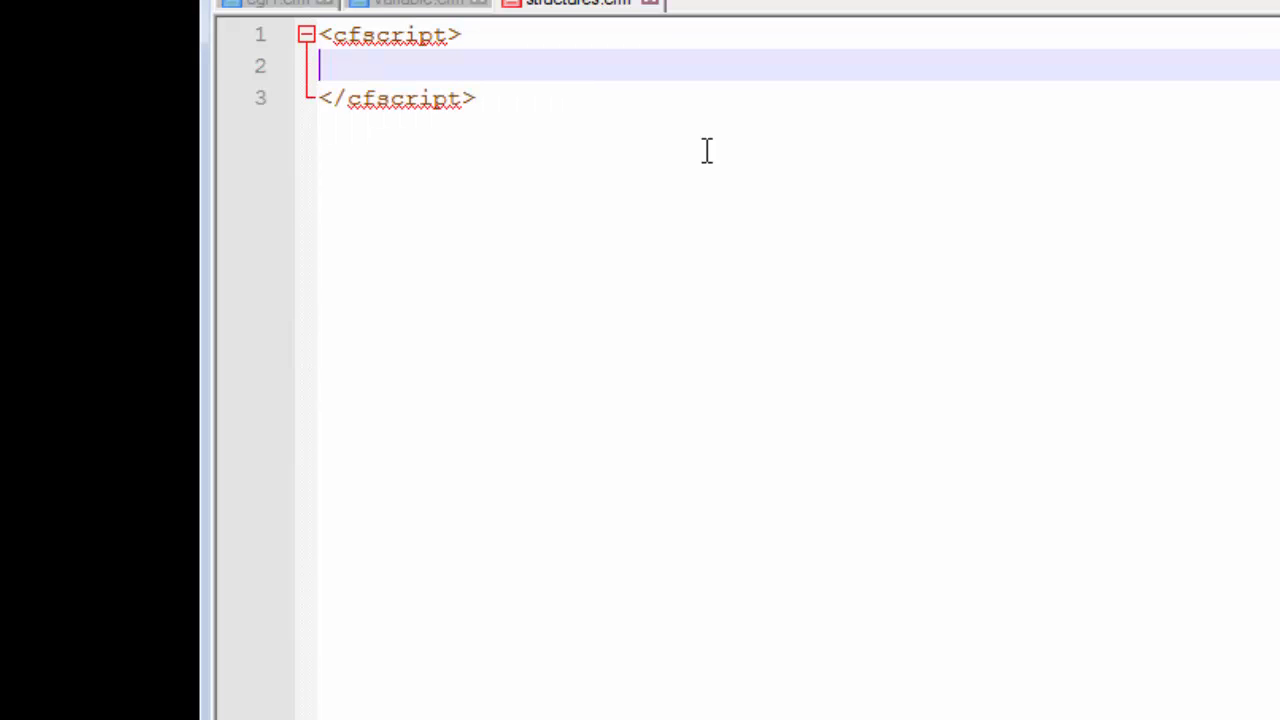
mouse_move(1060, 356)
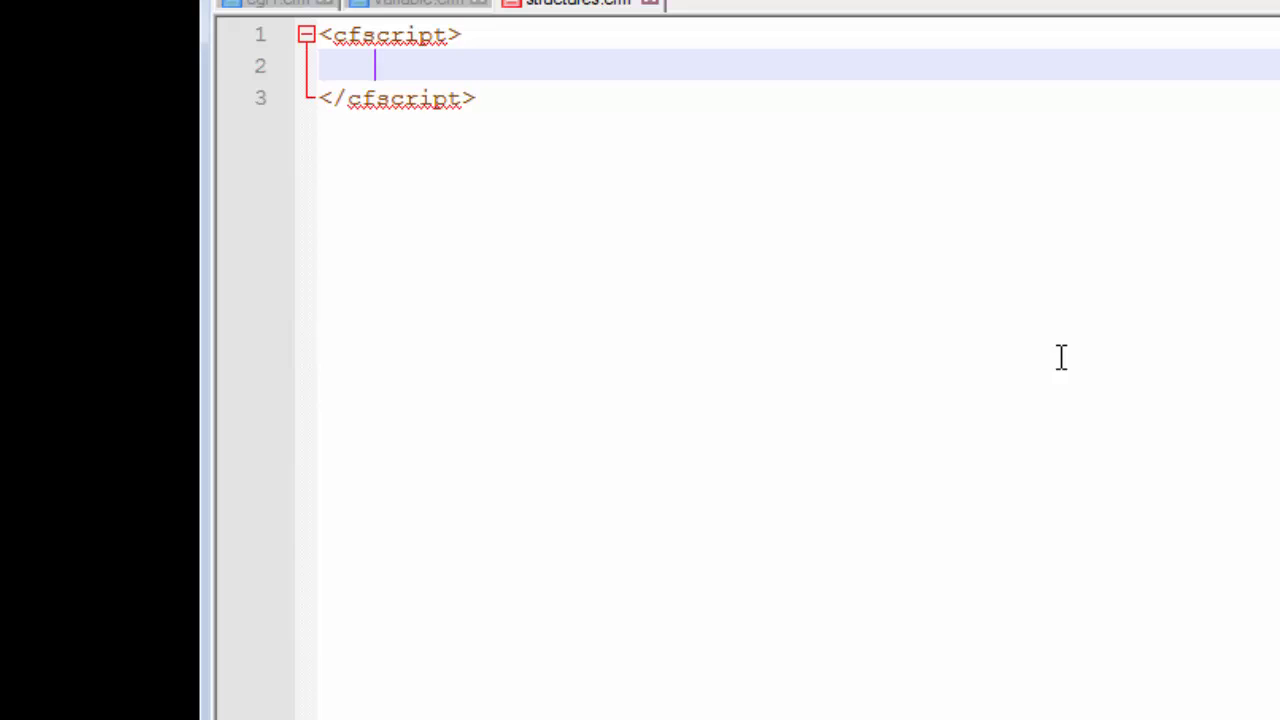
Write line 2 as serverName = cgi.server_name; inside the cfscript block
type("ser")
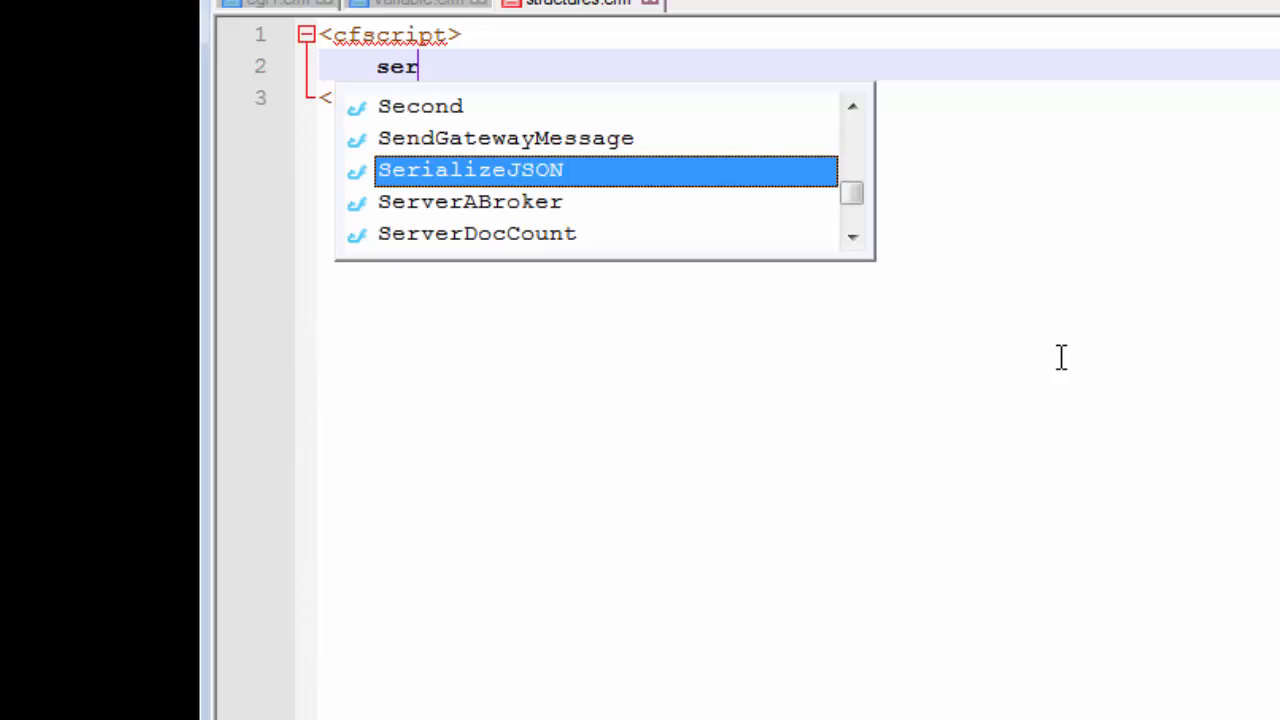
type("verName")
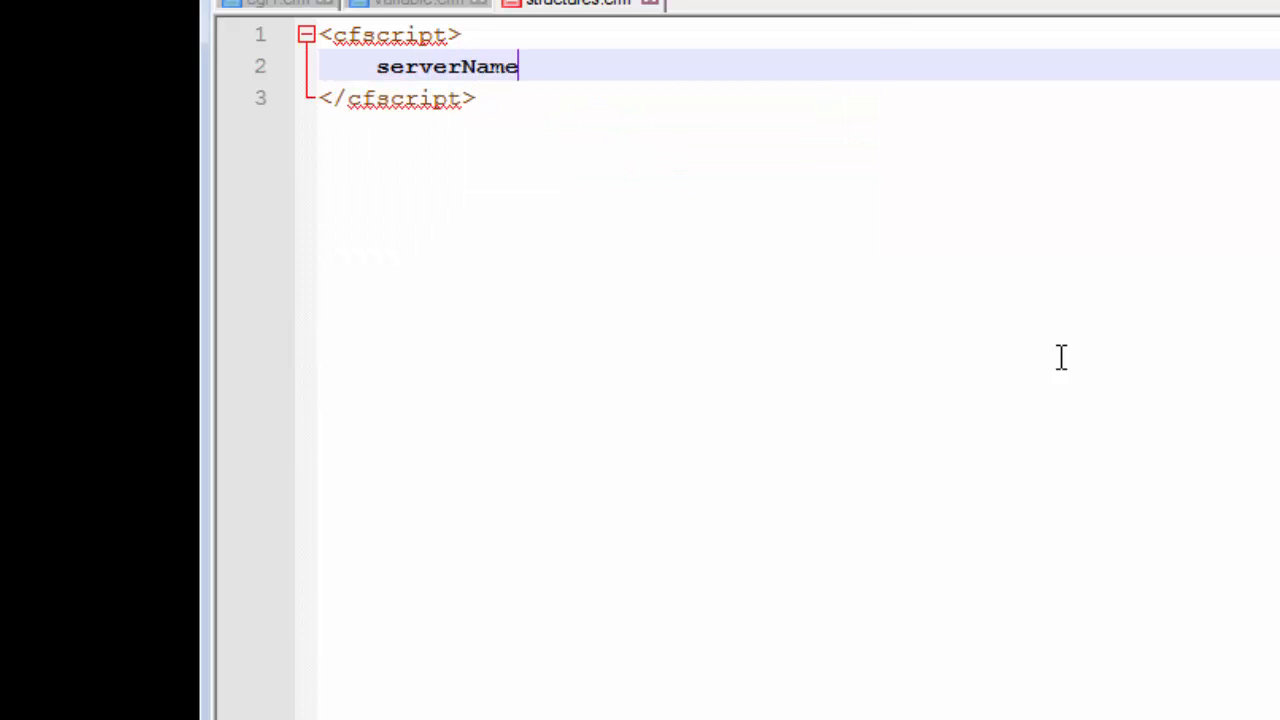
type("=")
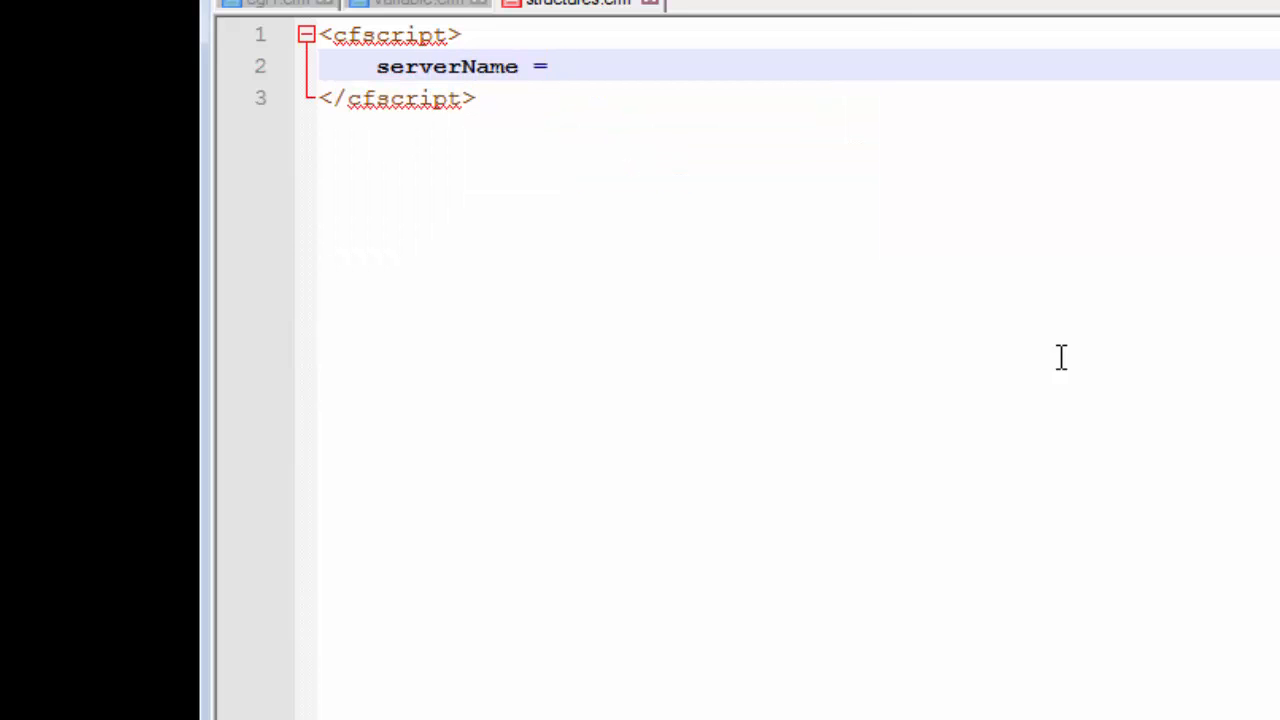
type("c")
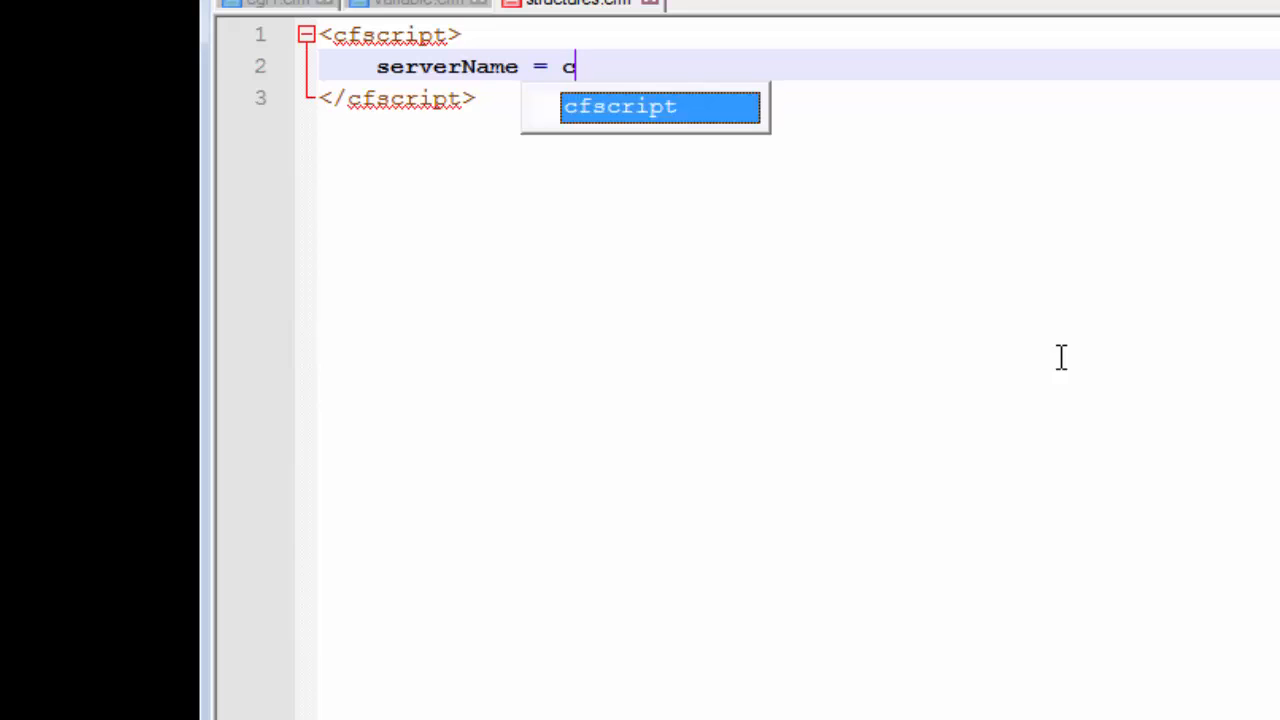
type("gi")
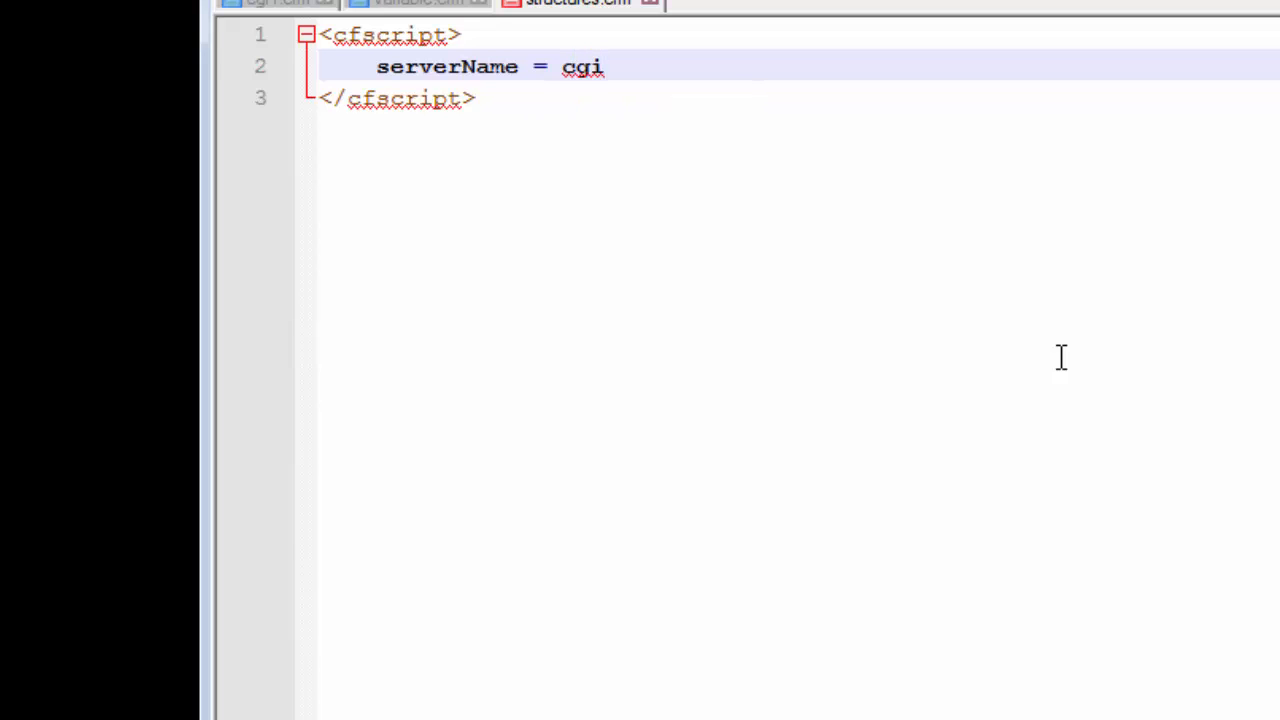
left_click(604, 66)
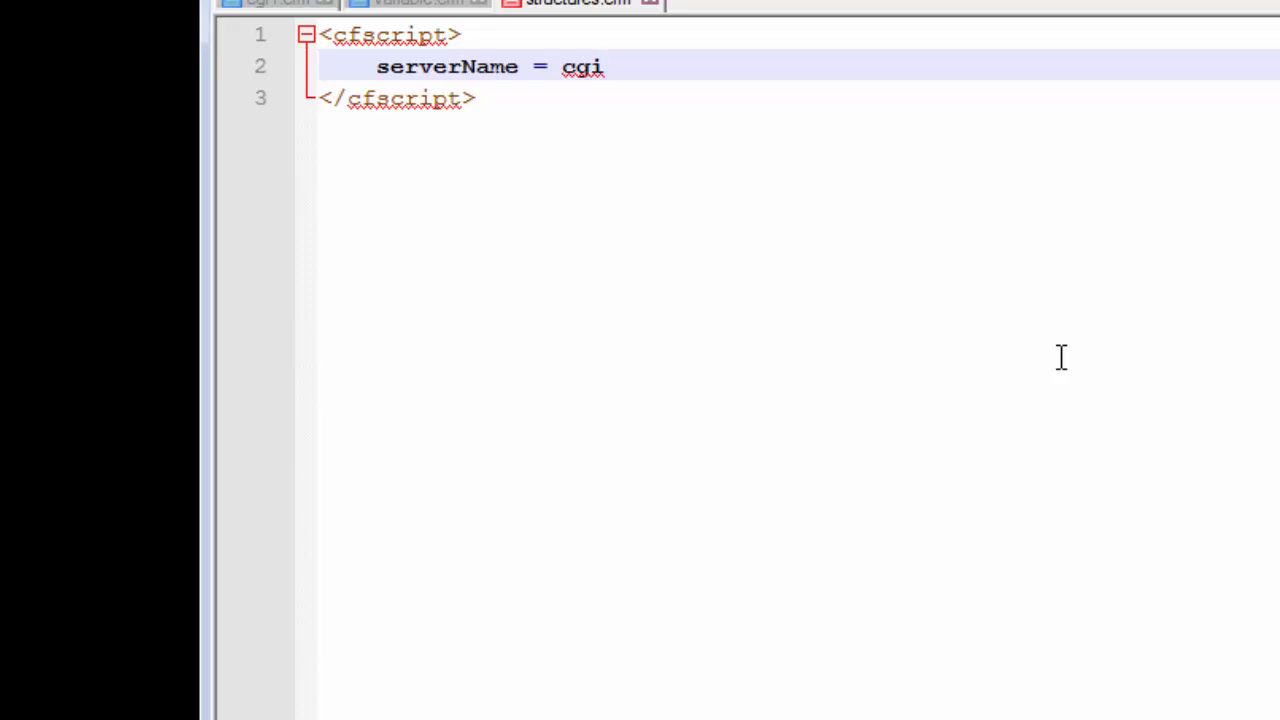
left_click(604, 66)
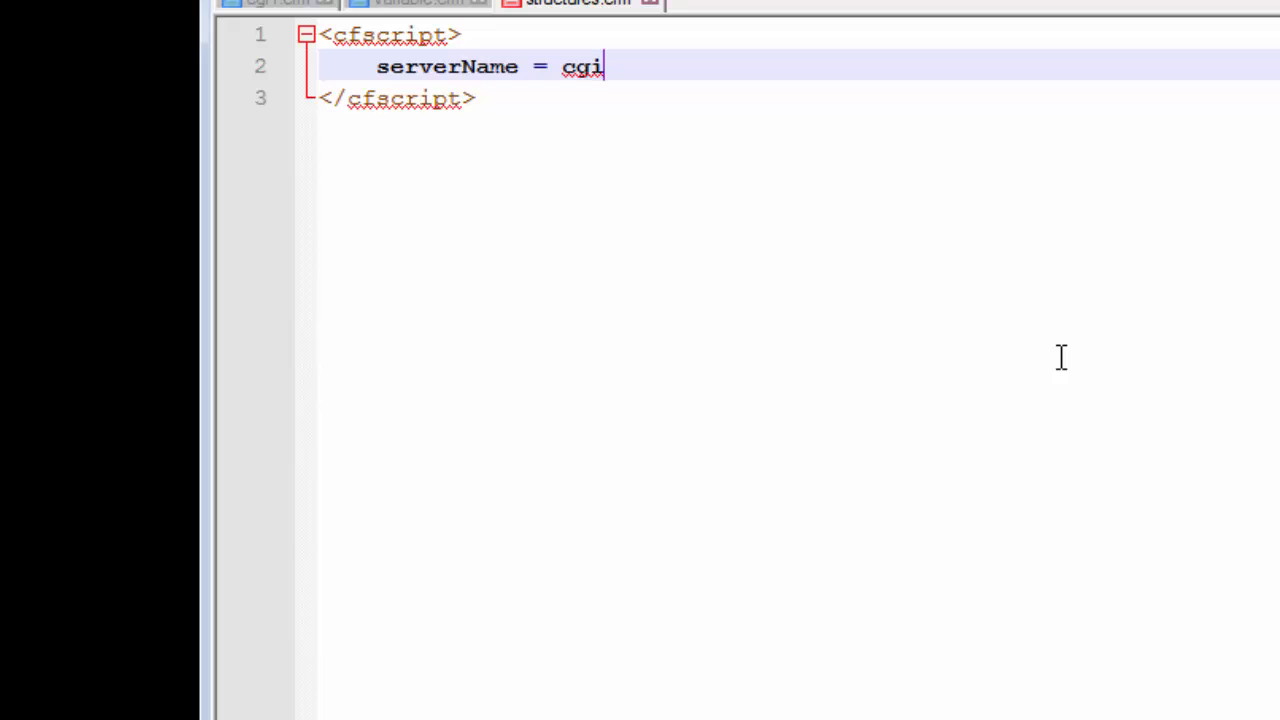
type(".")
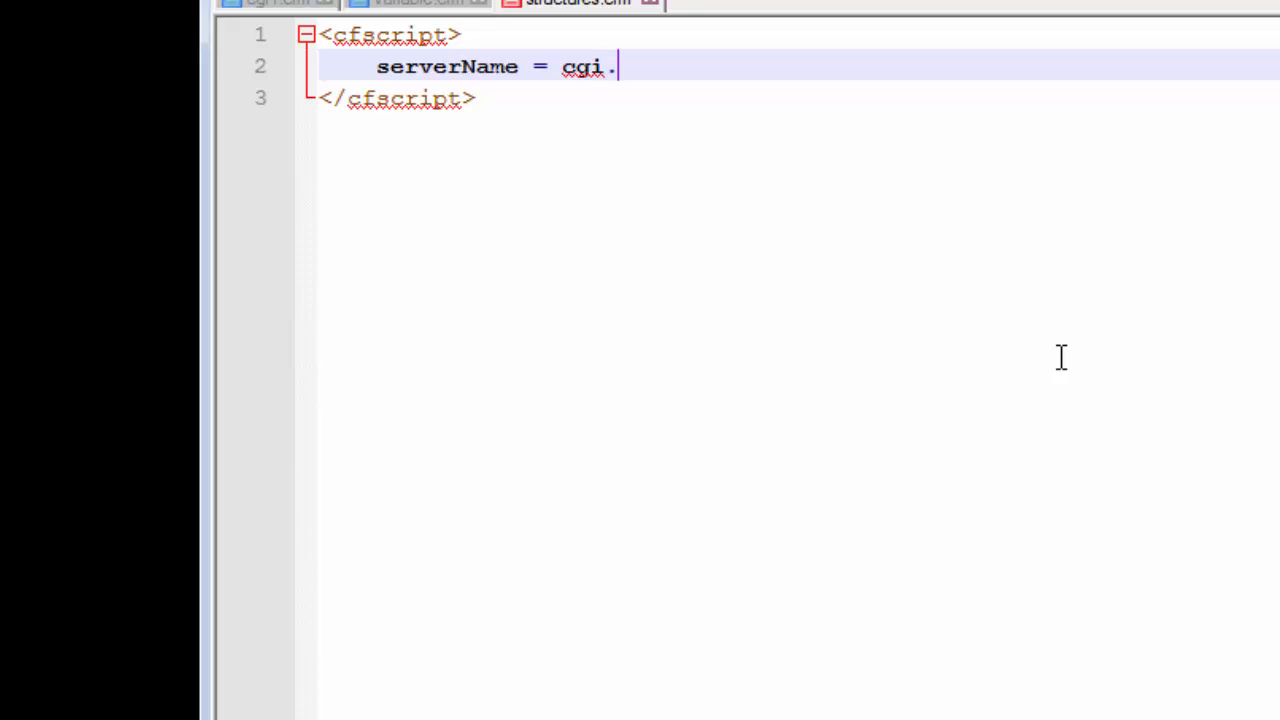
type("server")
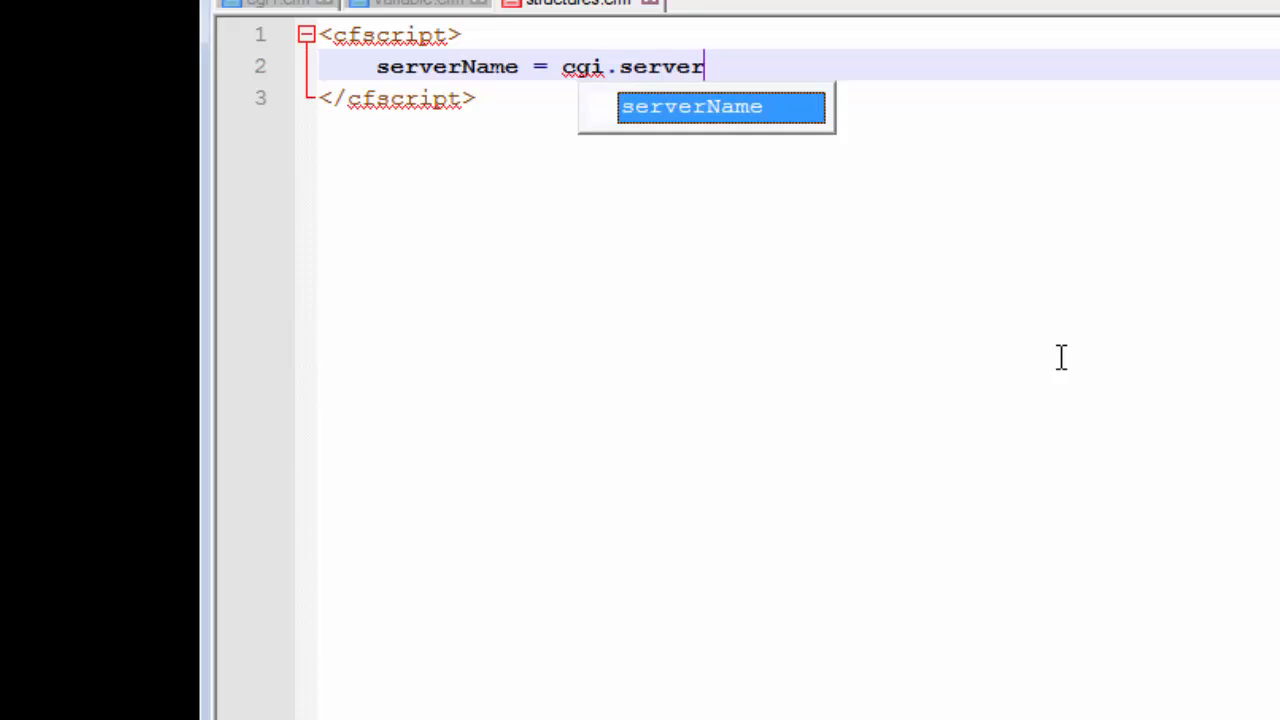
type("_name")
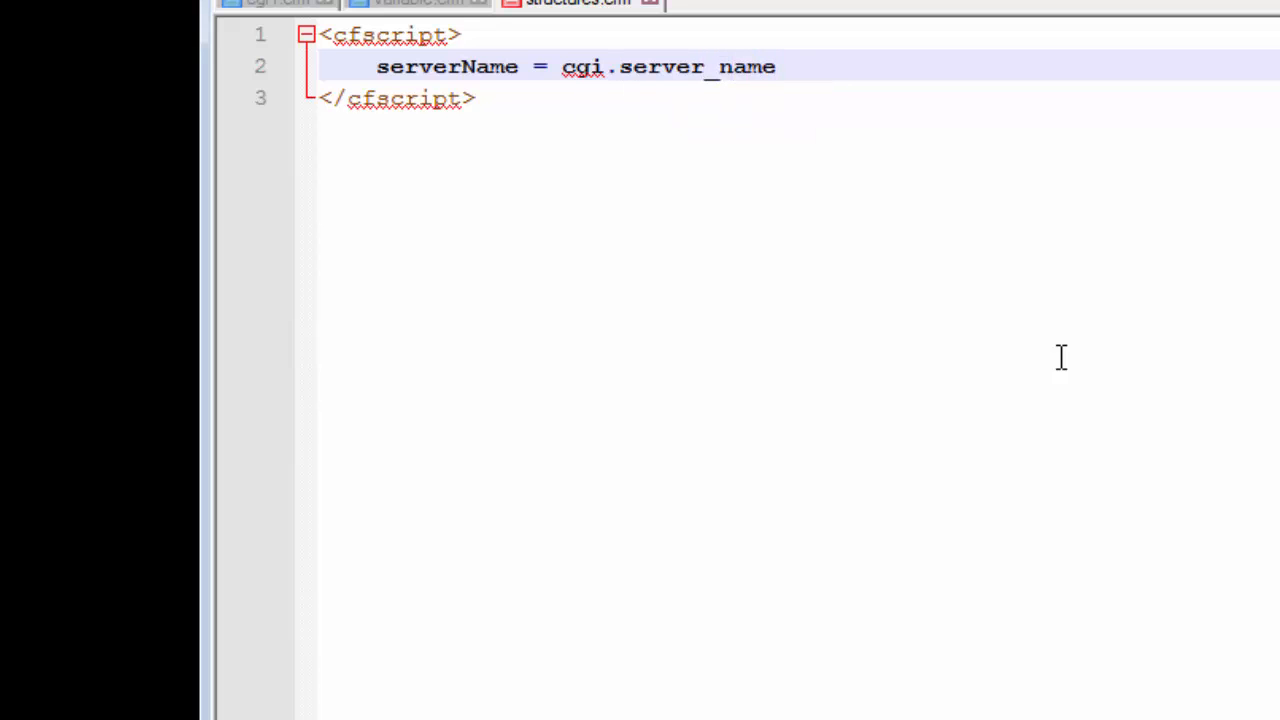
type(";")
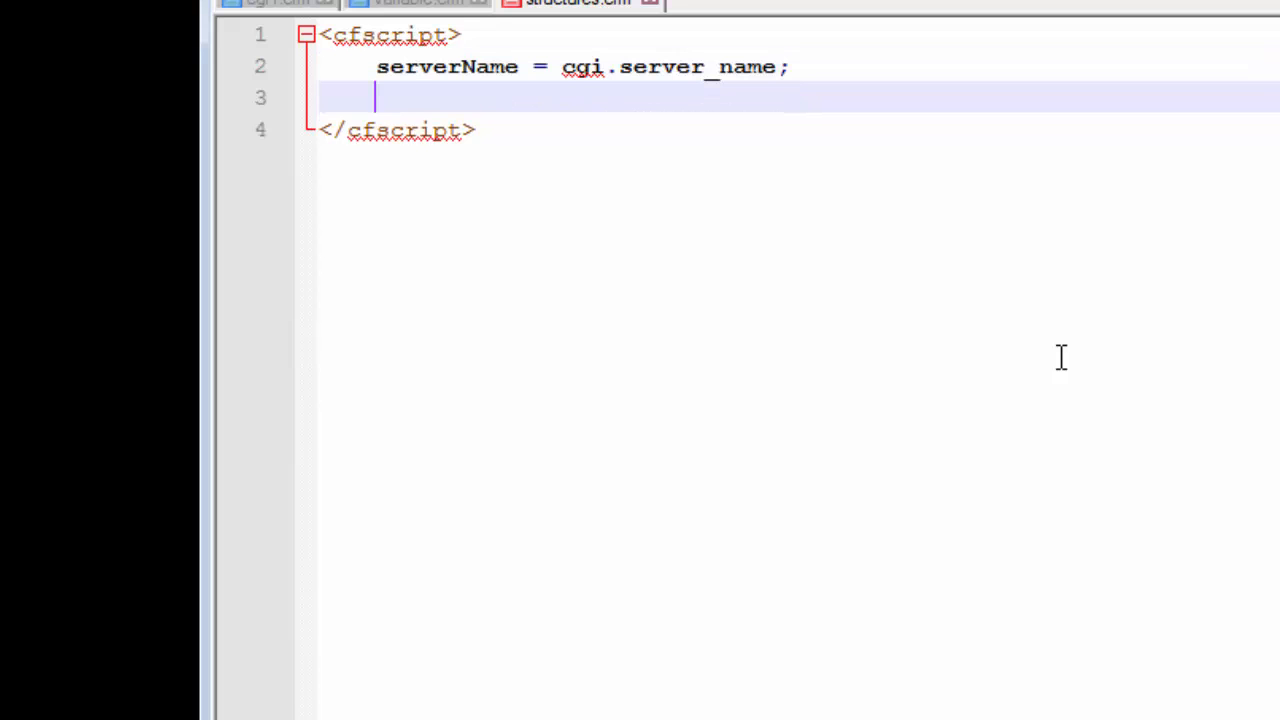
Write line 3 as portNumber = cgi.server_port_number; below the serverName line
type("po")
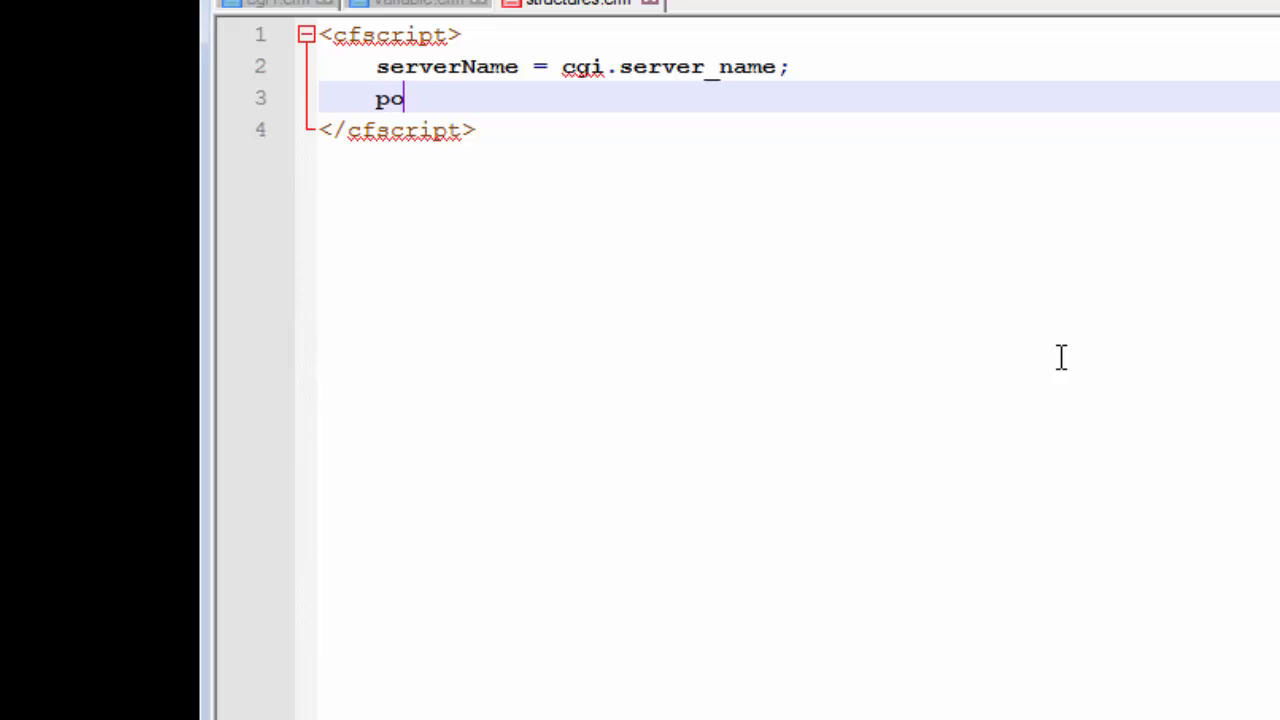
type("rt")
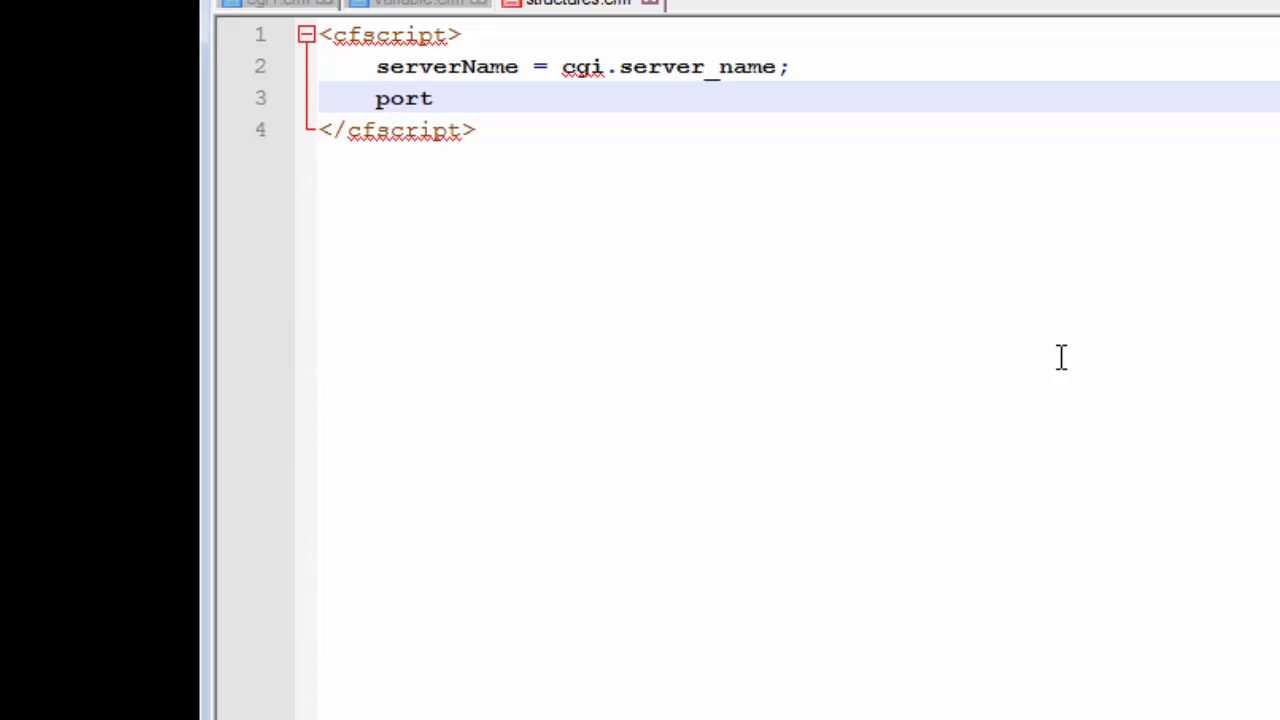
type("Num")
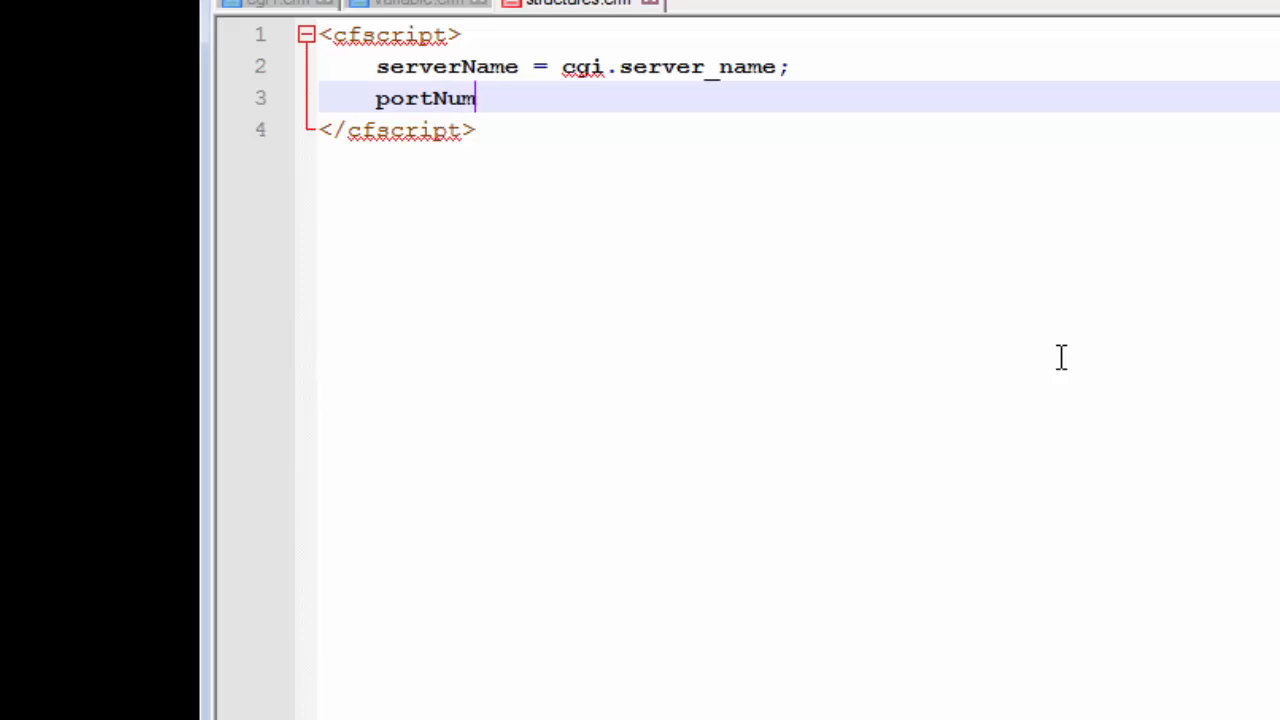
type("ber =")
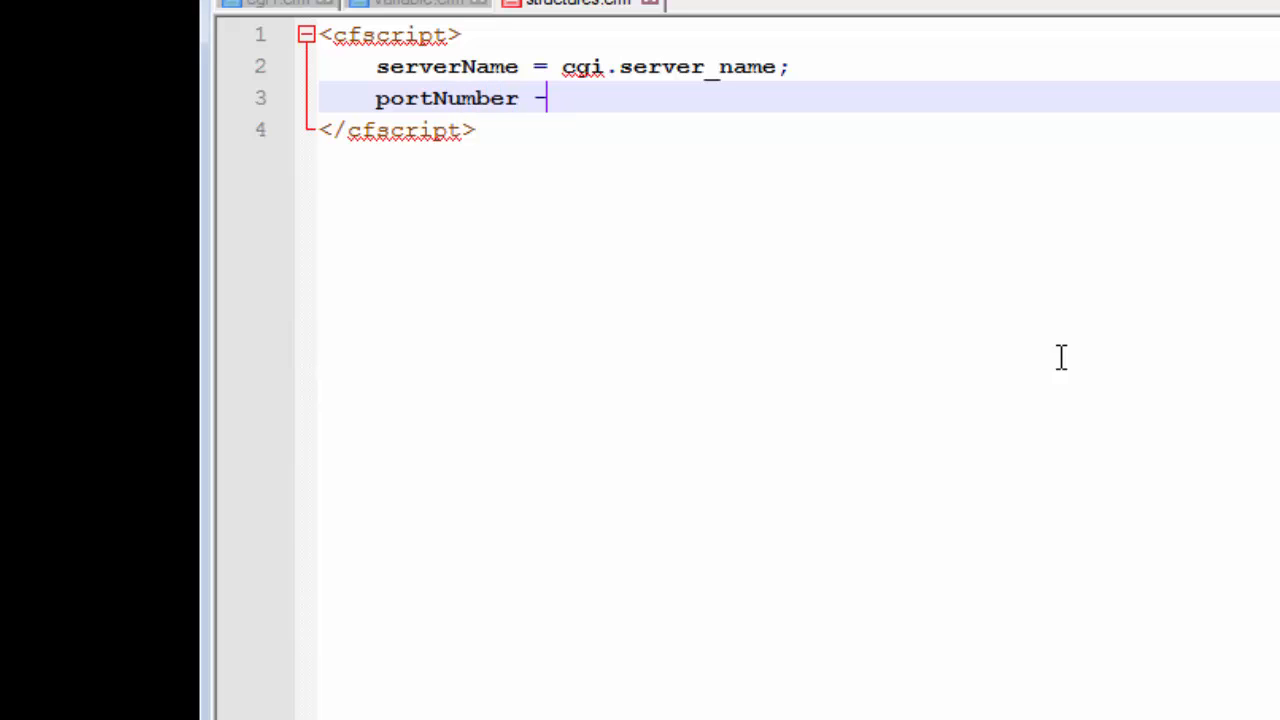
type("=")
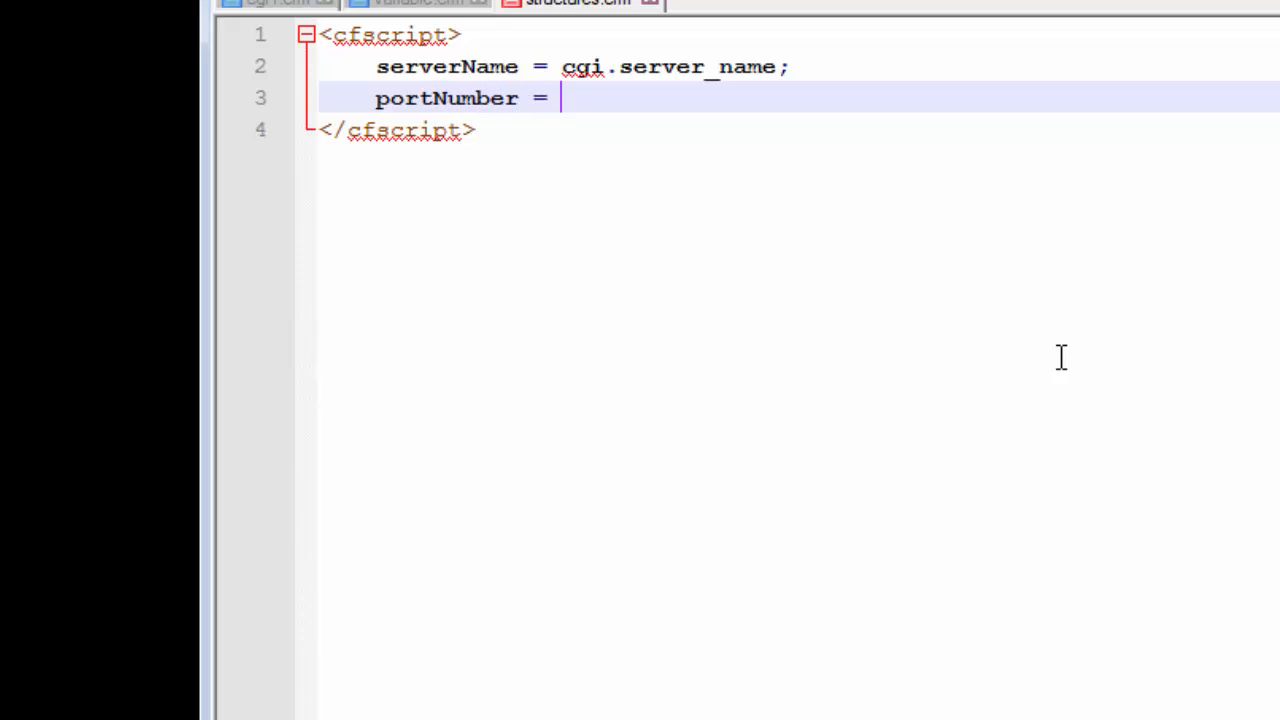
type("cgi.")
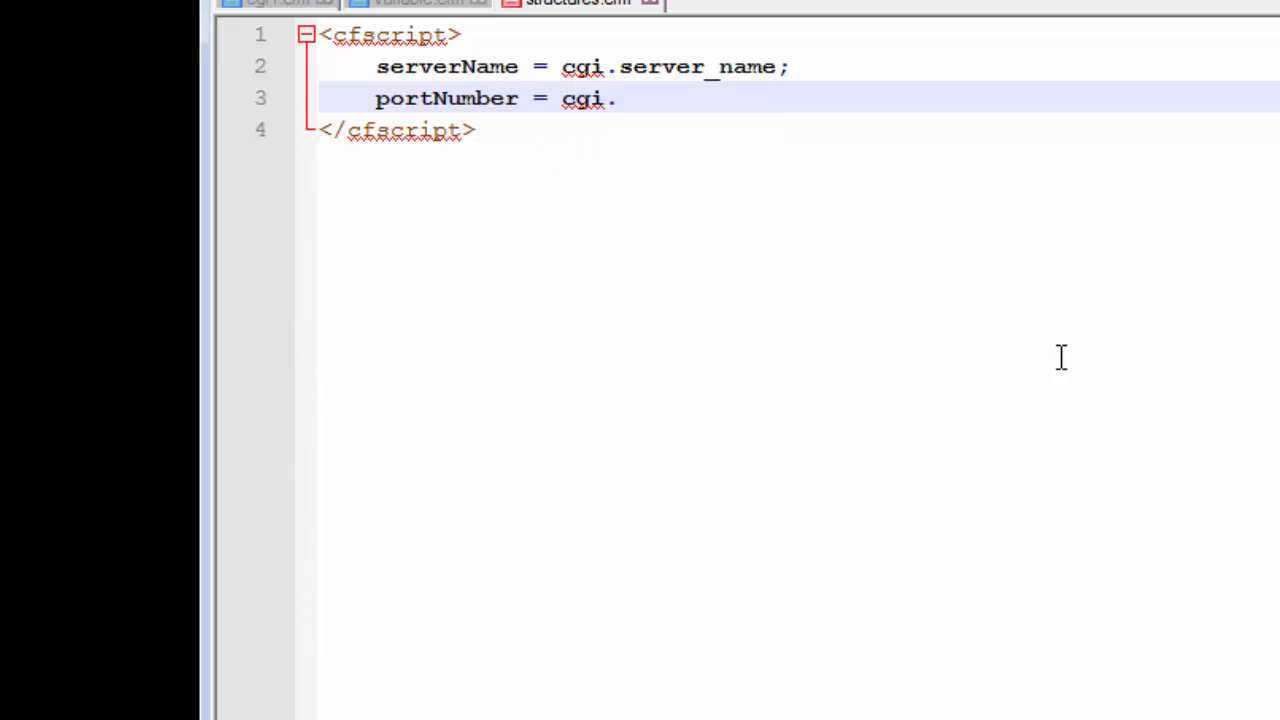
type("server")
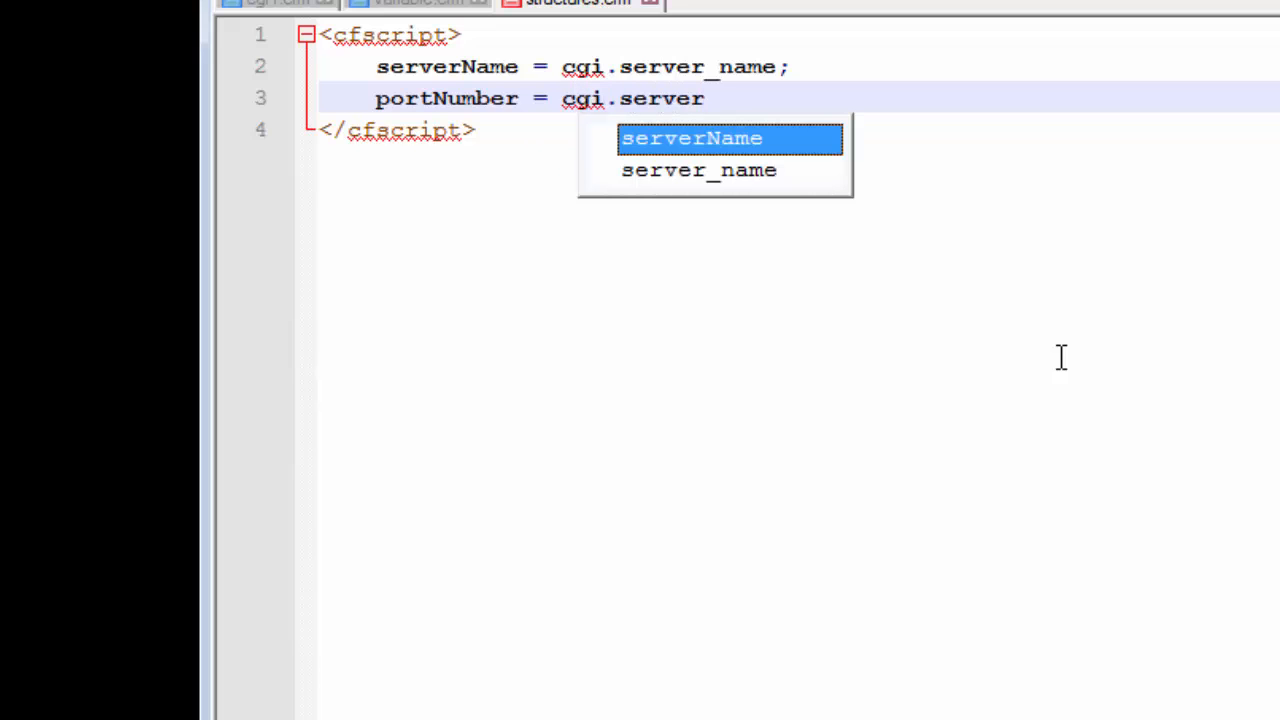
type("_port")
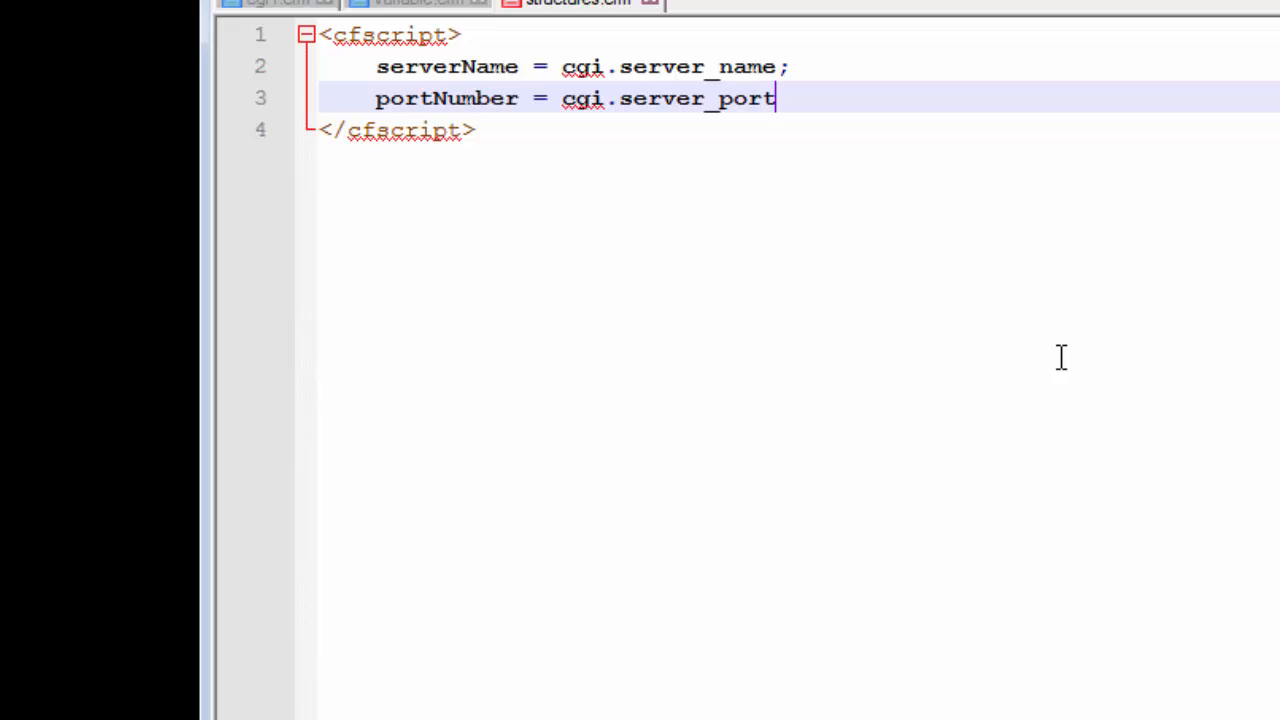
type("_number")
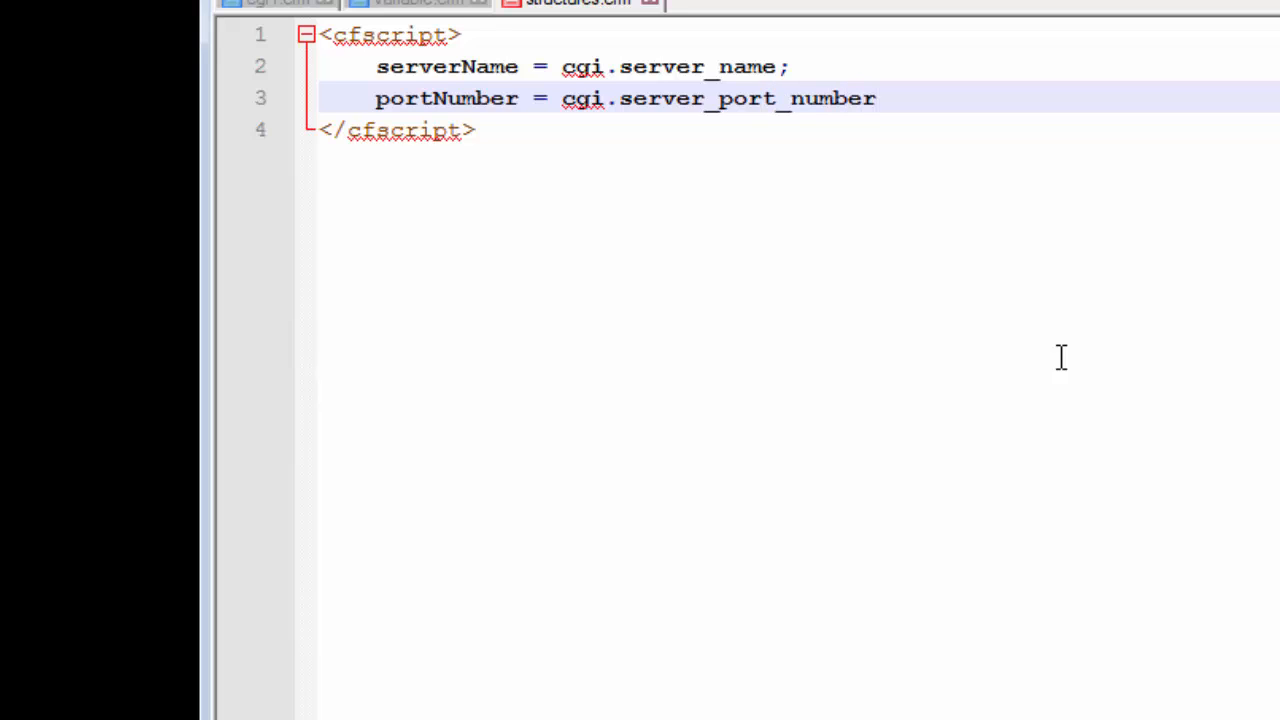
type(";")
type("<")
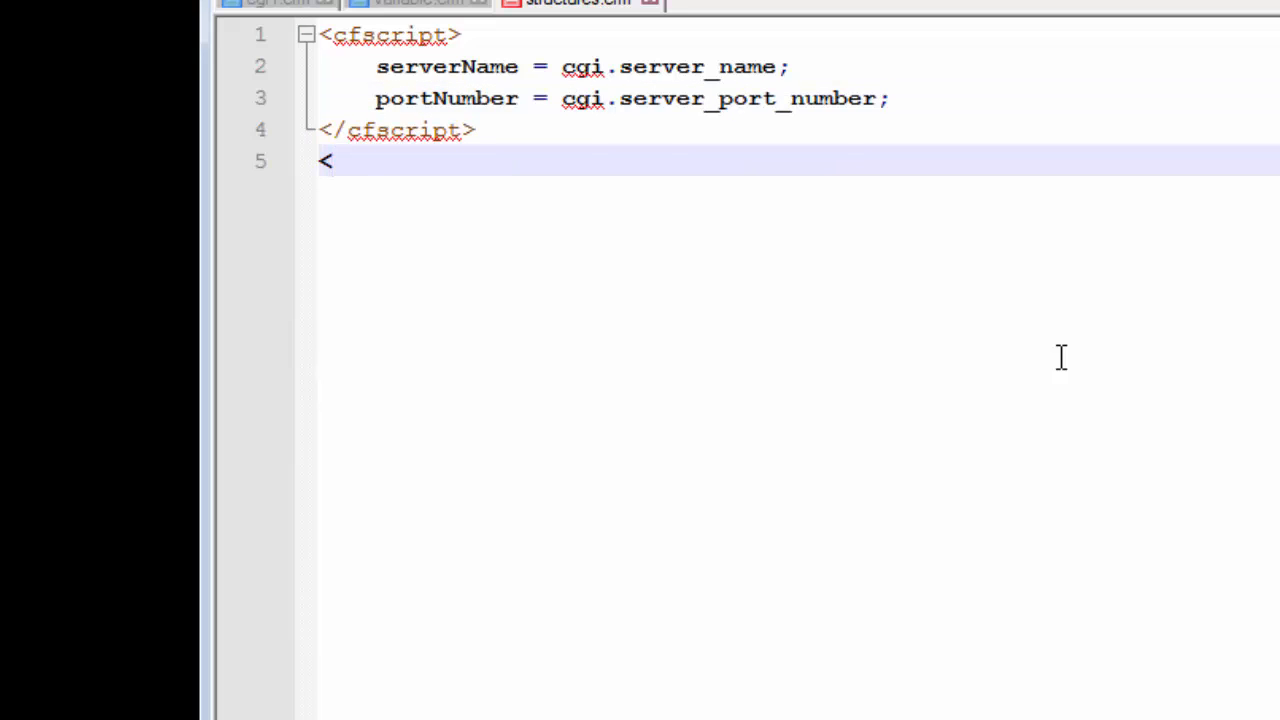
Add a cfoutput block starting "We are running #serverName#"
type("cfouput")
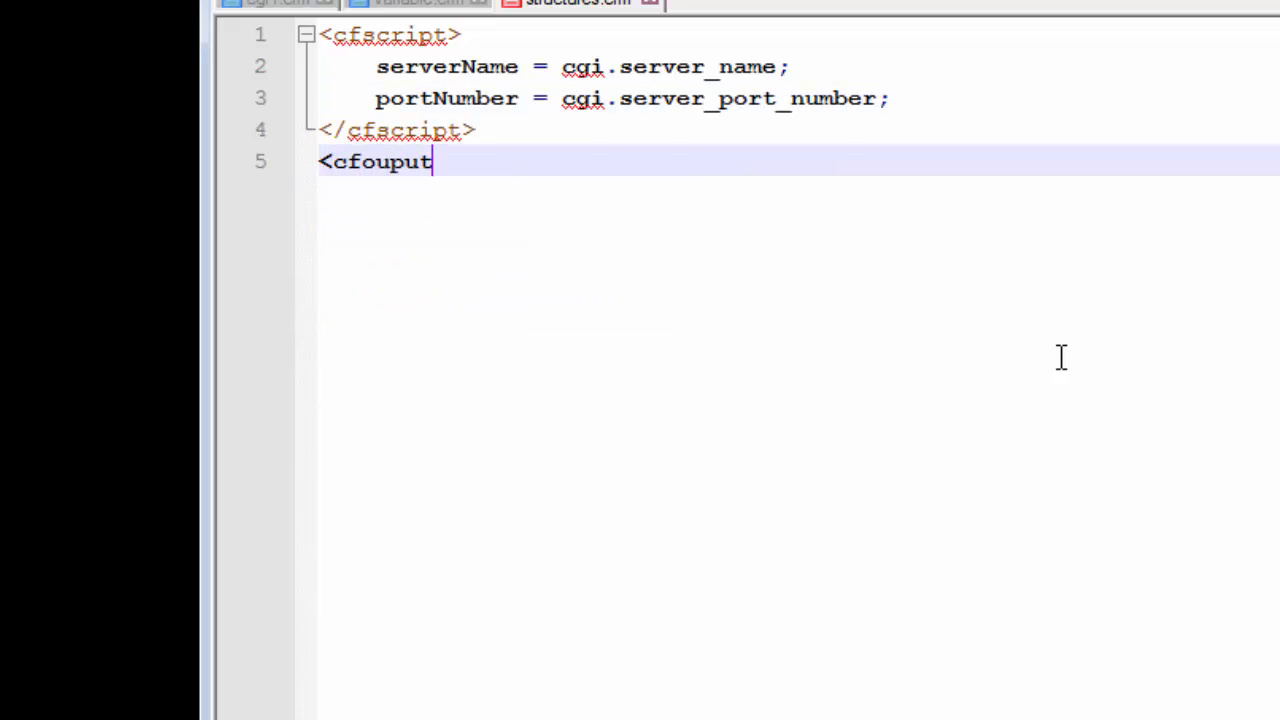
type(">")
type("<")
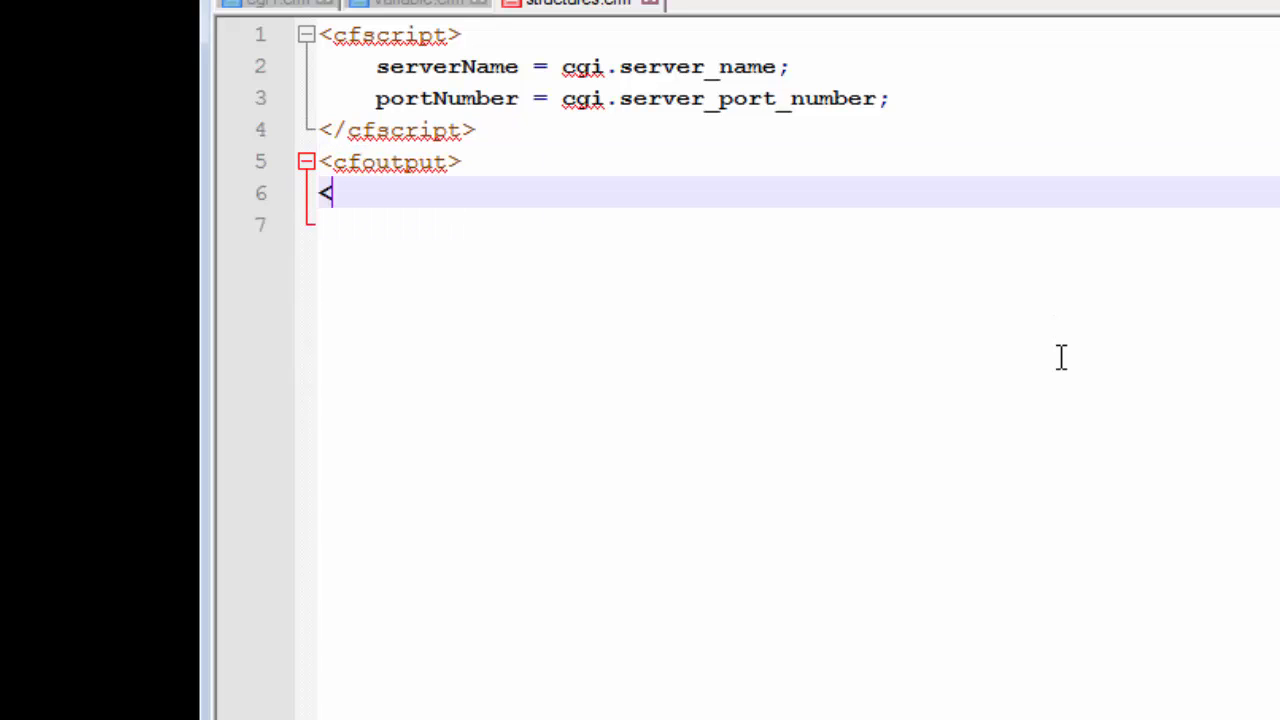
type("cfoutput>")
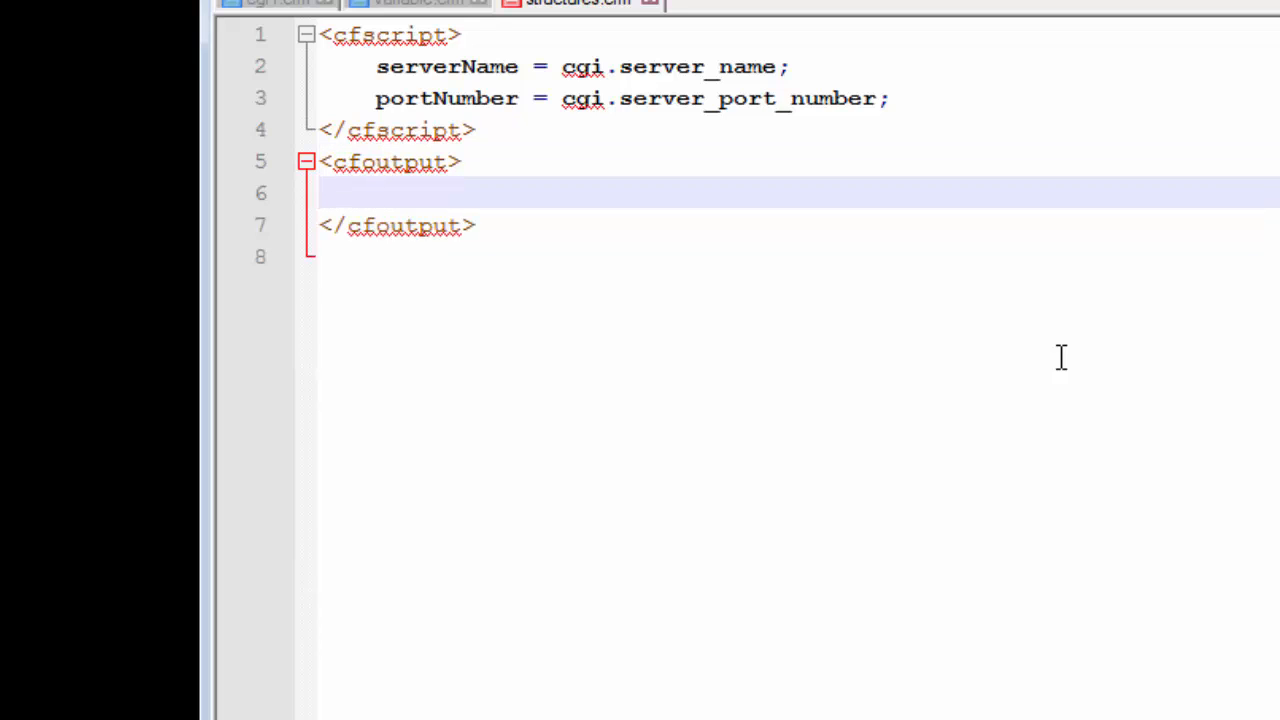
type("We")
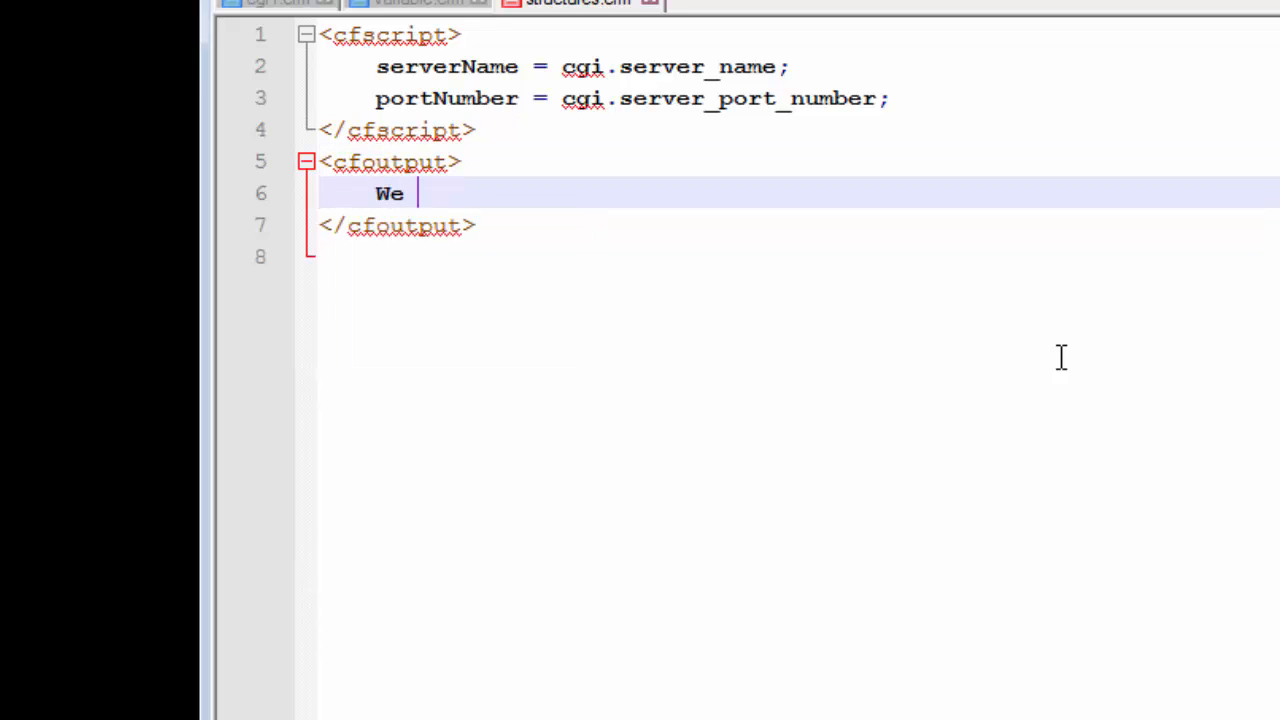
type("are runn")
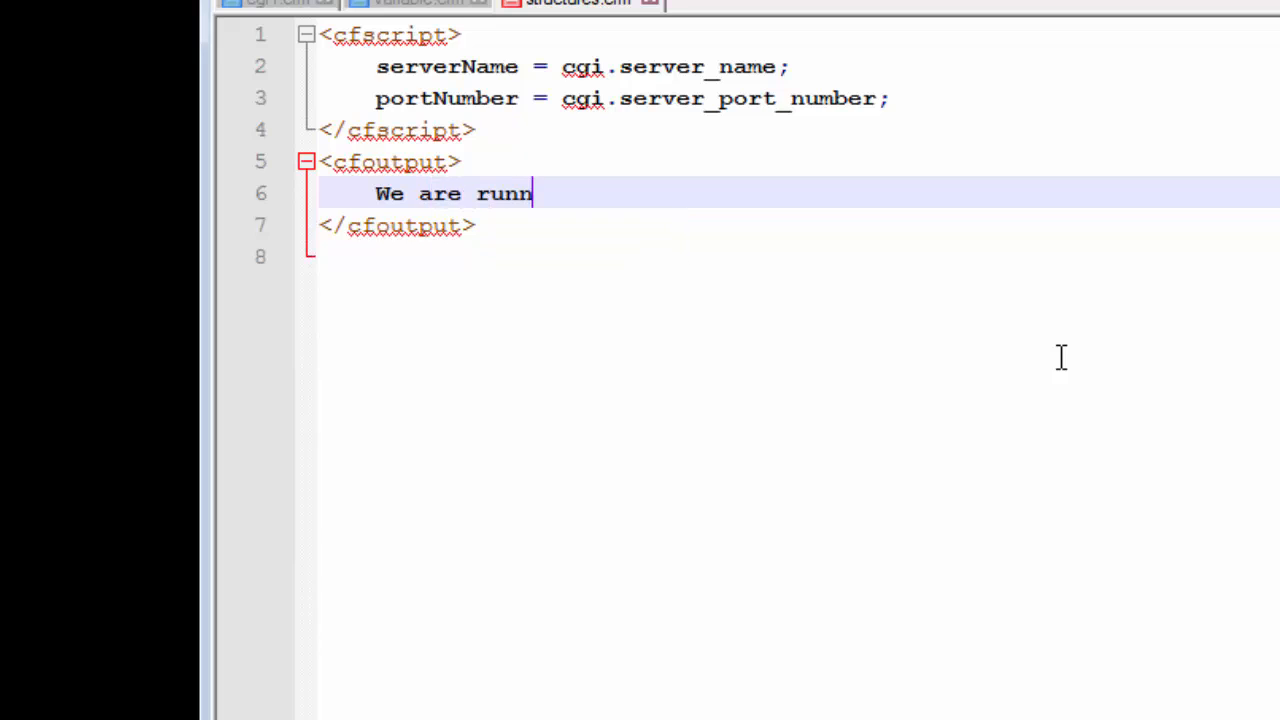
type("ing")
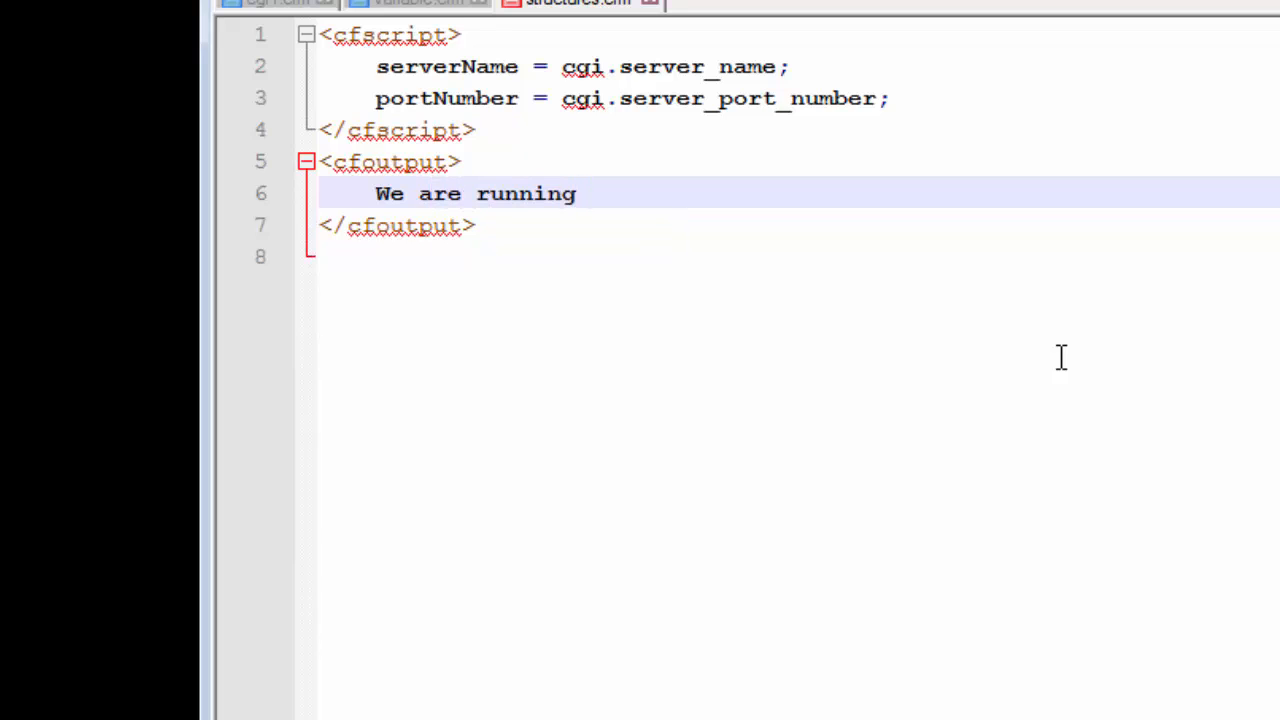
type("#")
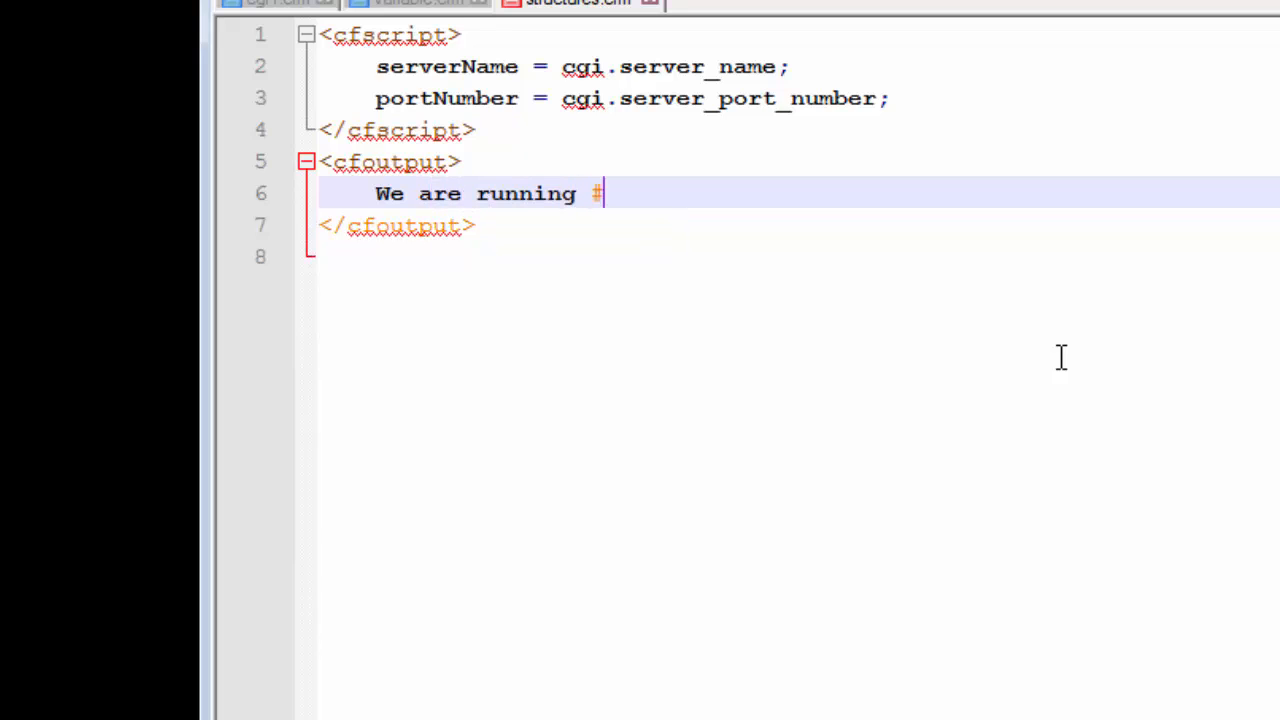
type("#")
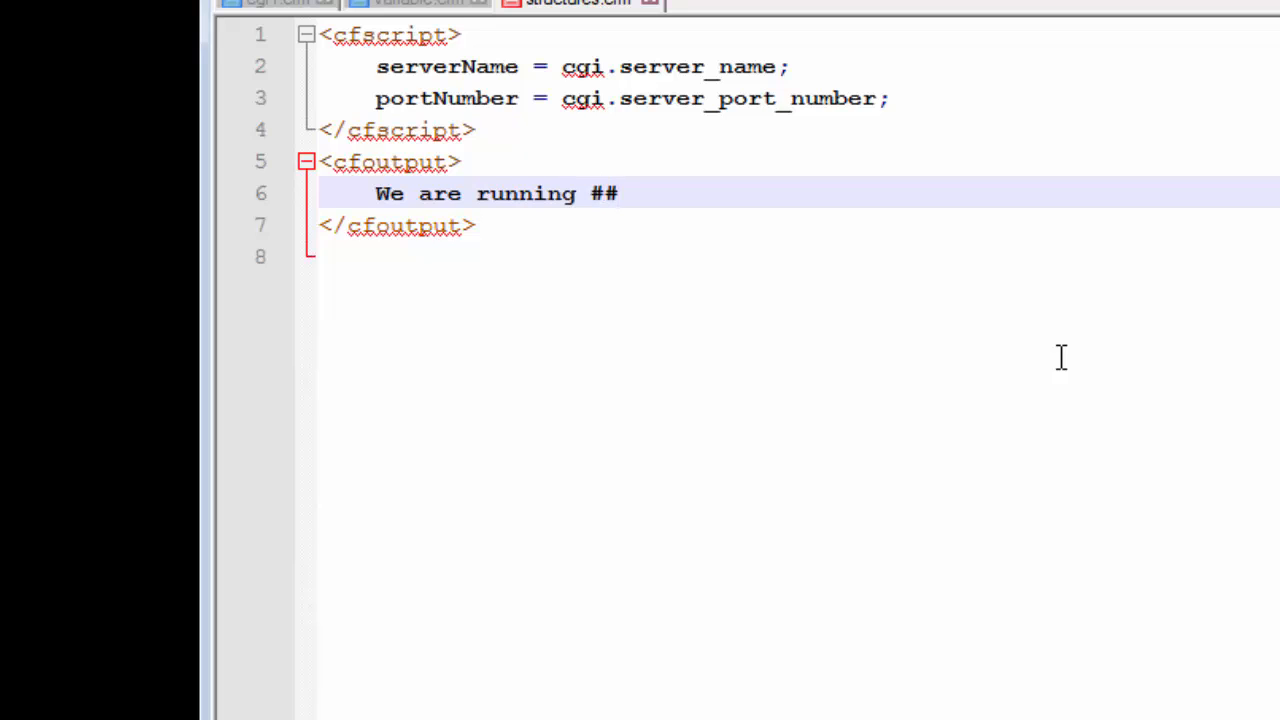
type("serverName")
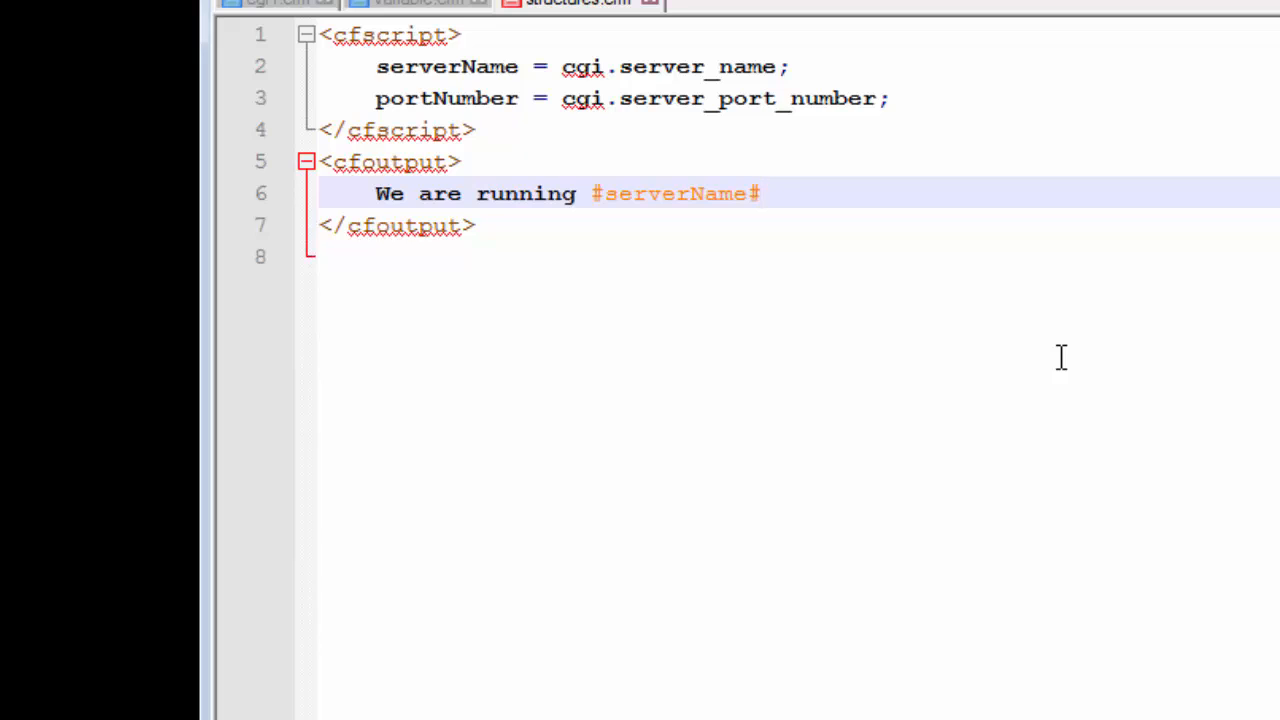
Finish the line with "which is using <b>#portNumber#</b>" and bold tags
type("which is")
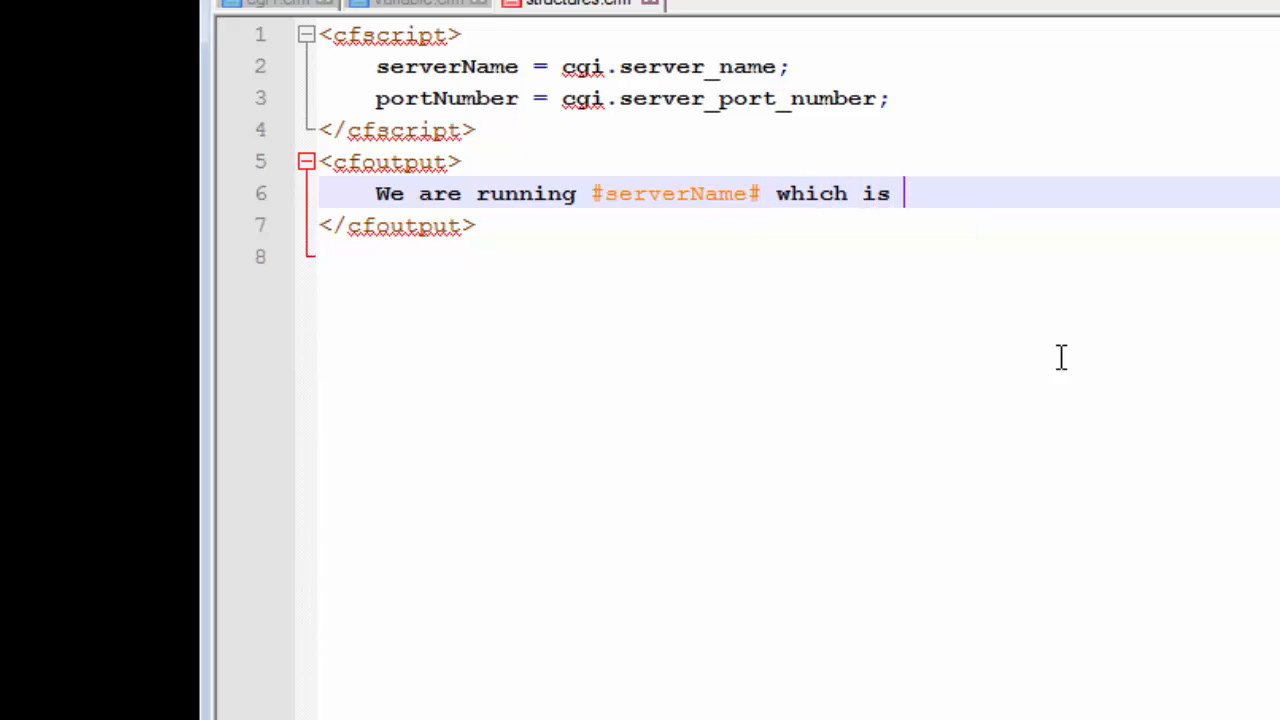
type("using")
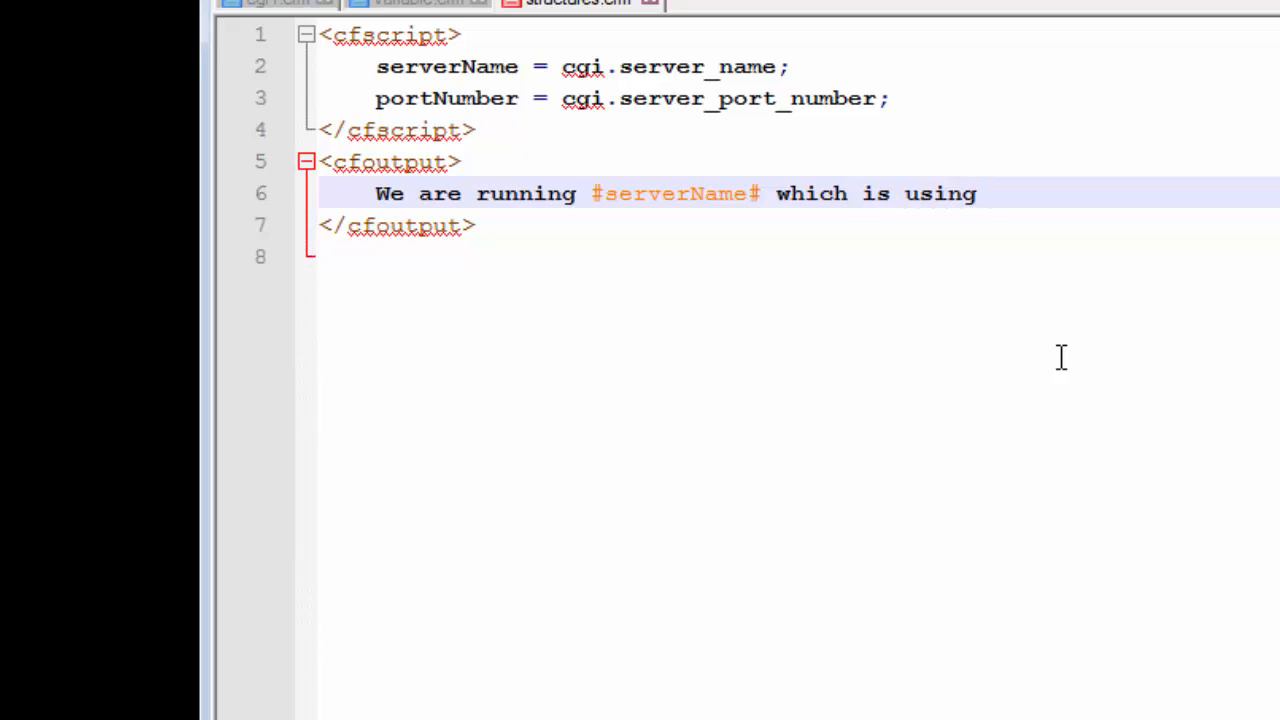
type("<")
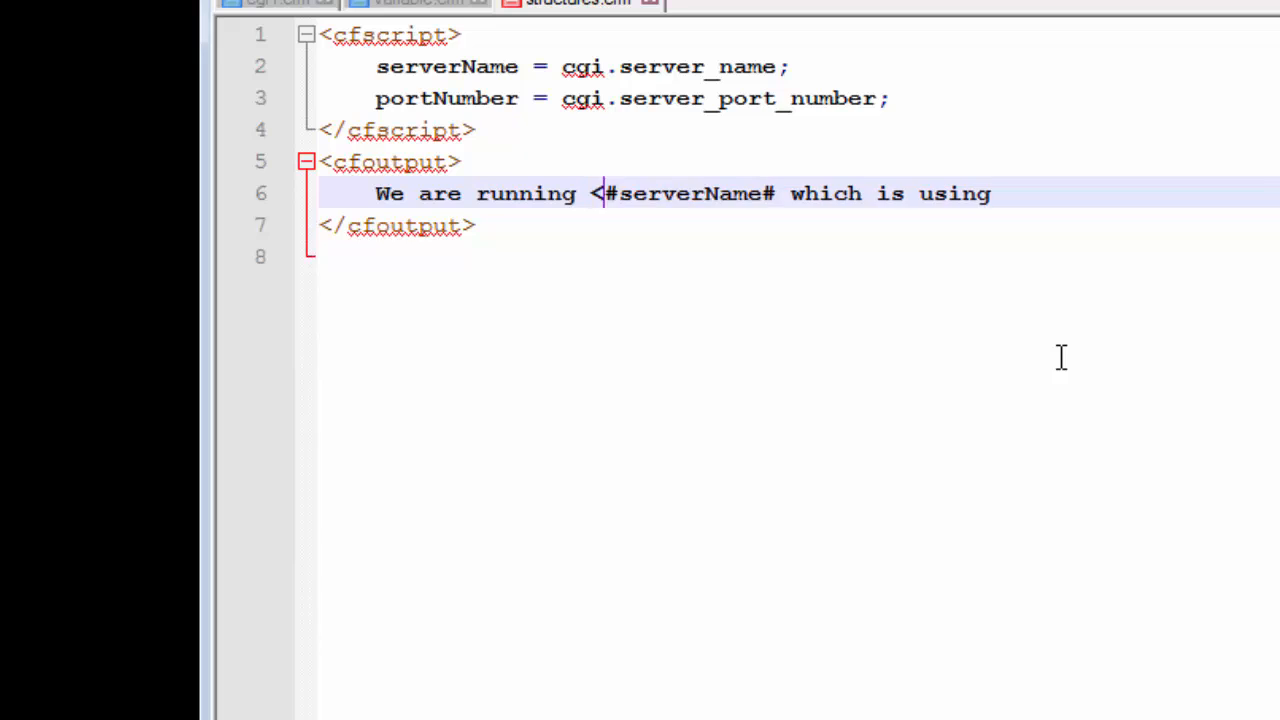
type("b>")
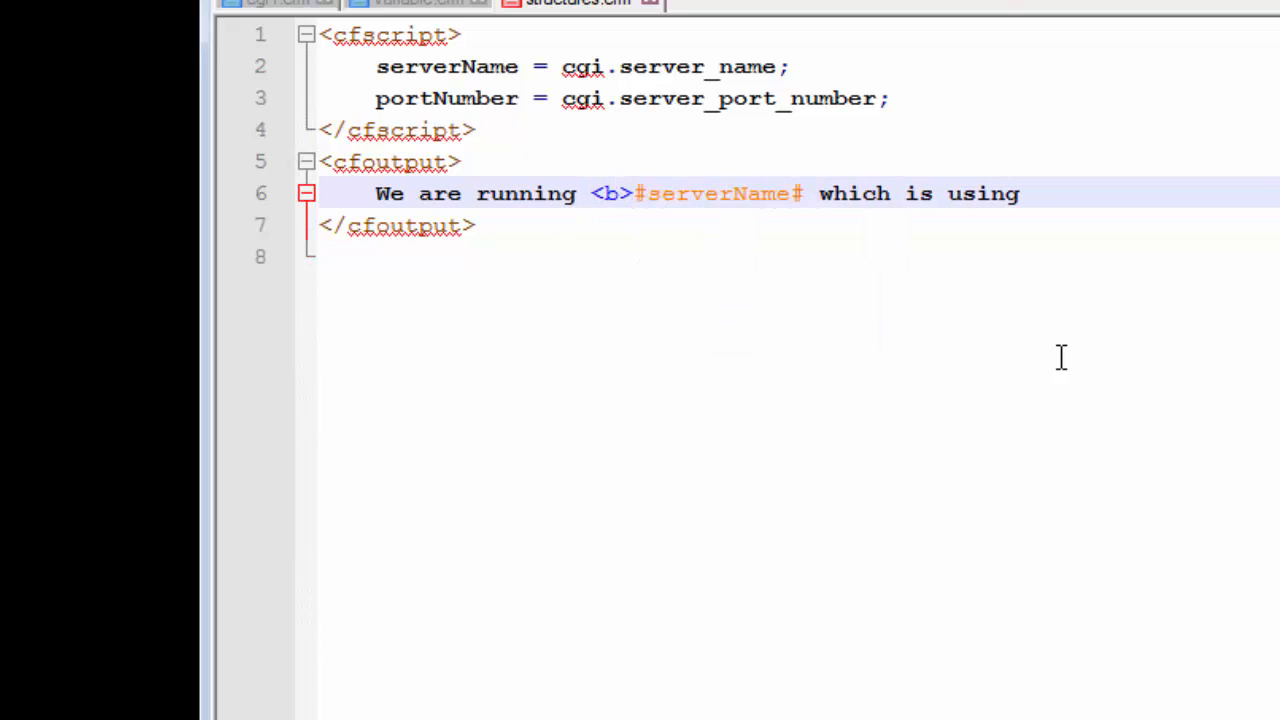
type("</")
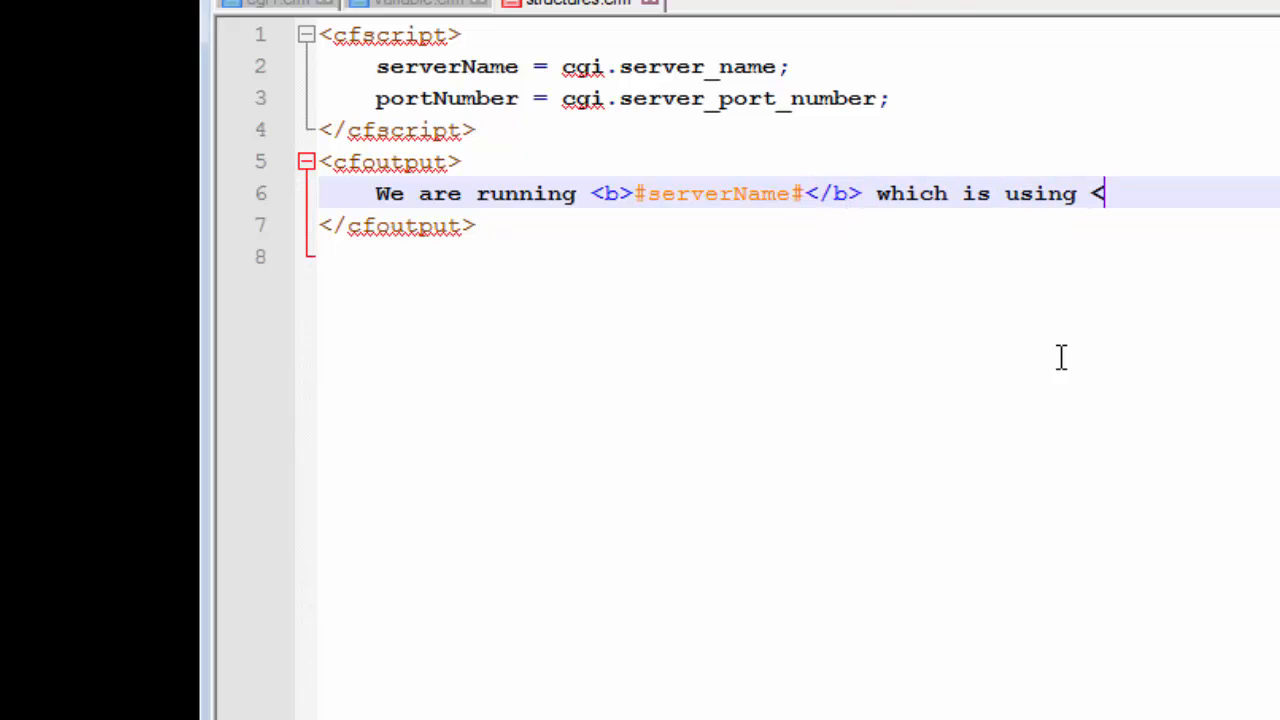
type("b>")
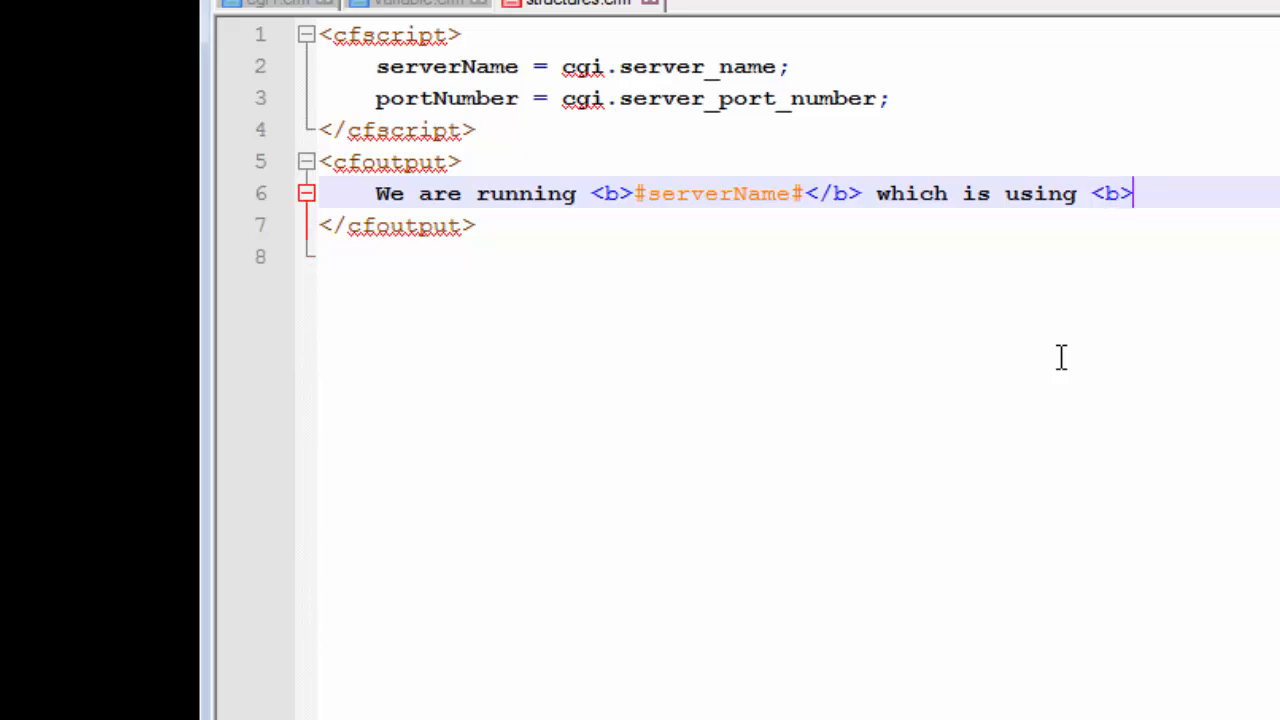
type("</b>")
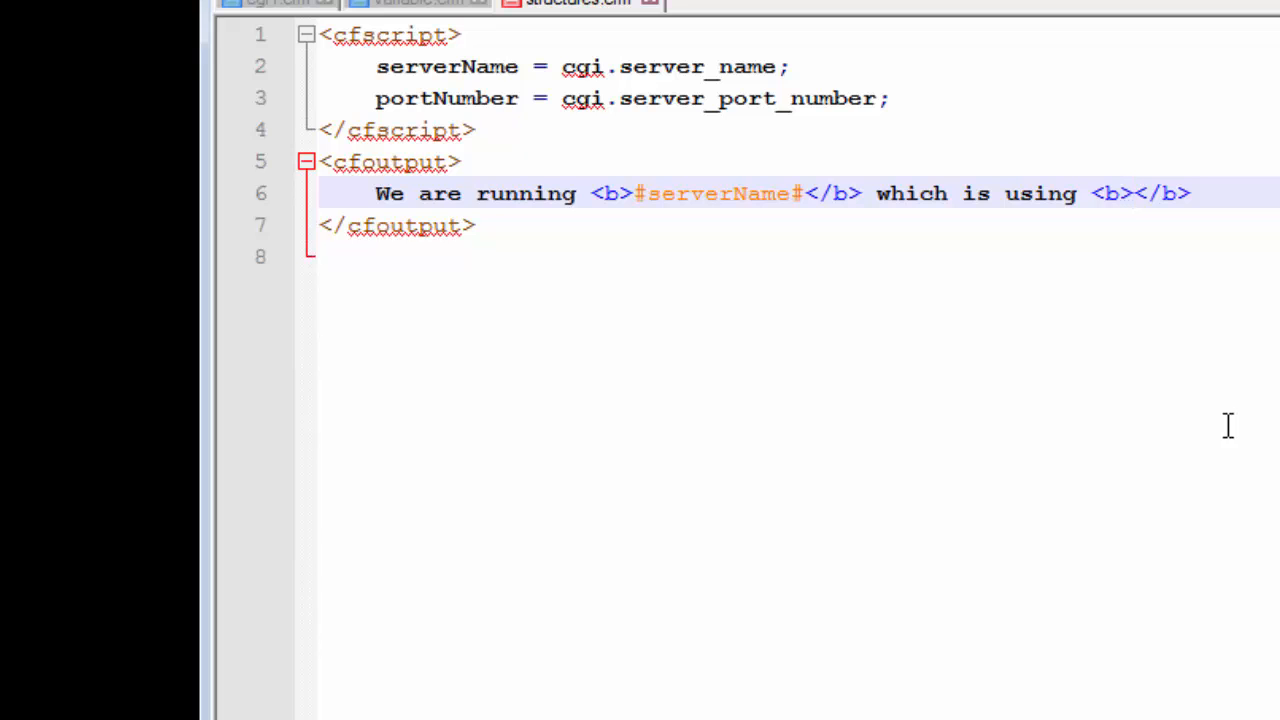
type("##")
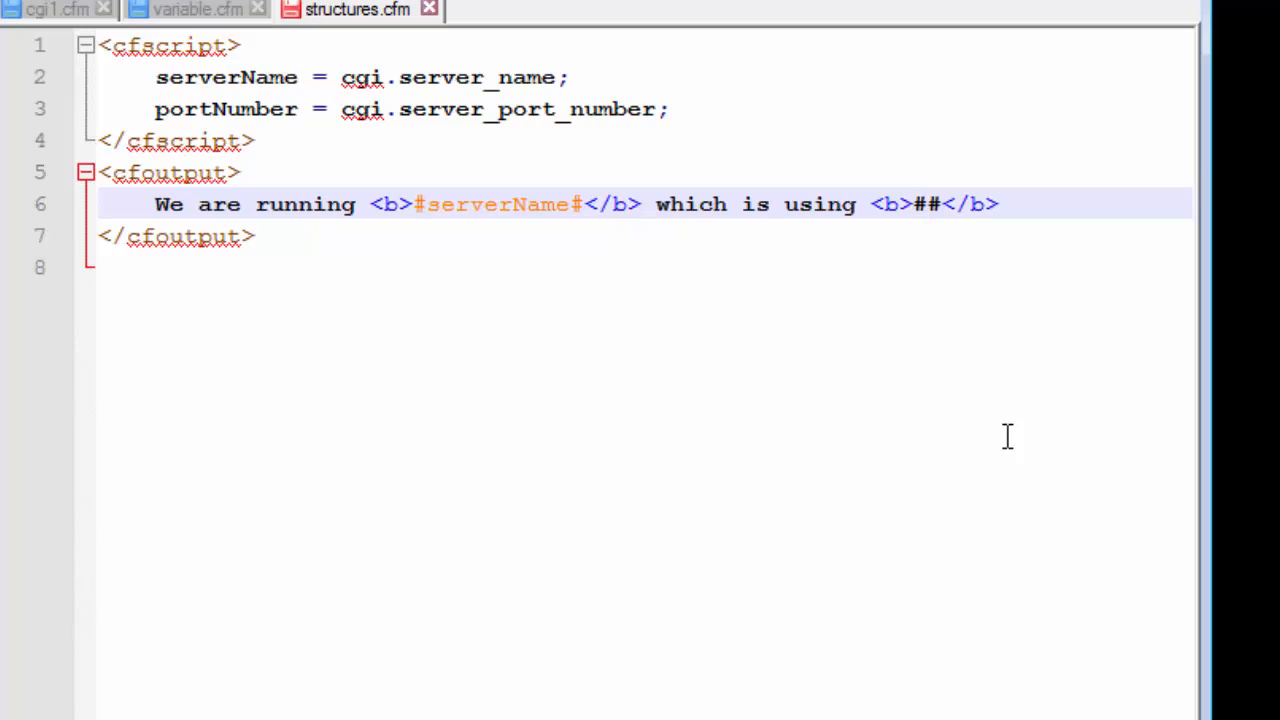
left_click(924, 204)
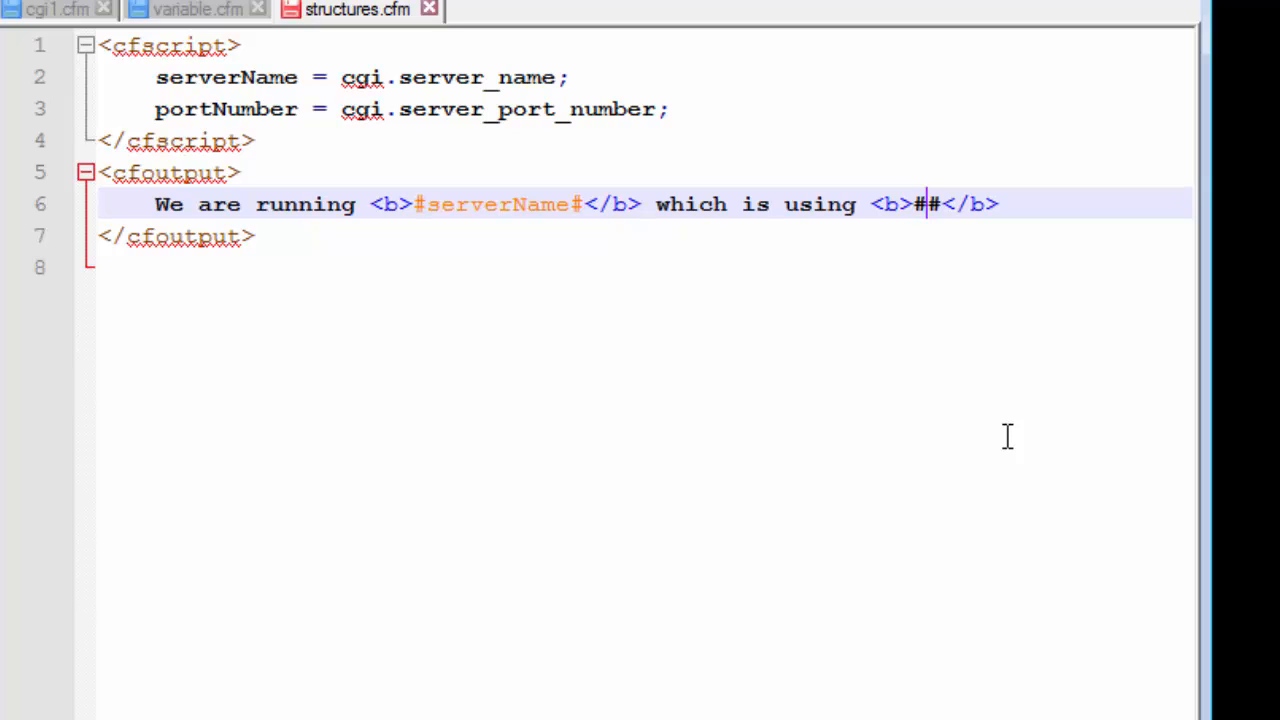
type("portNumber")
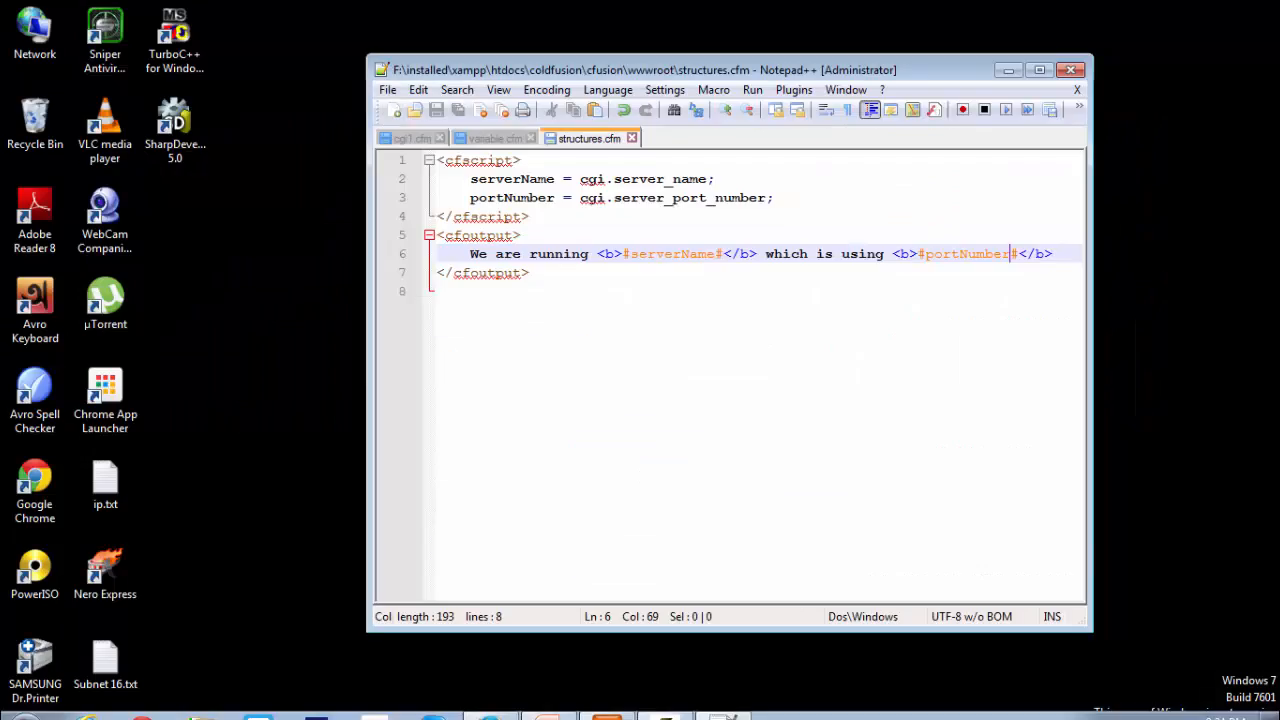
Enter localhost/coldfusion/cfusion/wwwroot/structures.cfm in the Firefox address bar
right_click(490, 700)
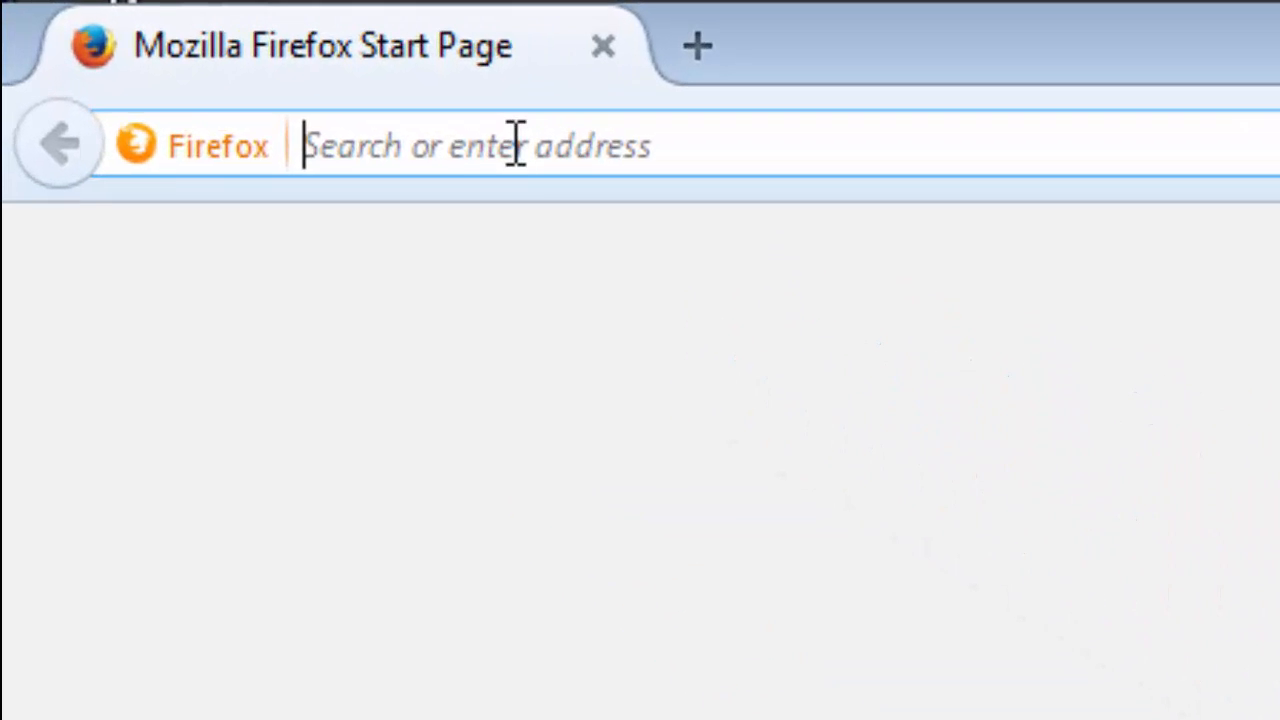
type("localho")
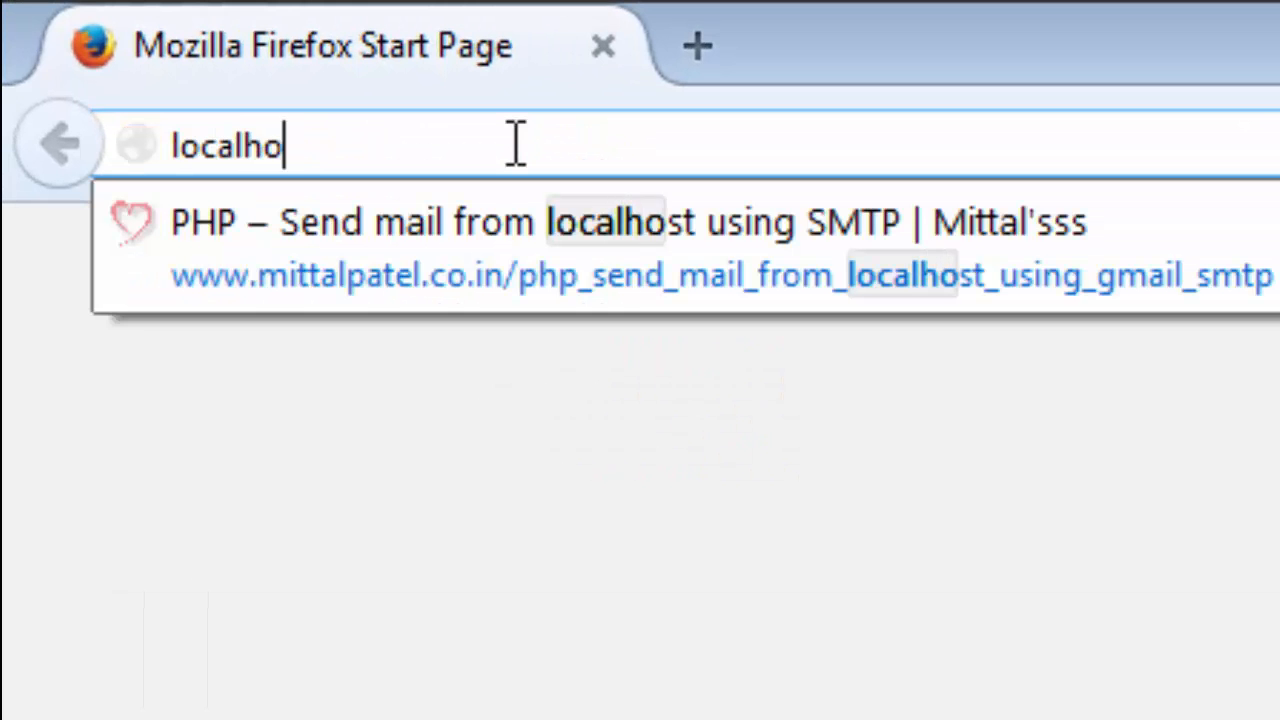
type("st/")
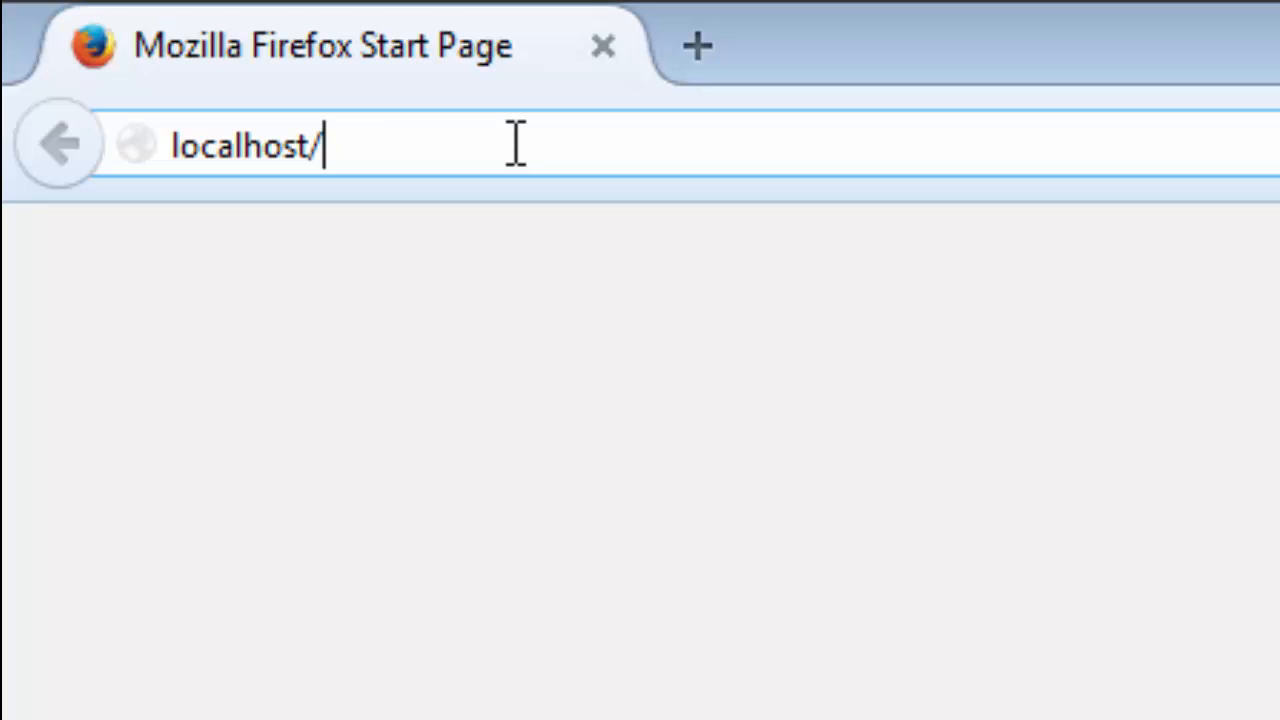
type("coldfsu")
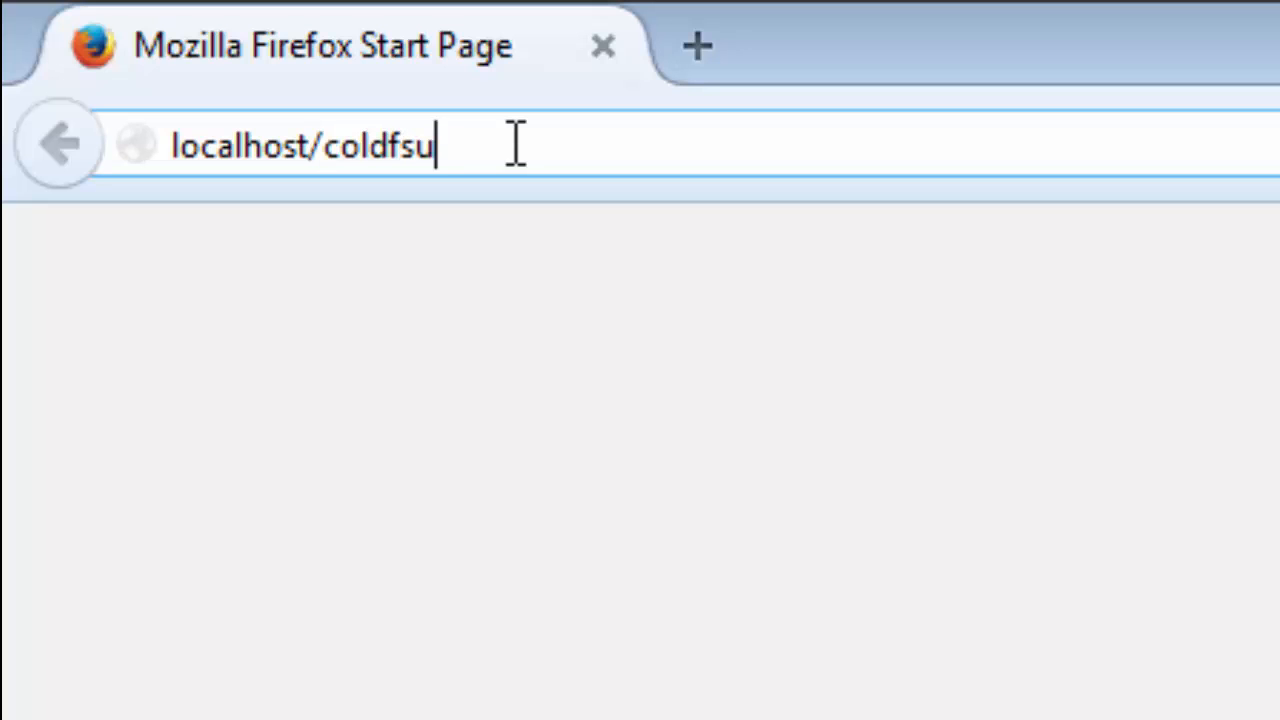
key("Backspace")
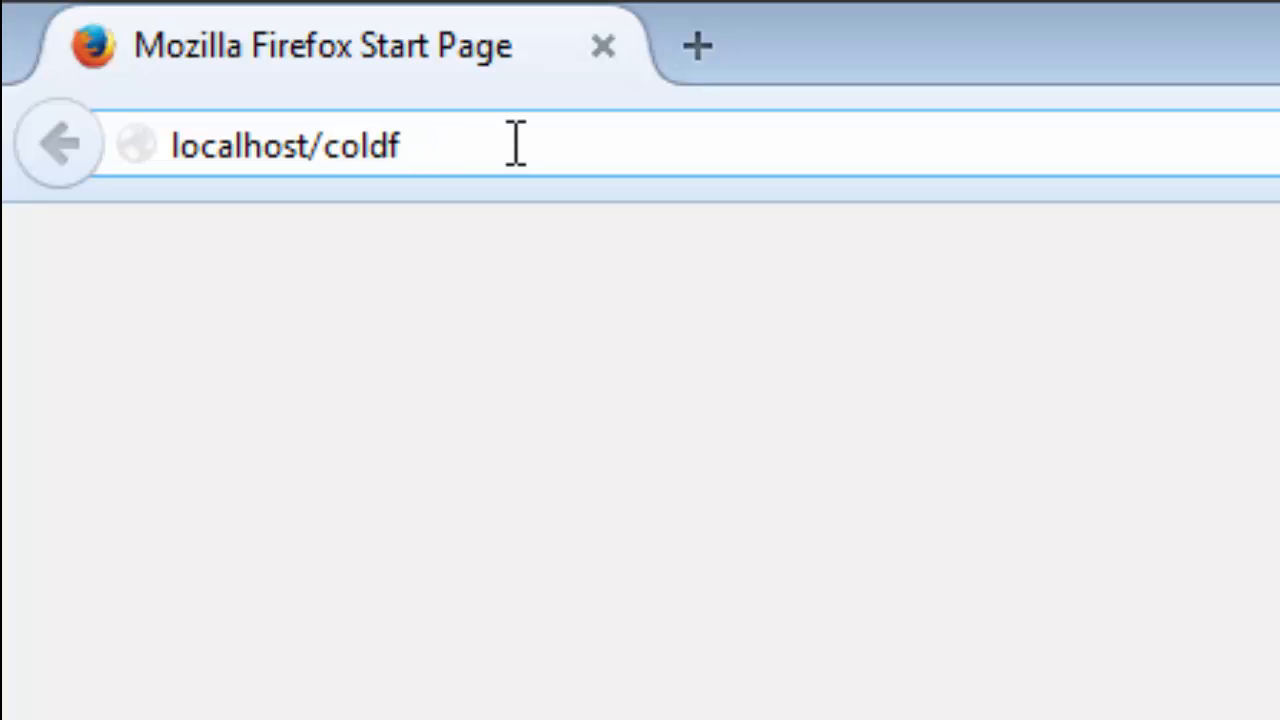
type("usion/")
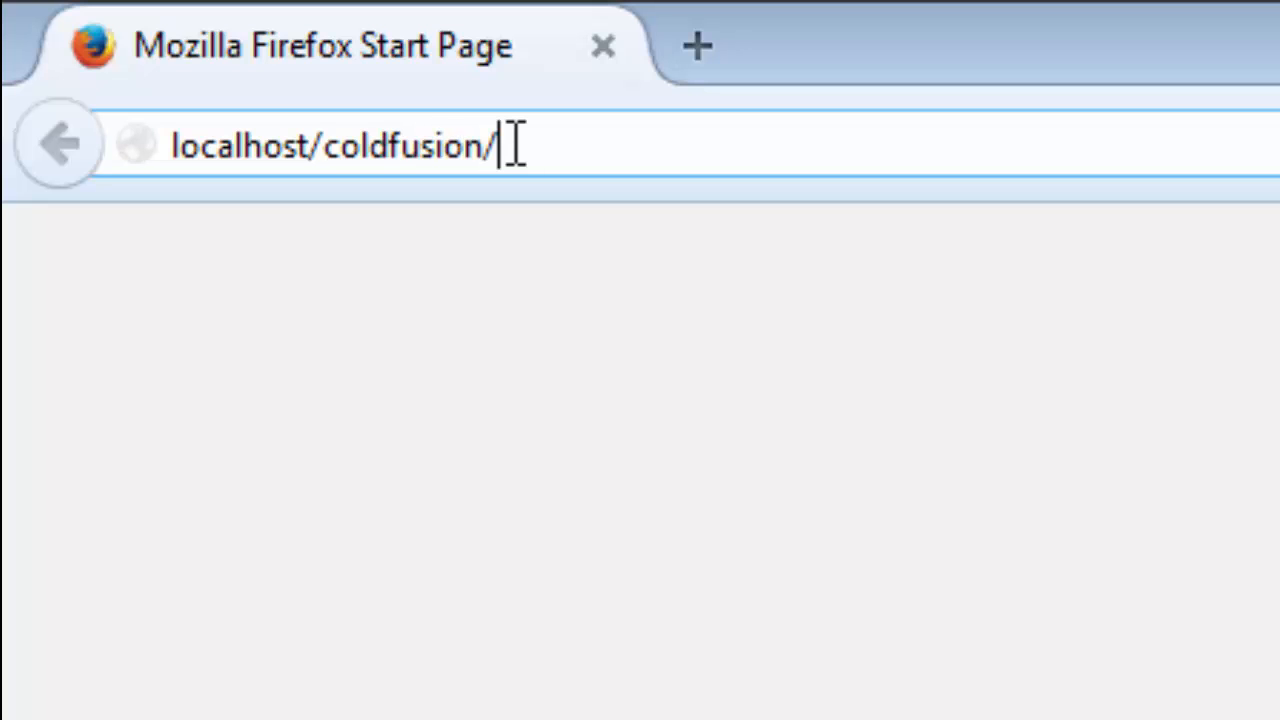
type("cfu")
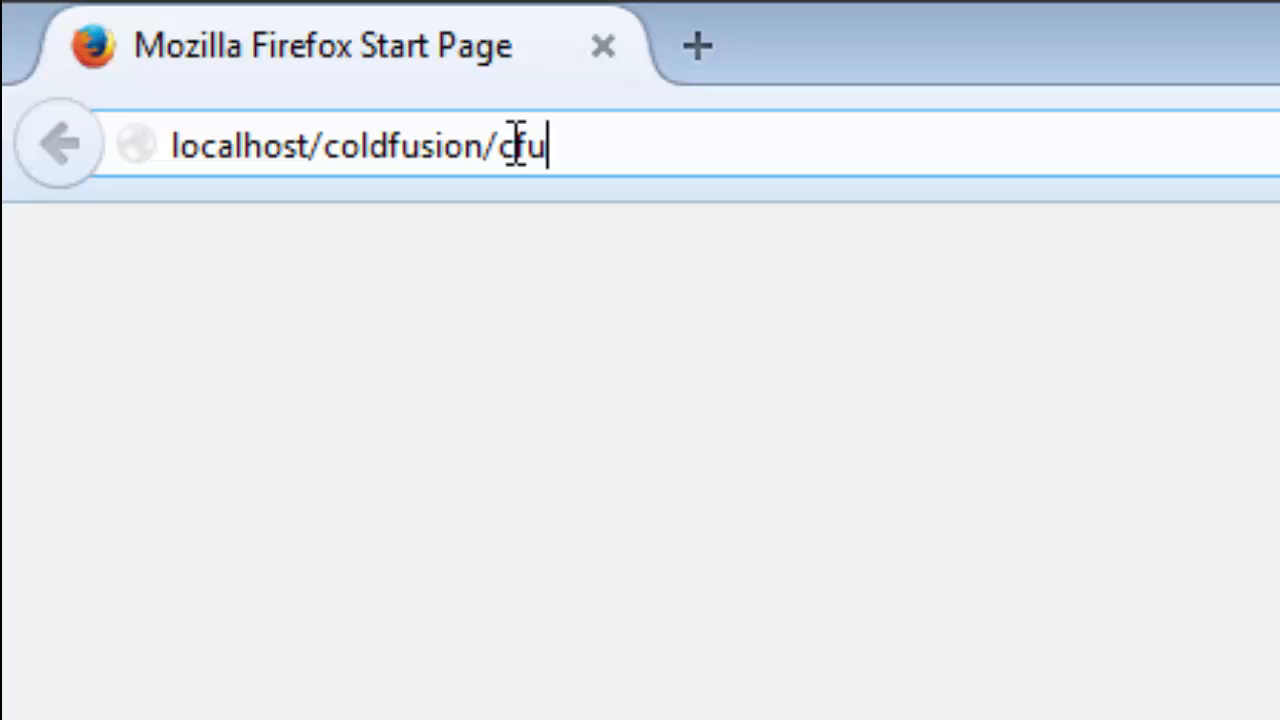
type("fusion/ww")
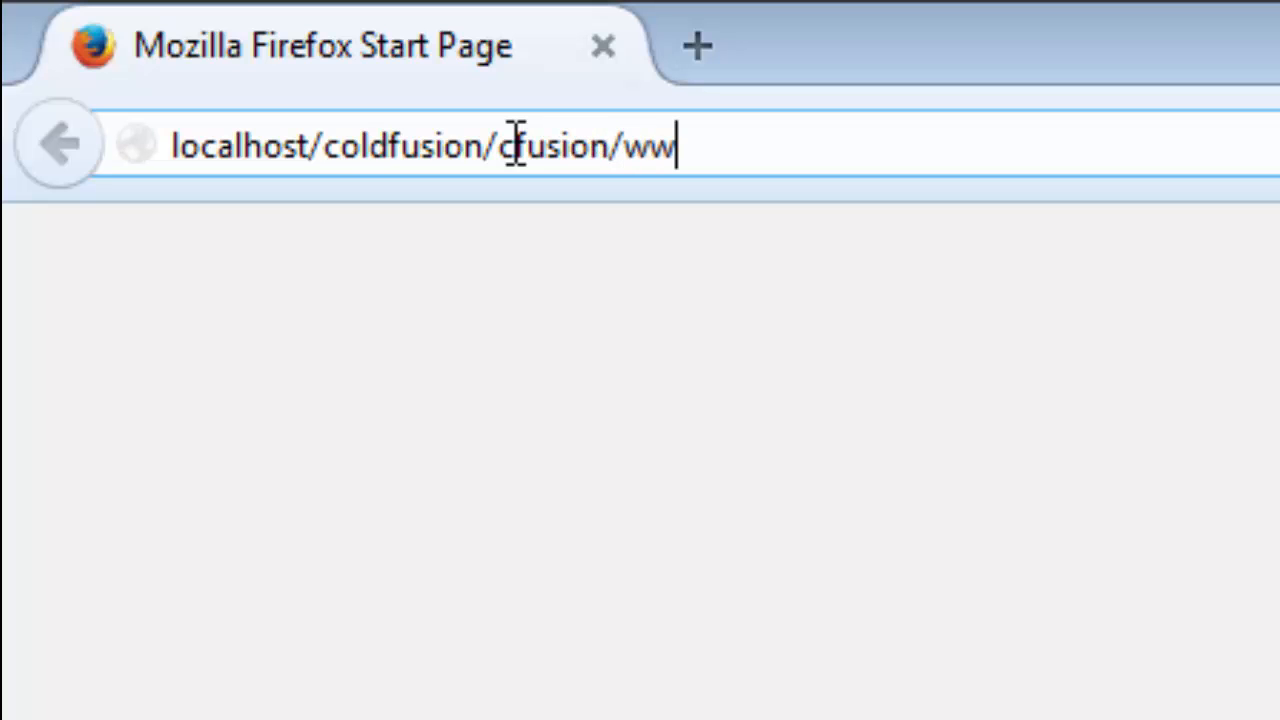
type("wroot/")
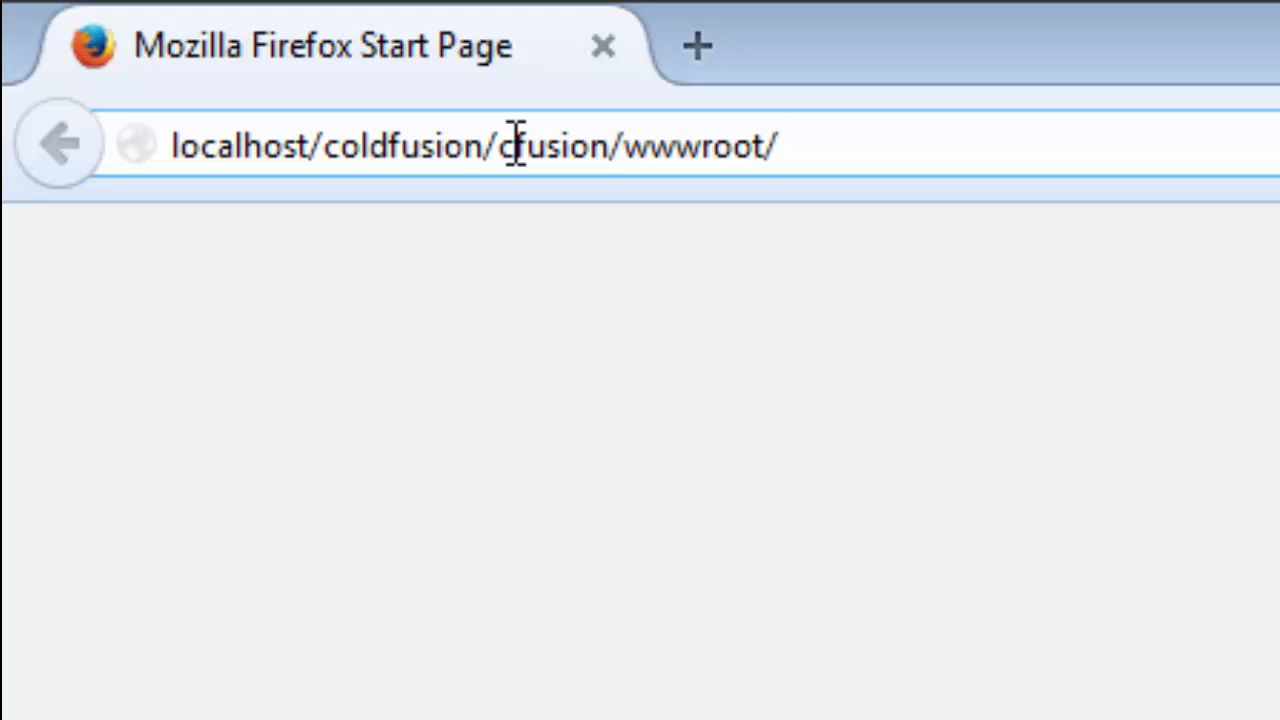
type("str")
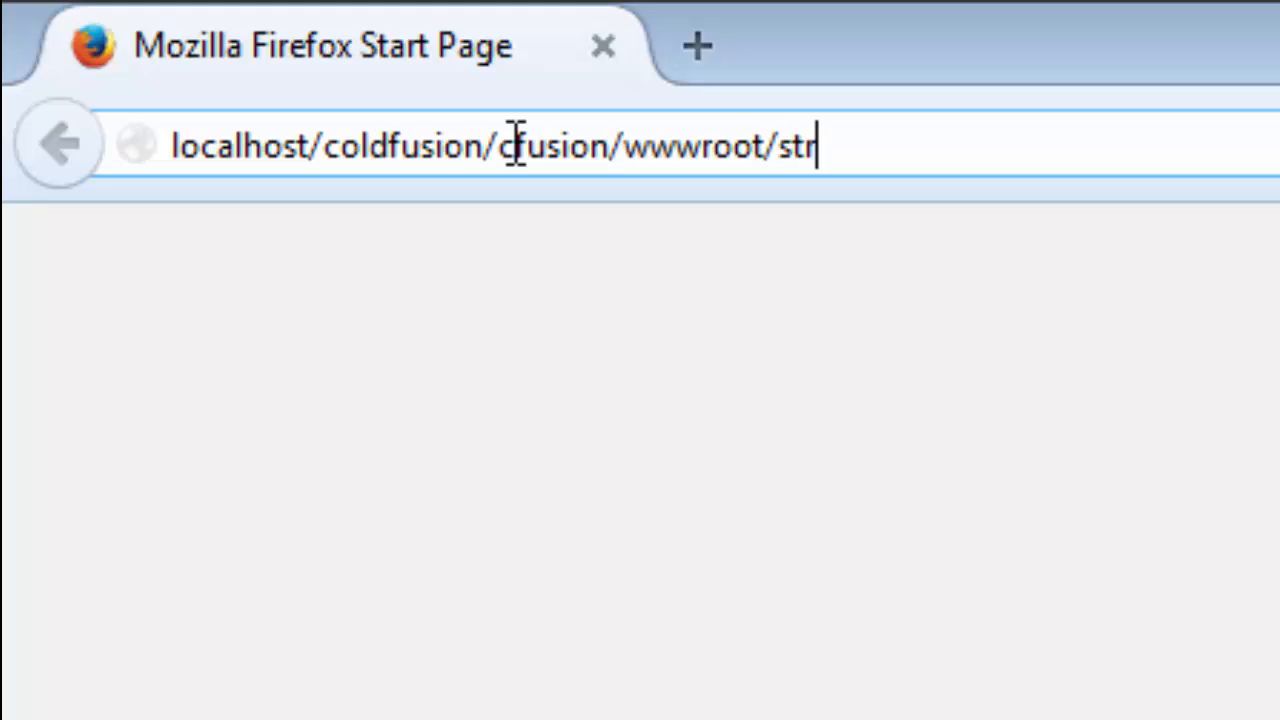
type("uctures.c")
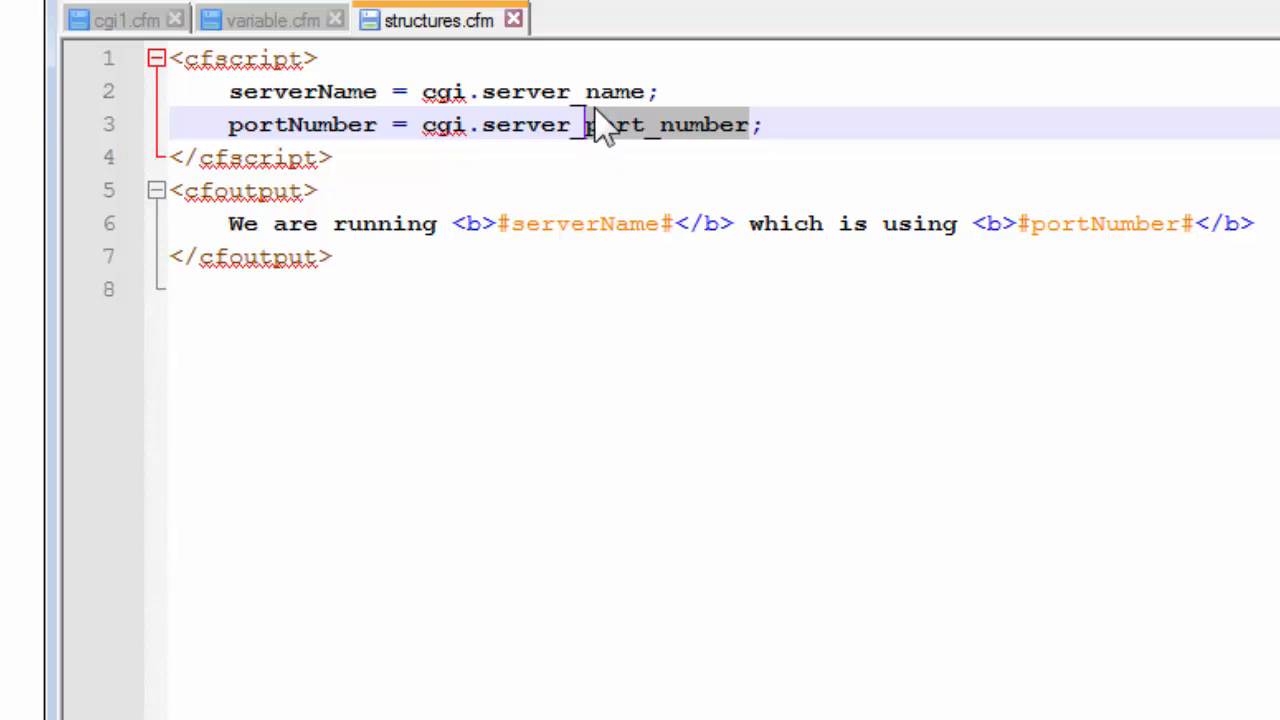
Change line 3 to isSecure = cgi.server_port_secure;
key("Delete")
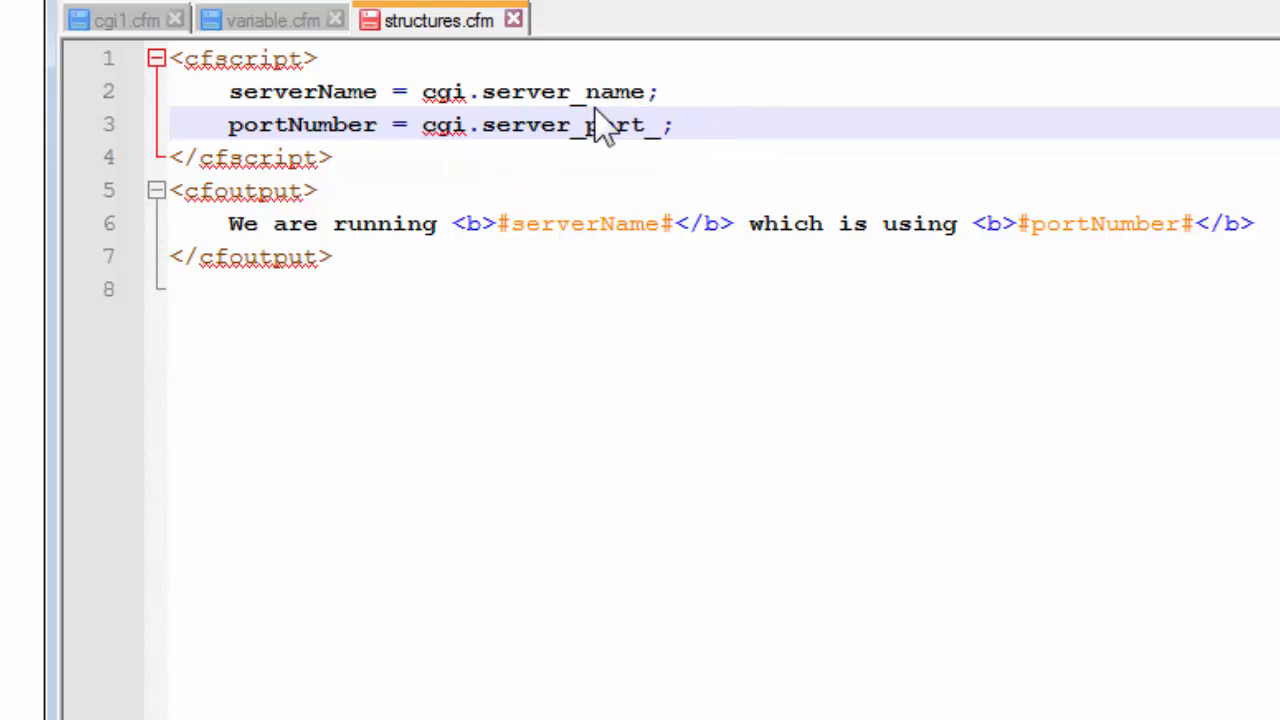
type("secu")
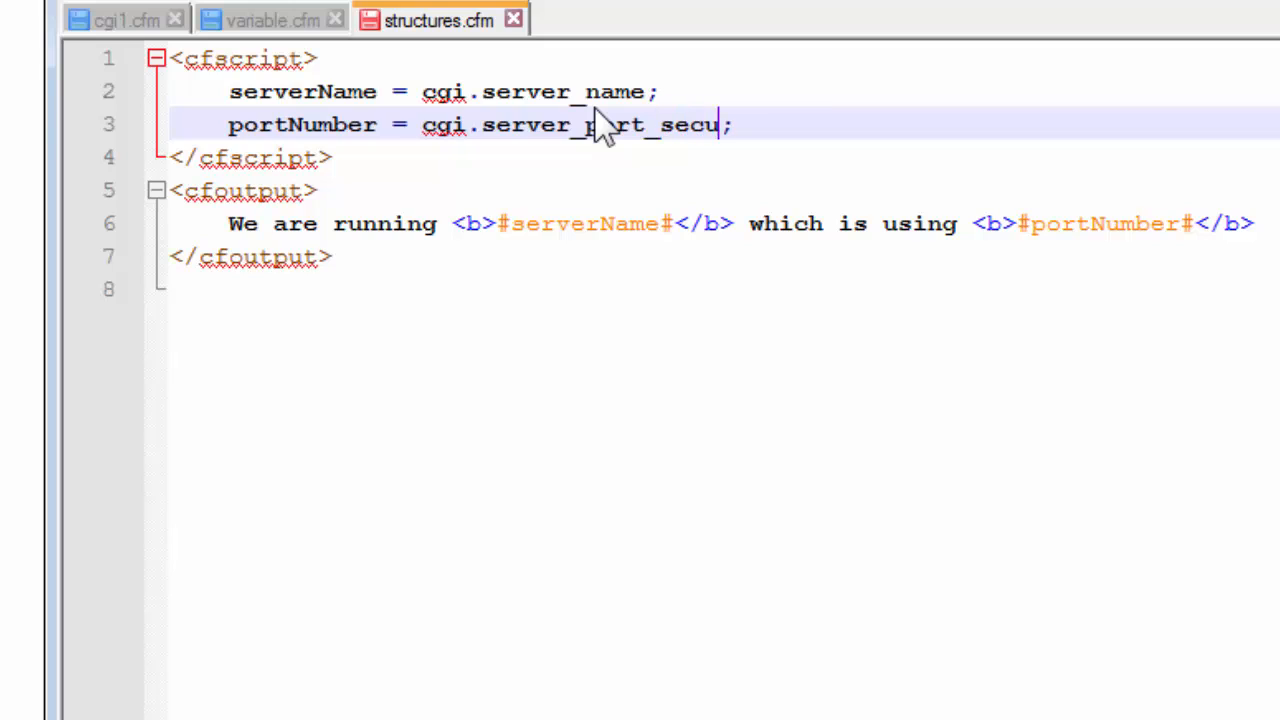
type("re")
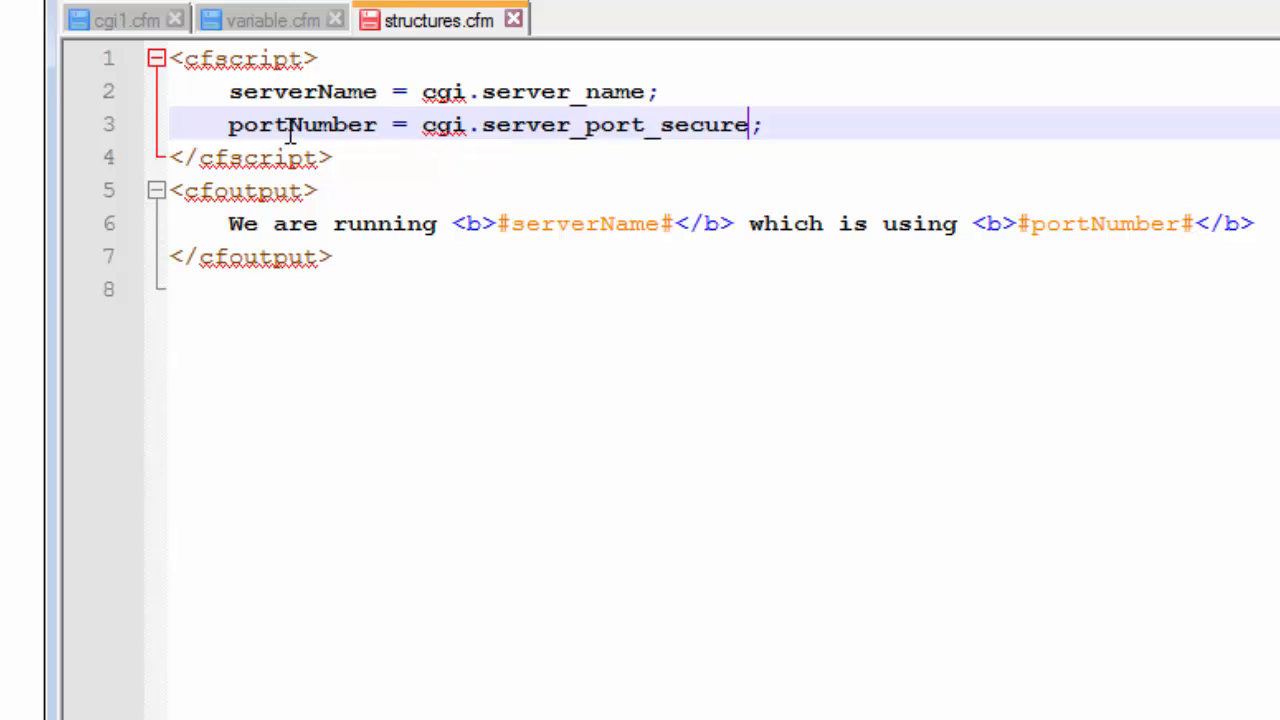
double_click(302, 124)
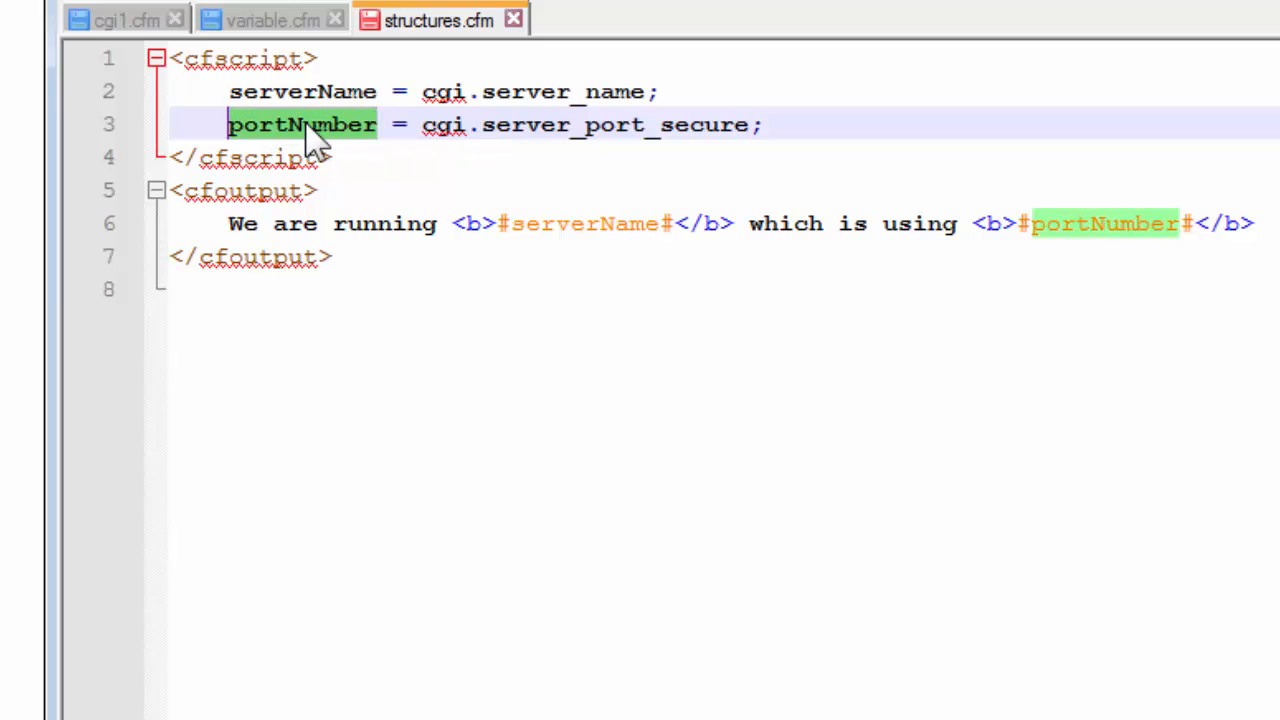
type("isSe")
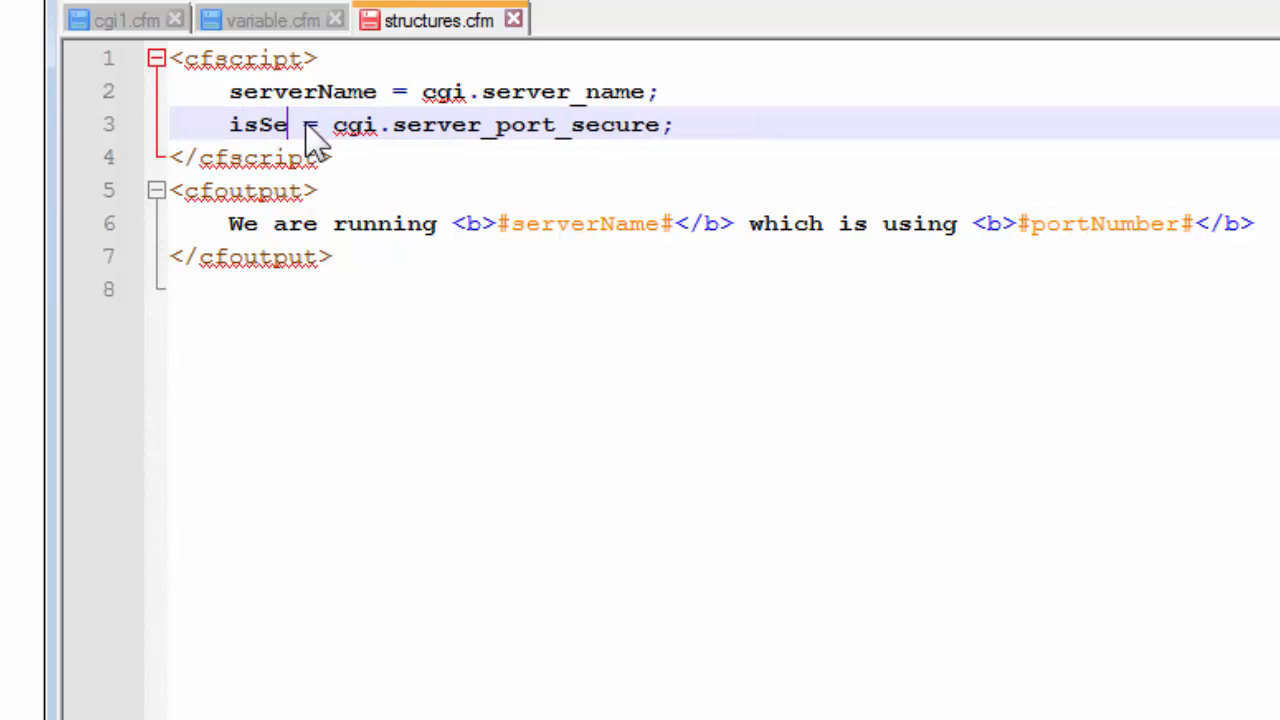
type("cure")
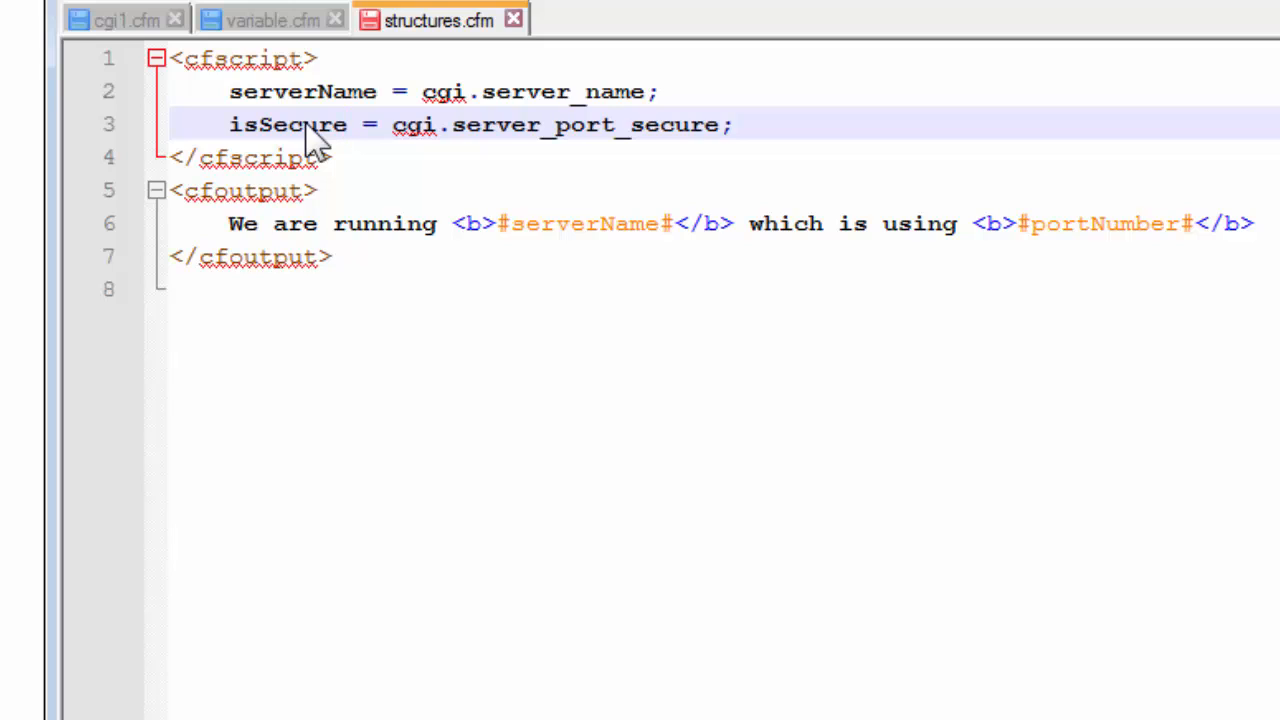
Rename portNumber to isSecure in the cfoutput line as well
left_click(348, 124)
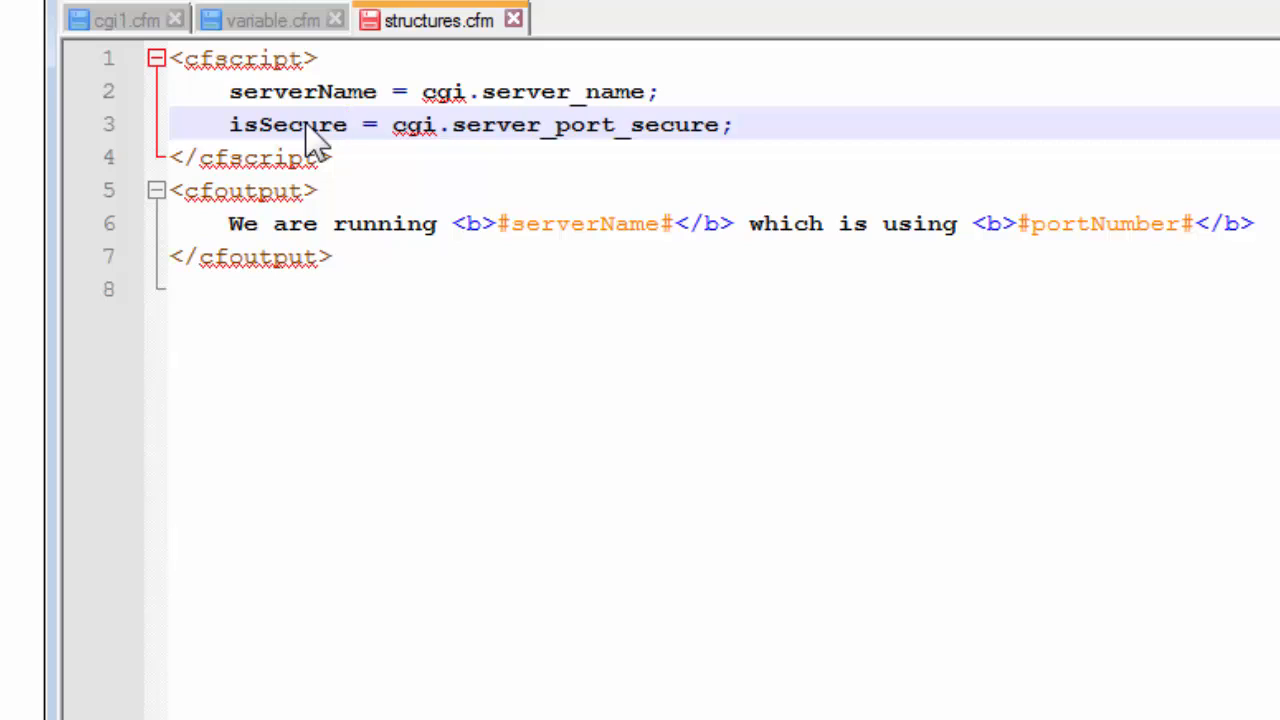
left_click(348, 124)
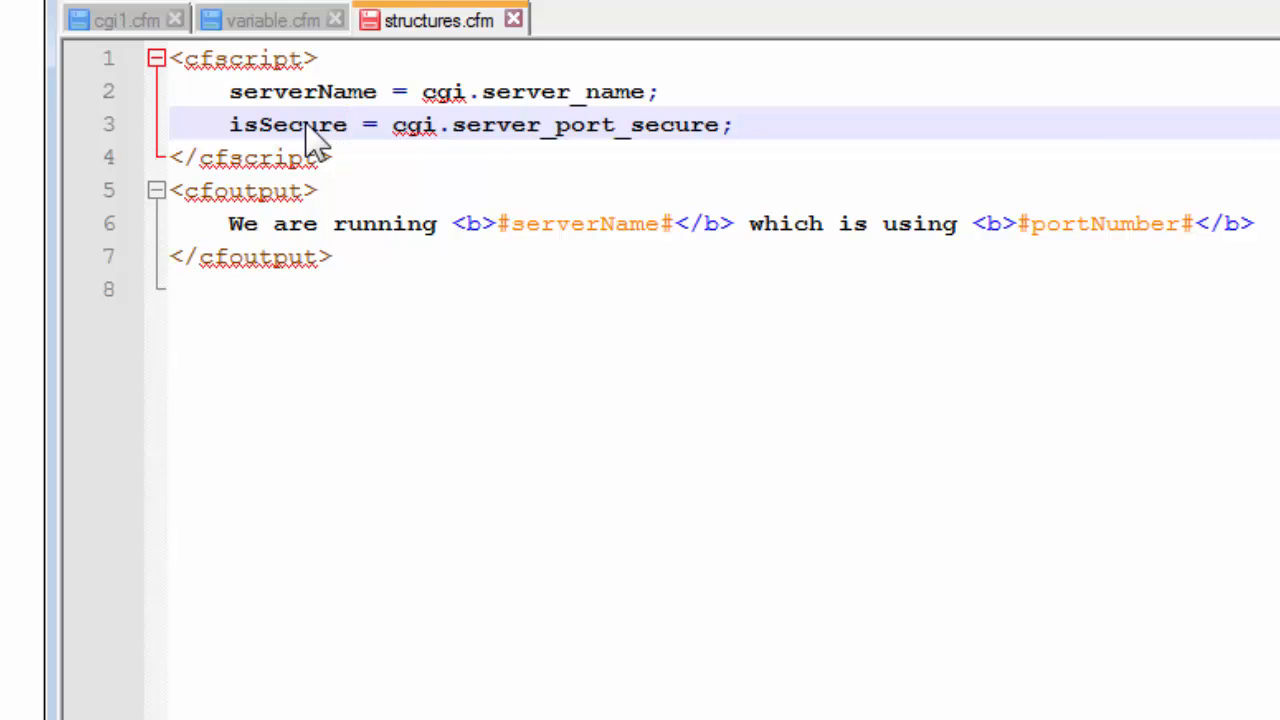
left_click(350, 124)
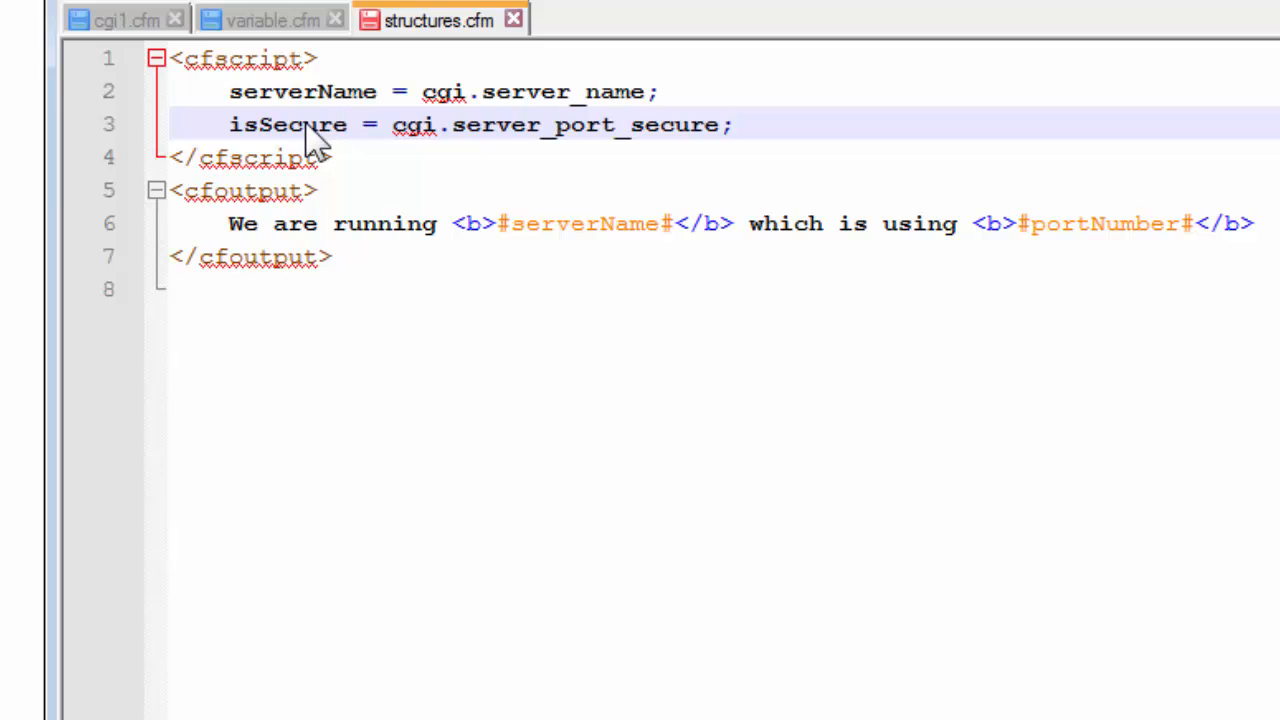
left_click(350, 124)
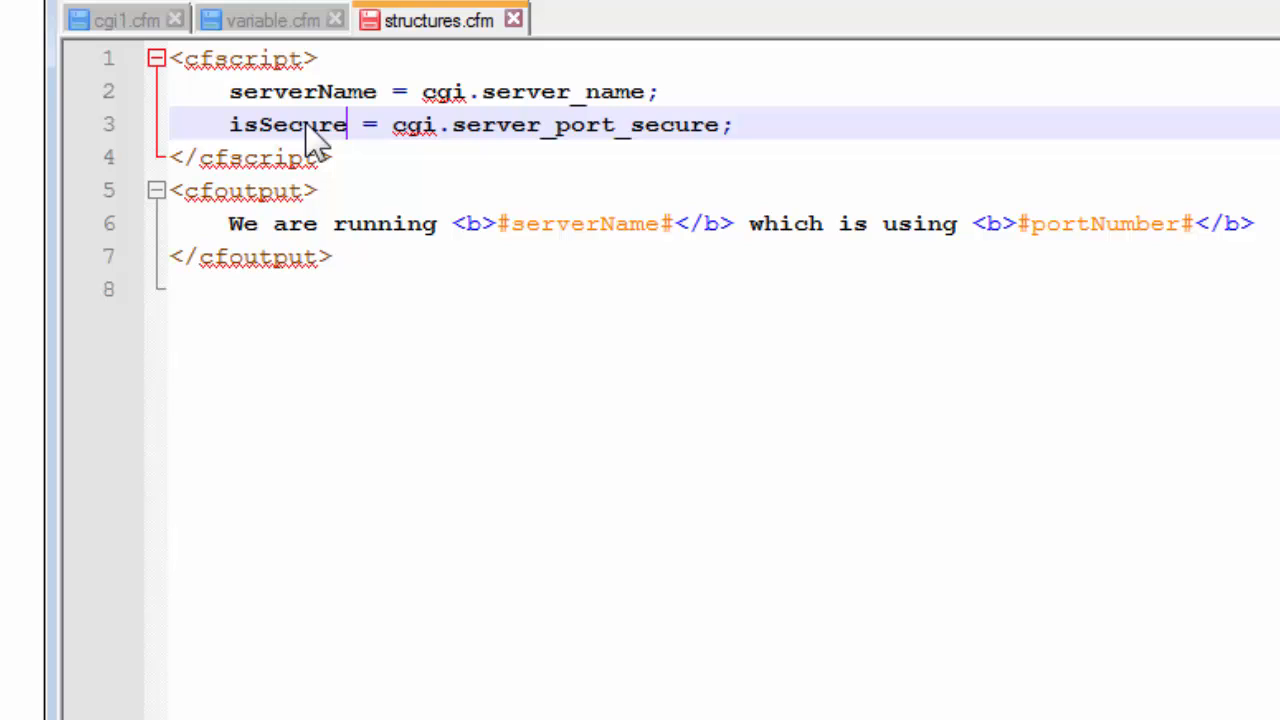
mouse_move(1120, 224)
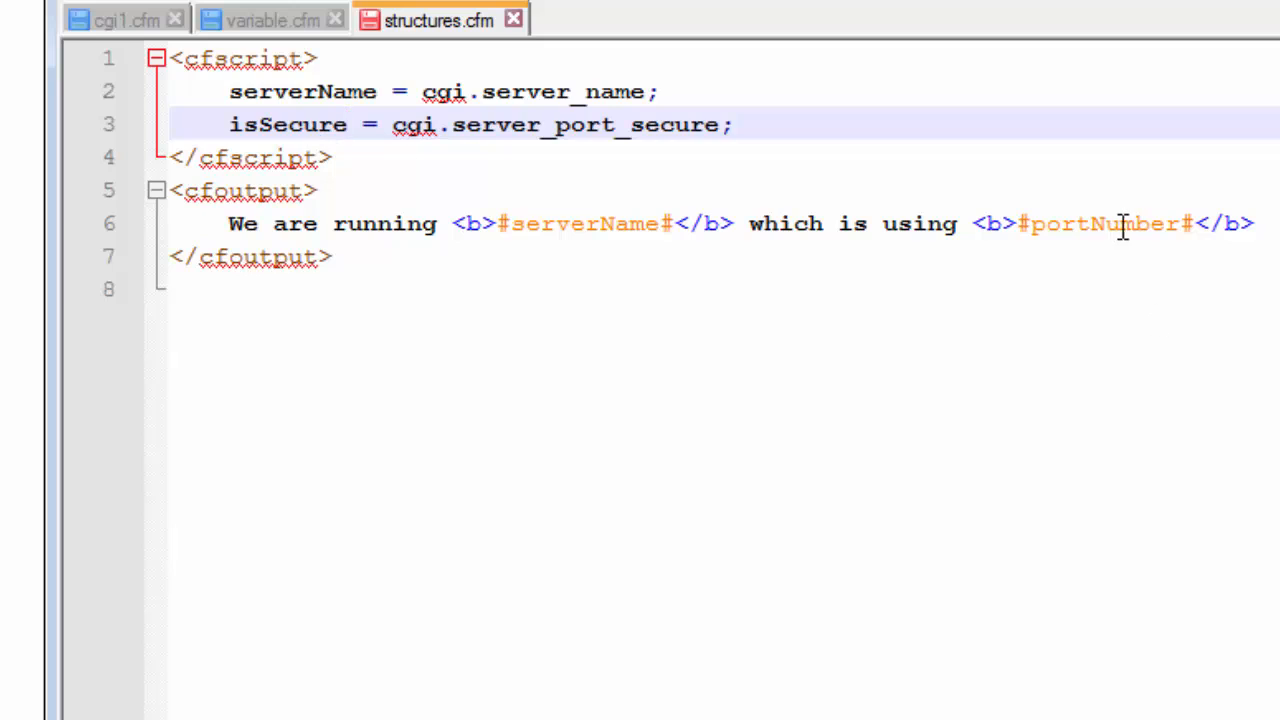
double_click(1130, 224)
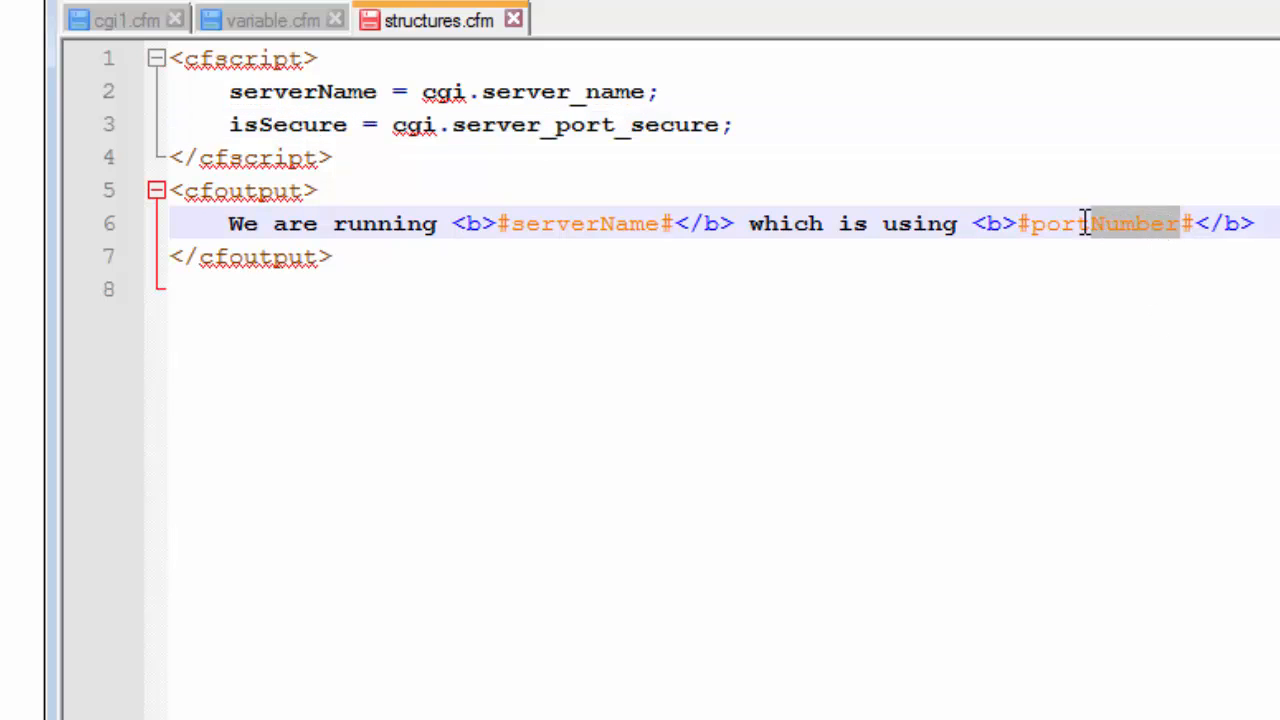
type("is")
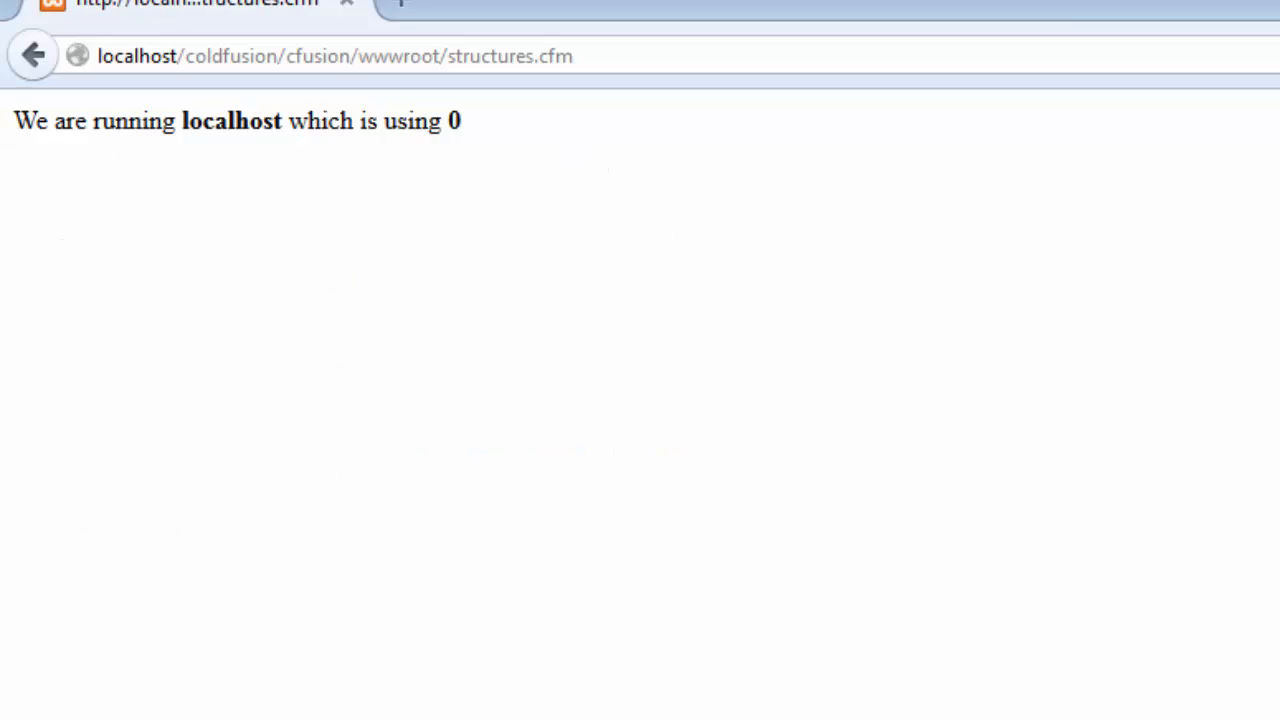
mouse_move(490, 216)
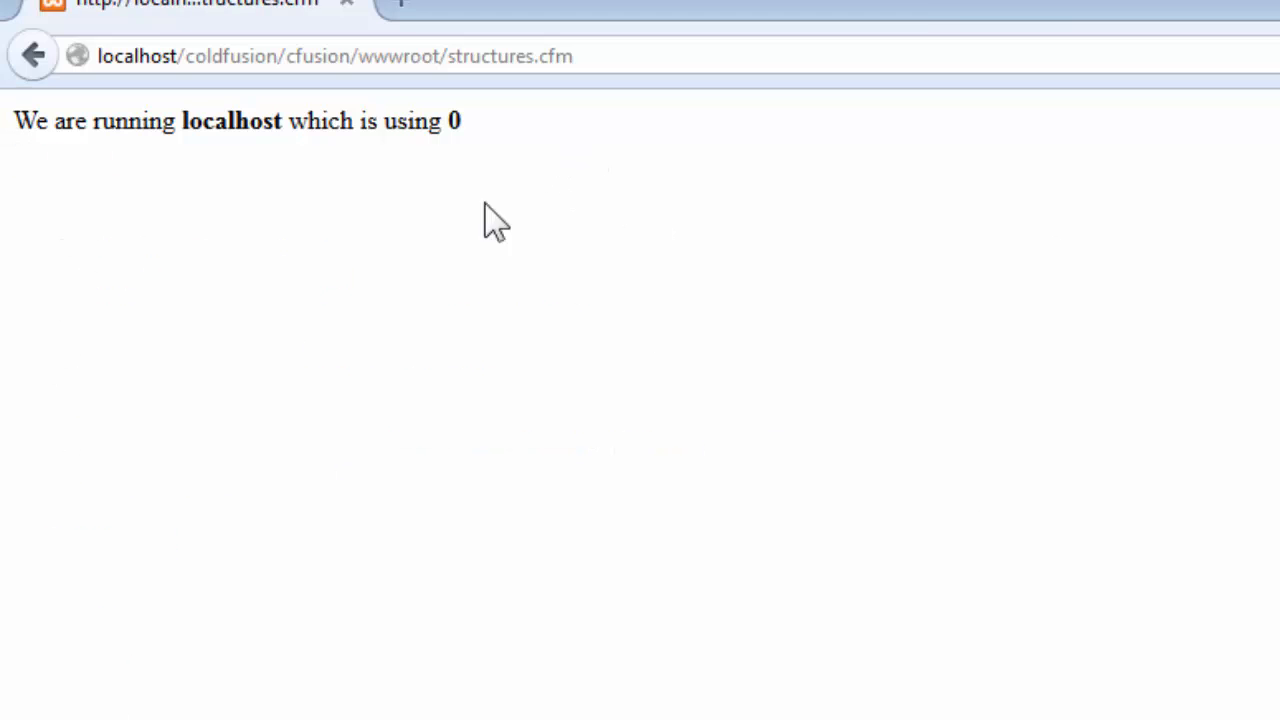
mouse_move(420, 220)
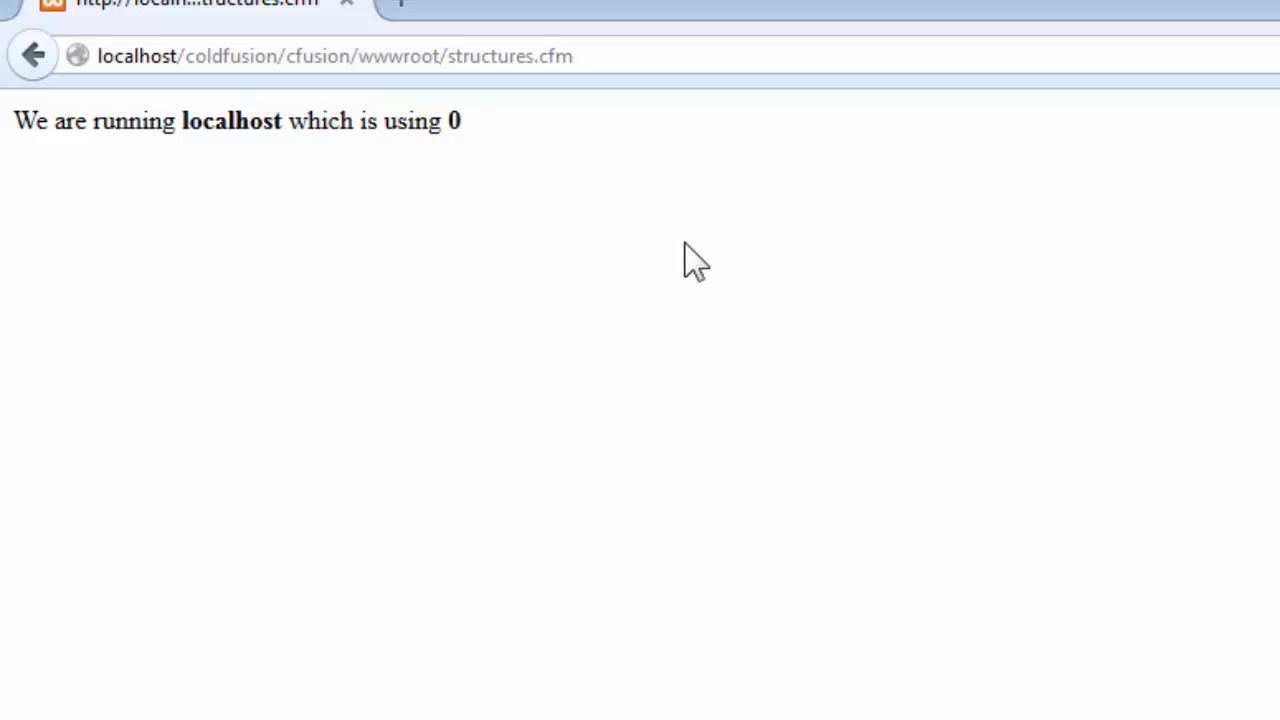
mouse_move(540, 216)
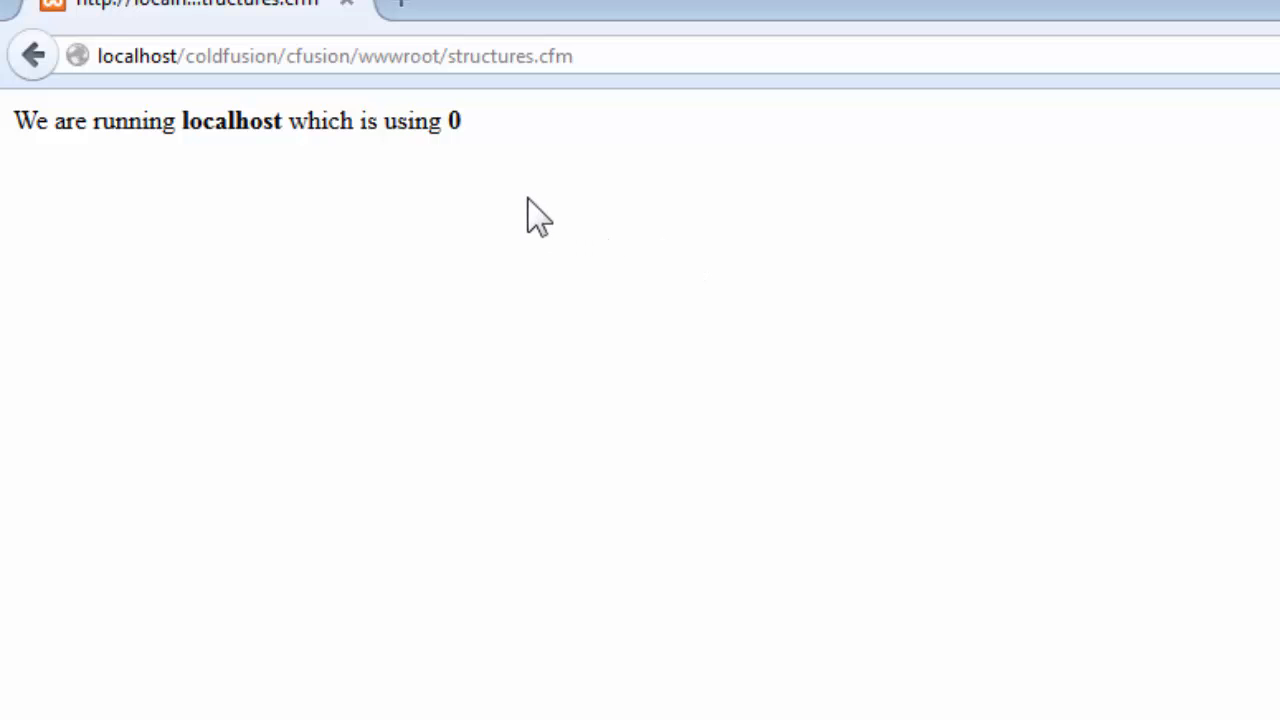
mouse_move(472, 190)
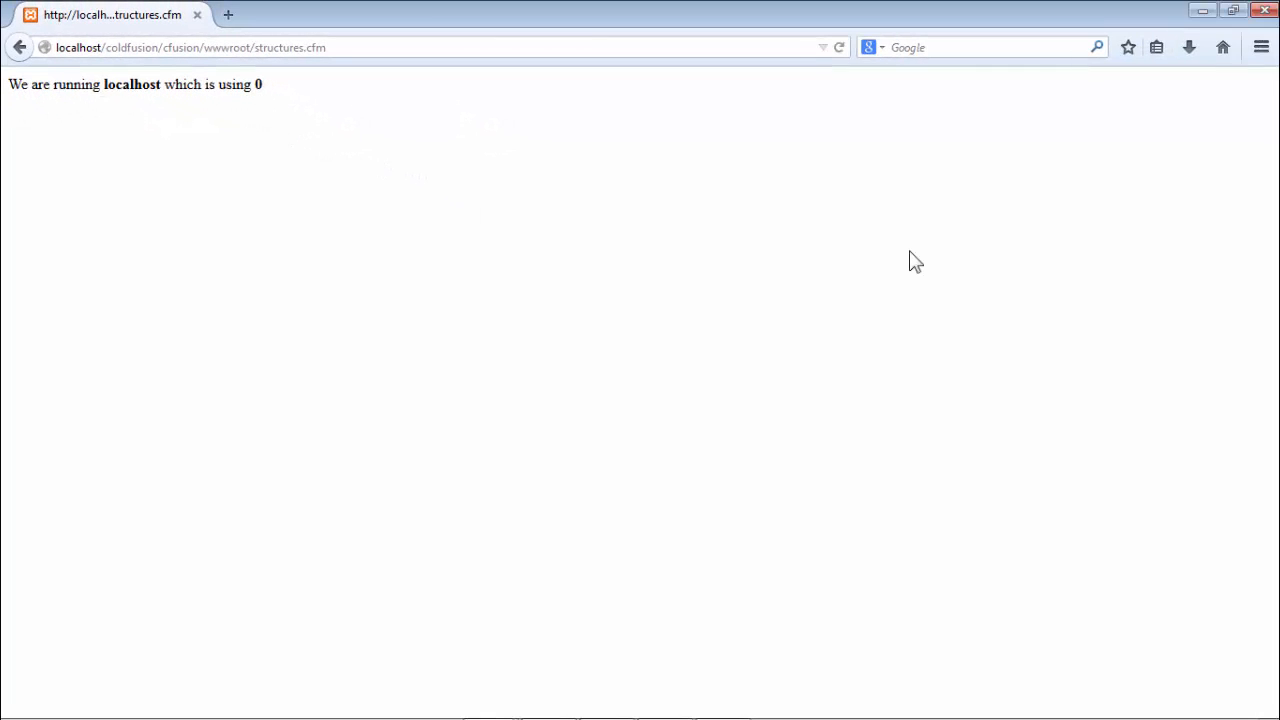
mouse_move(896, 300)
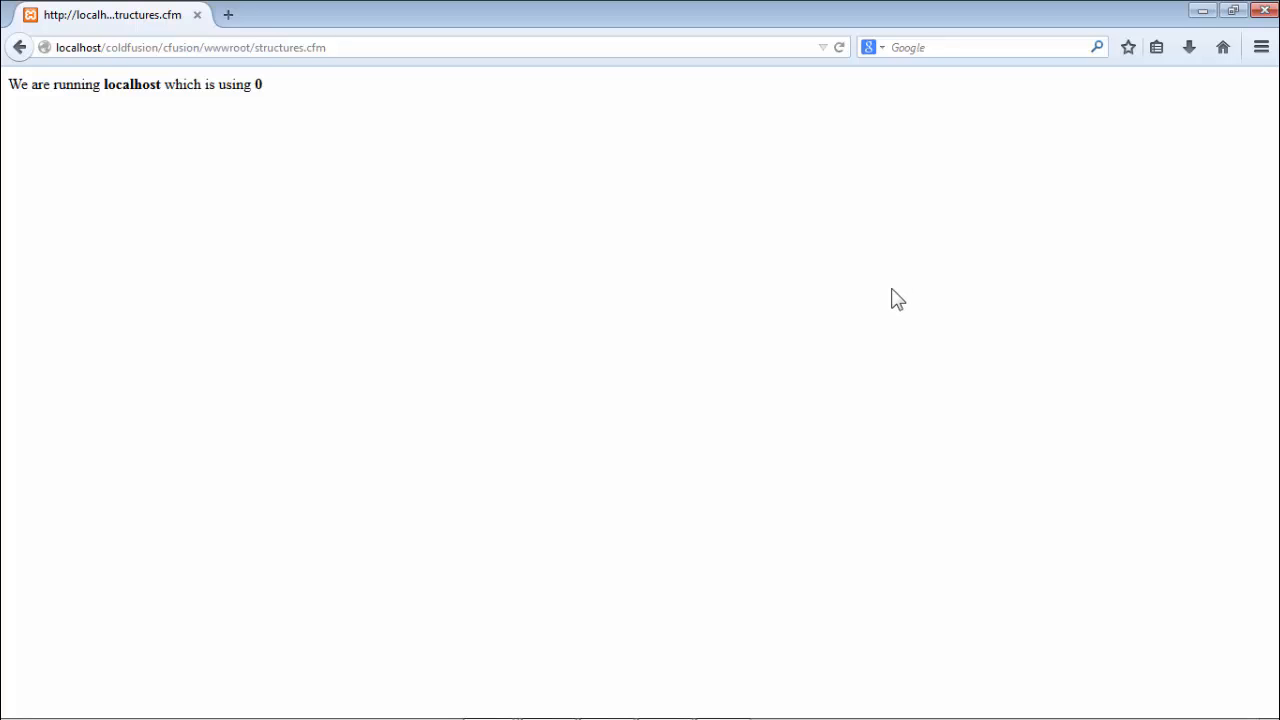
mouse_move(556, 228)
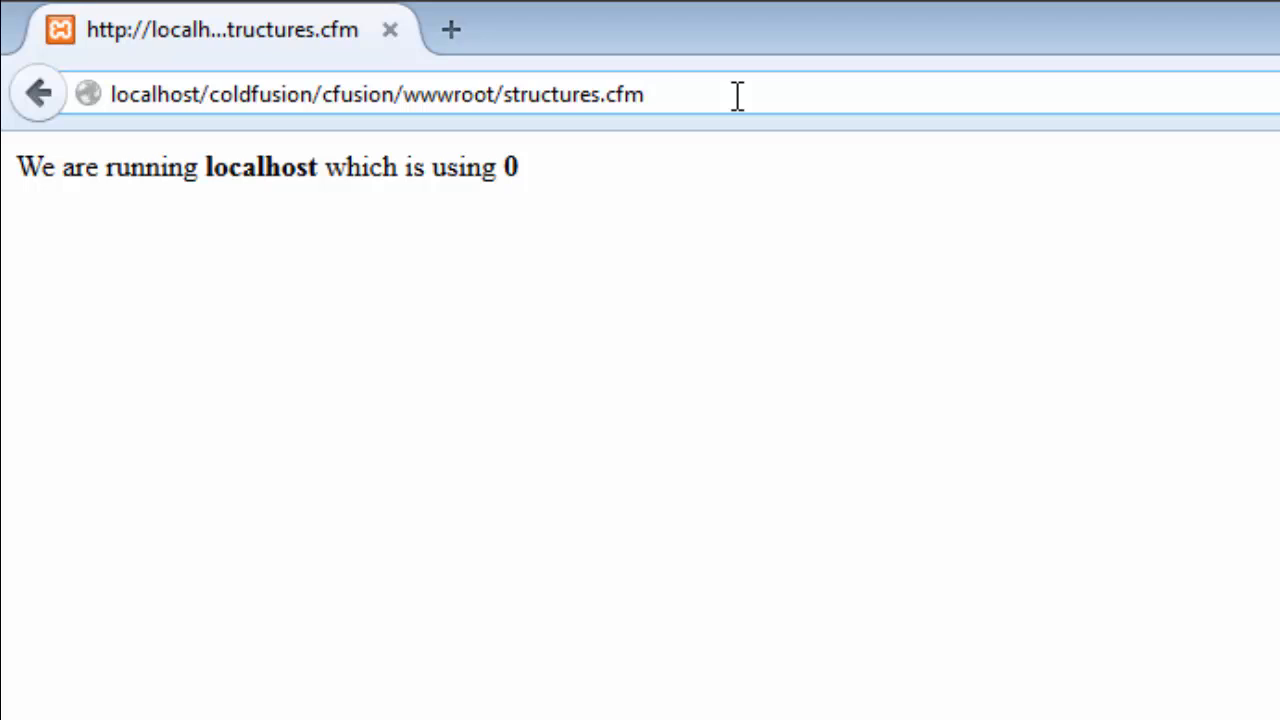
Append the query string ?name=Nafis&age=20 to the structures.cfm URL
type("?")
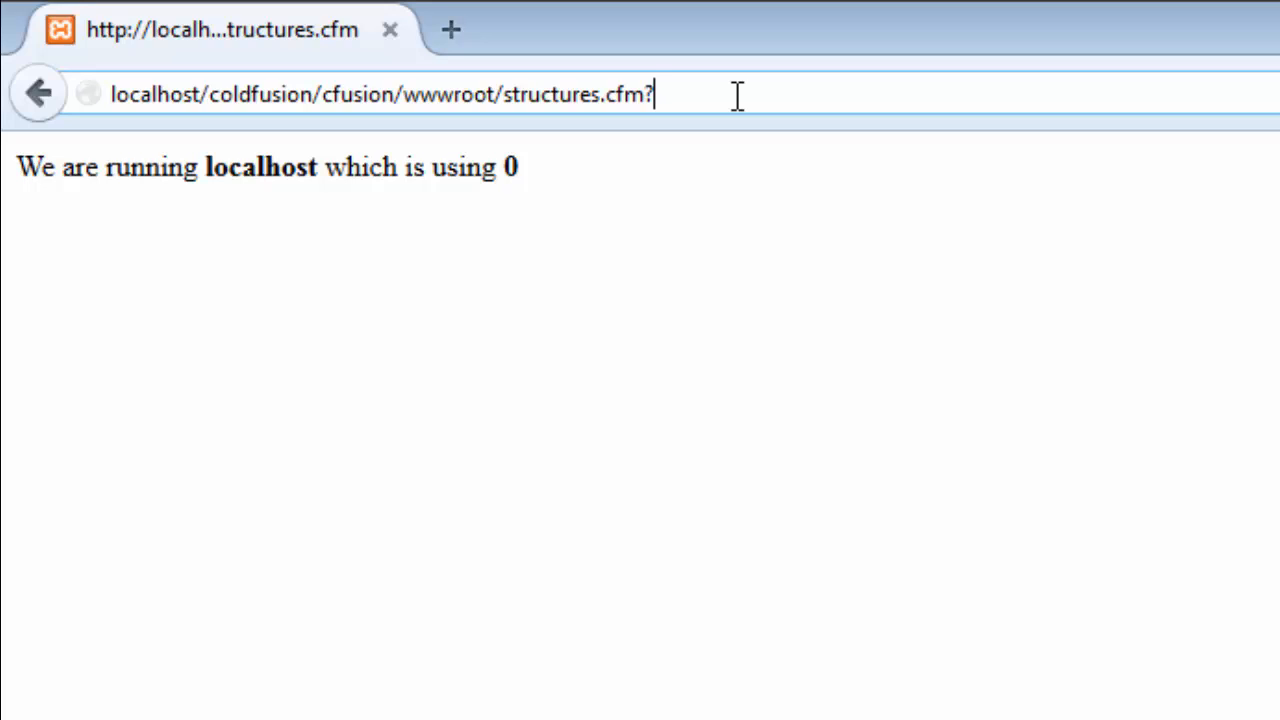
type("name")
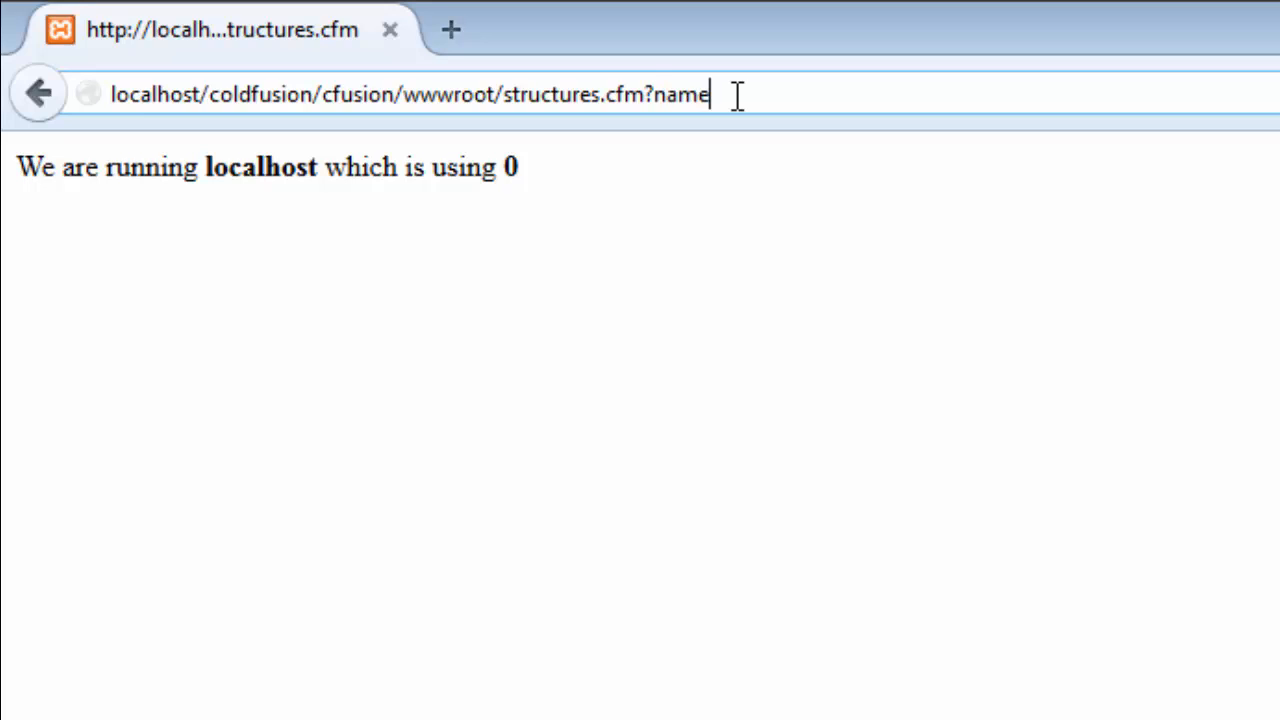
type("=")
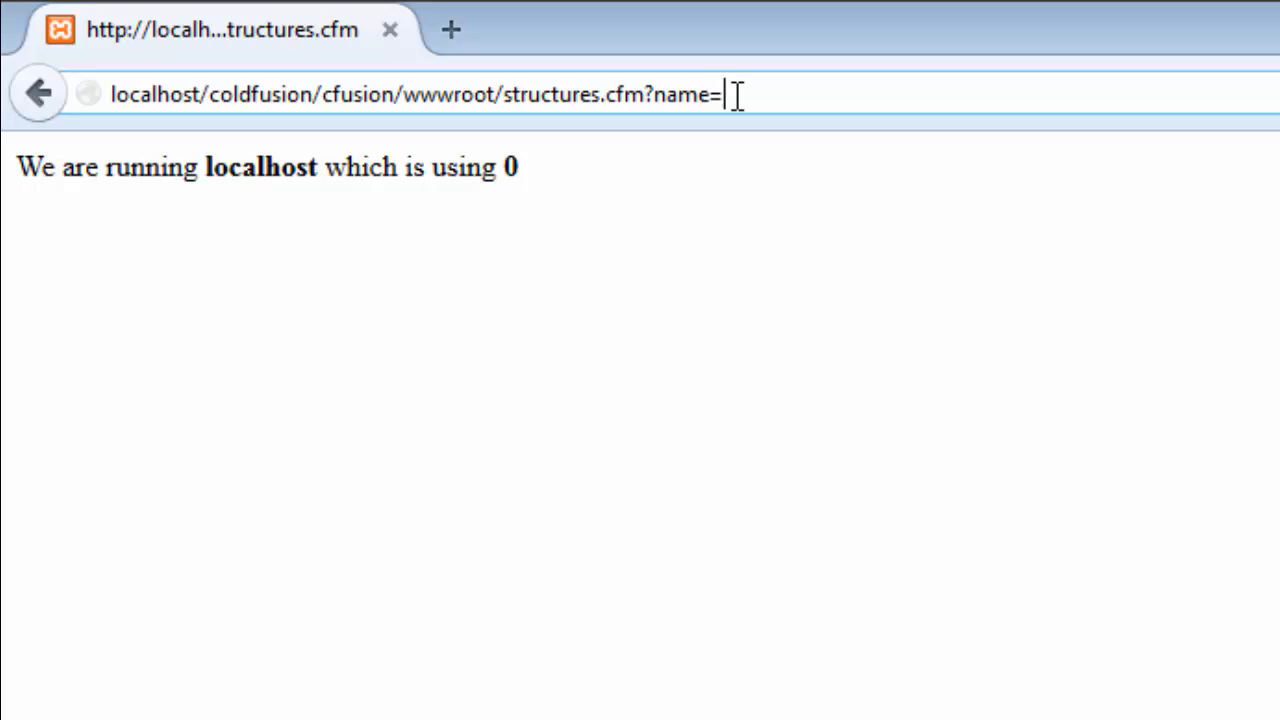
type("Nafis")
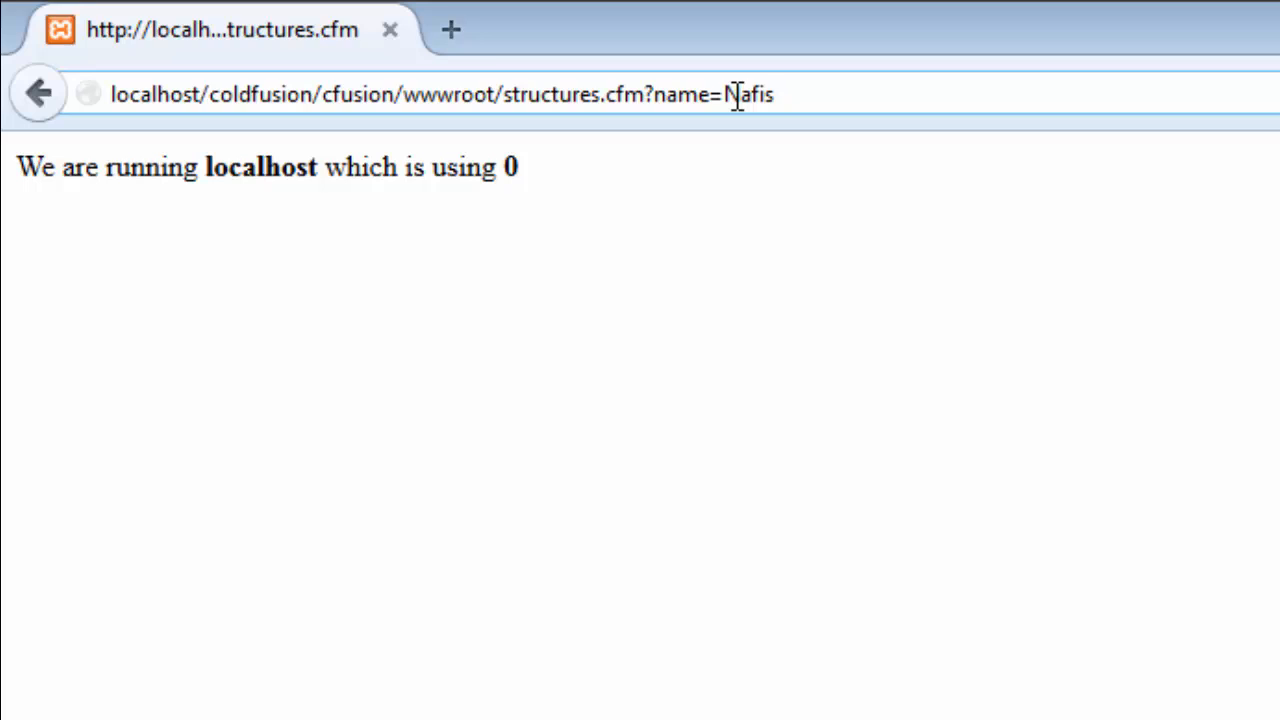
mouse_move(796, 364)
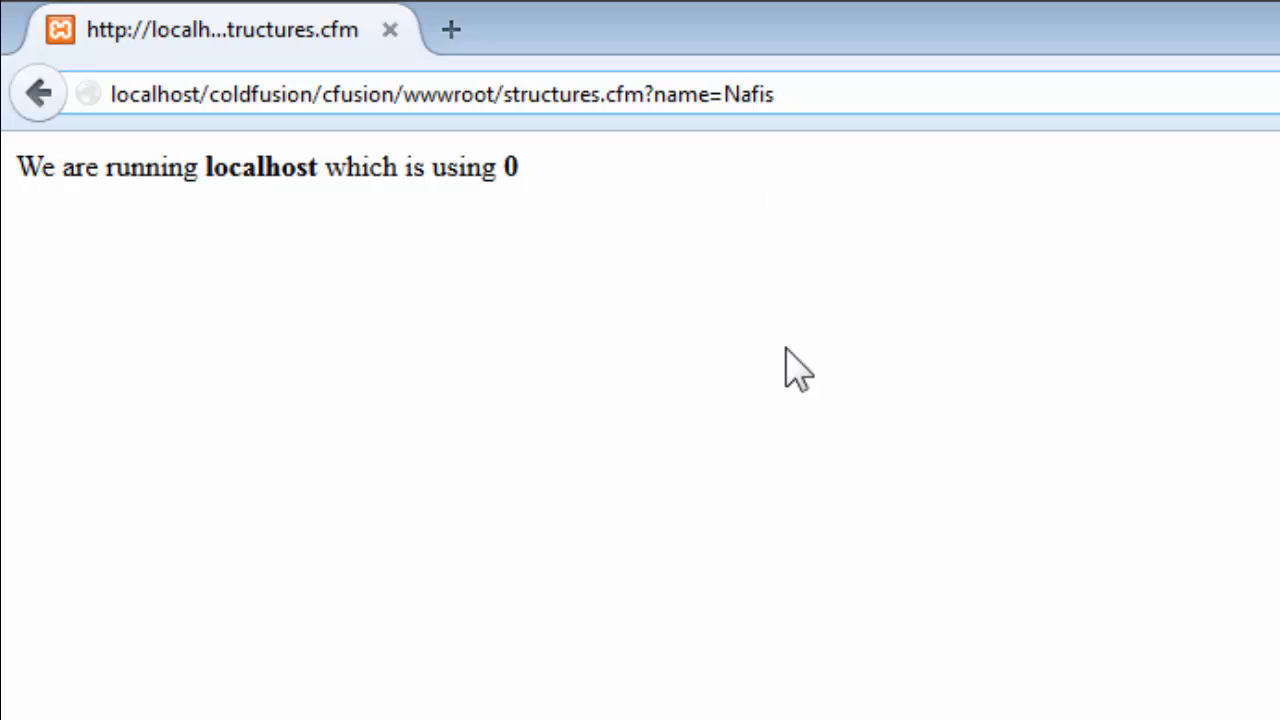
type("&")
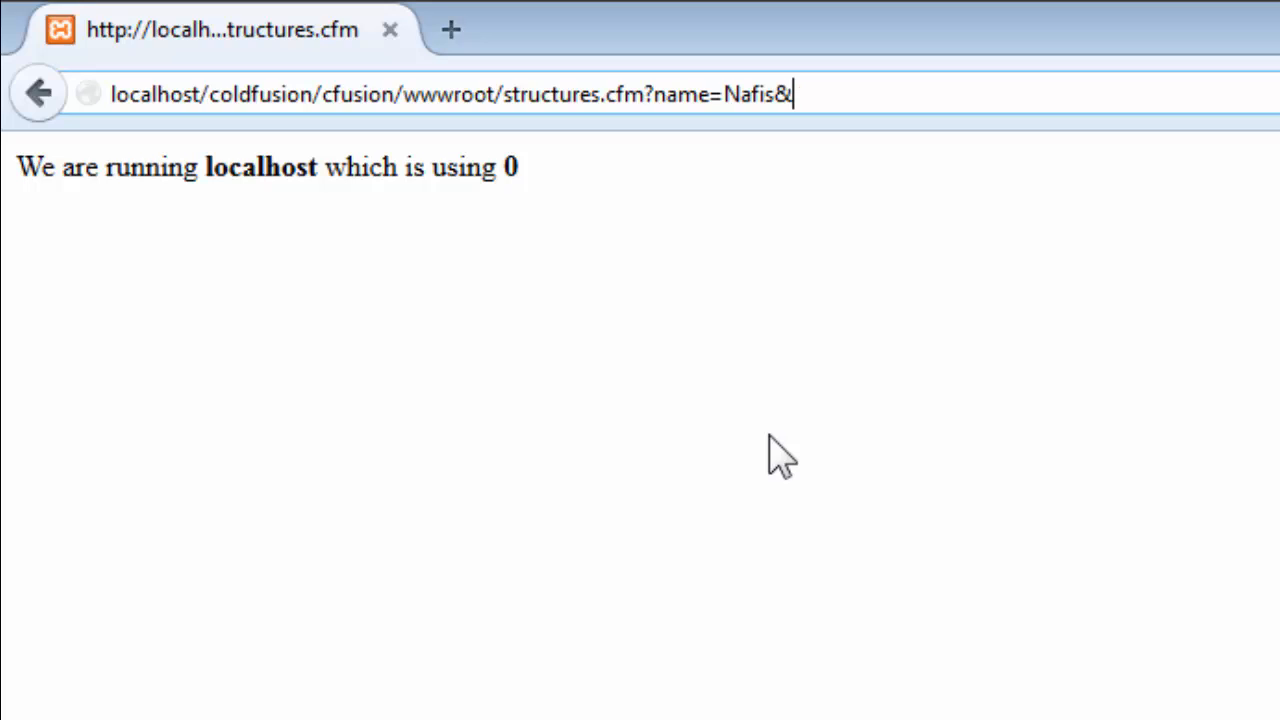
type("ag")
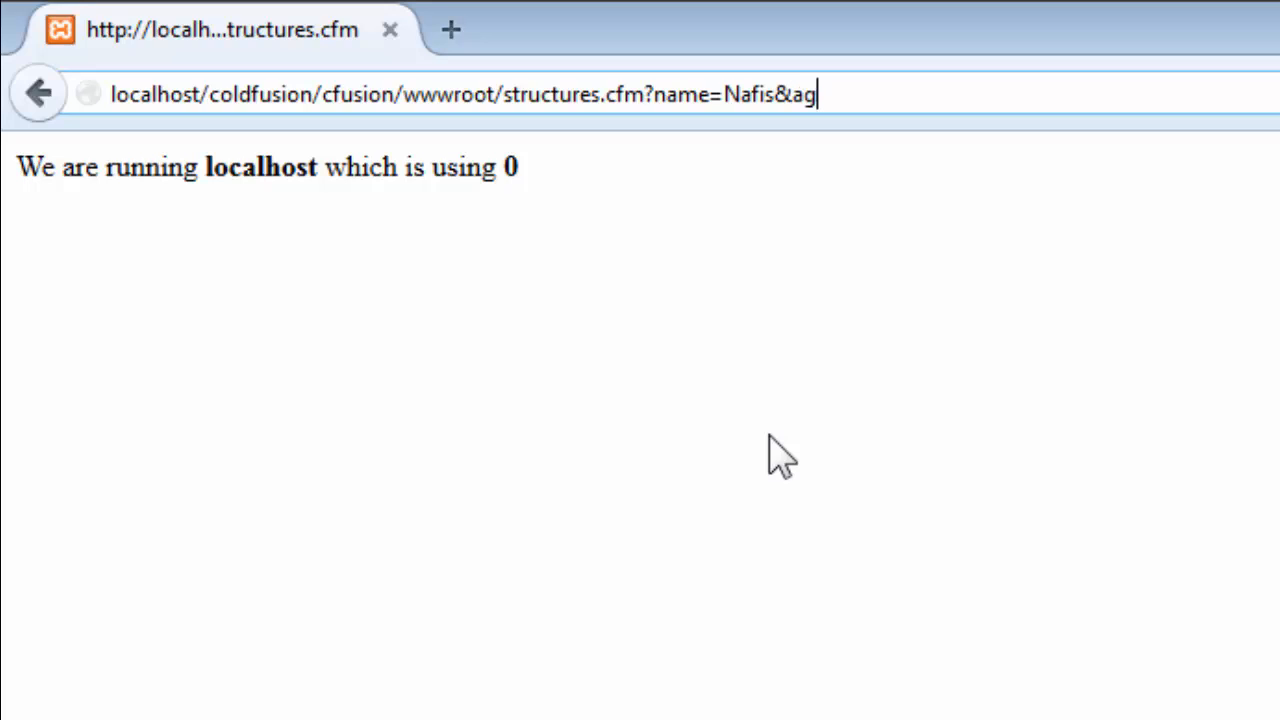
type("e=")
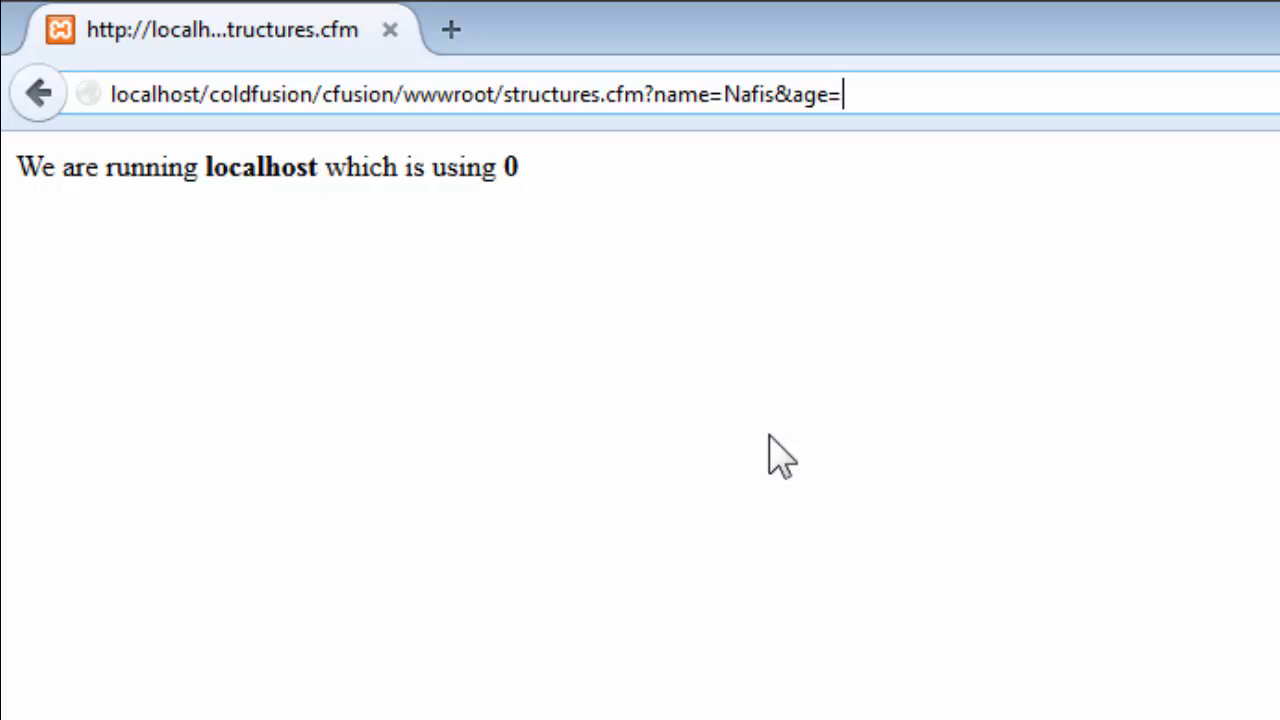
type("20")
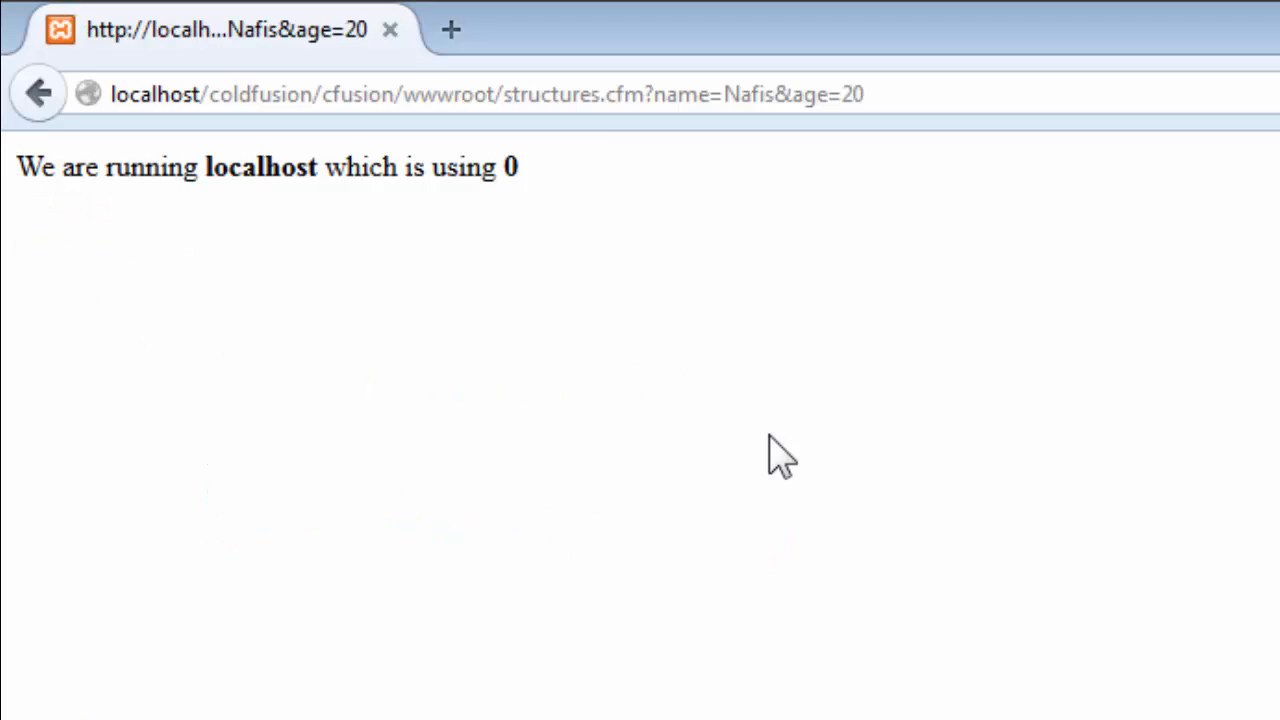
mouse_move(1004, 480)
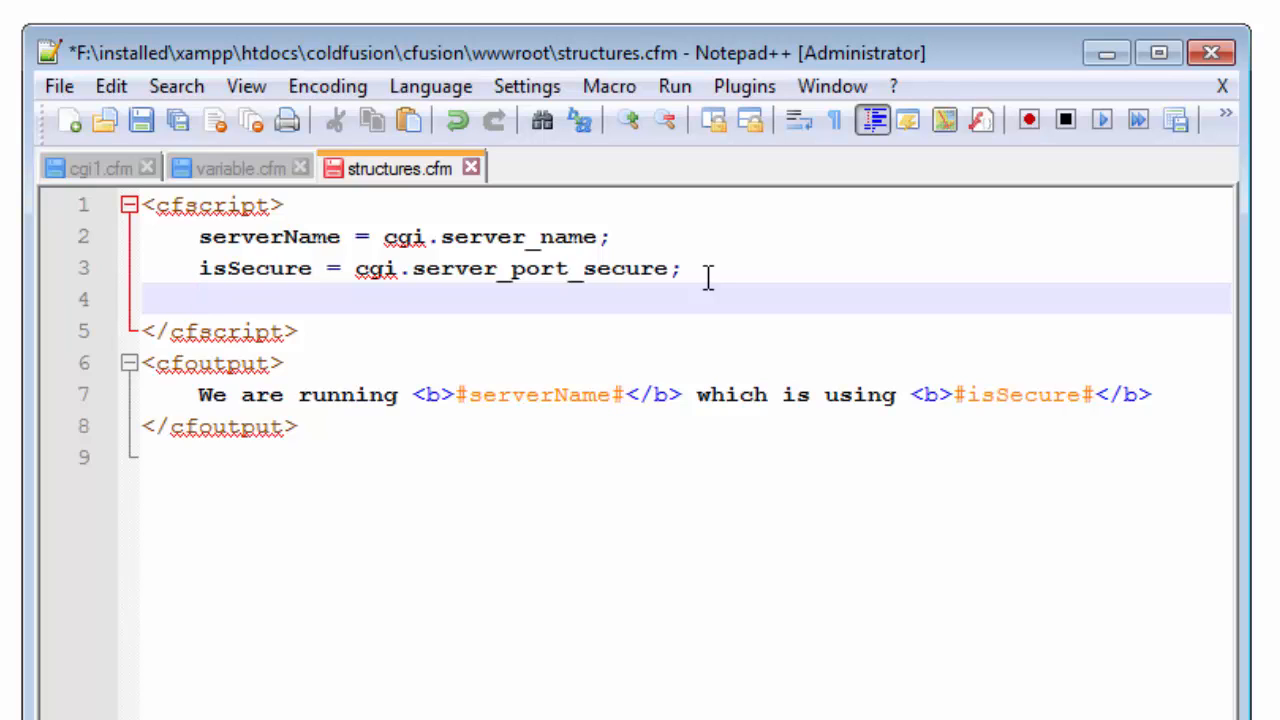
Add myName = url.name; and myAge = url.age; lines in the cfscript block
type("name")
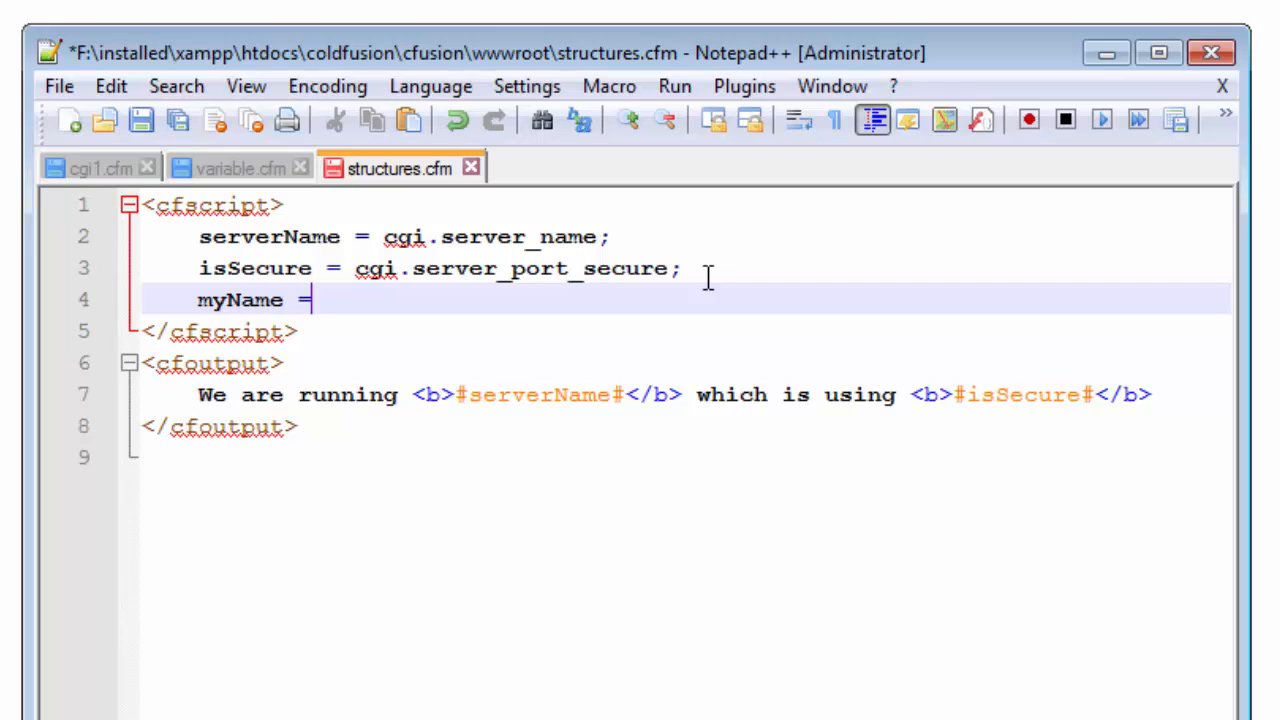
type("url")
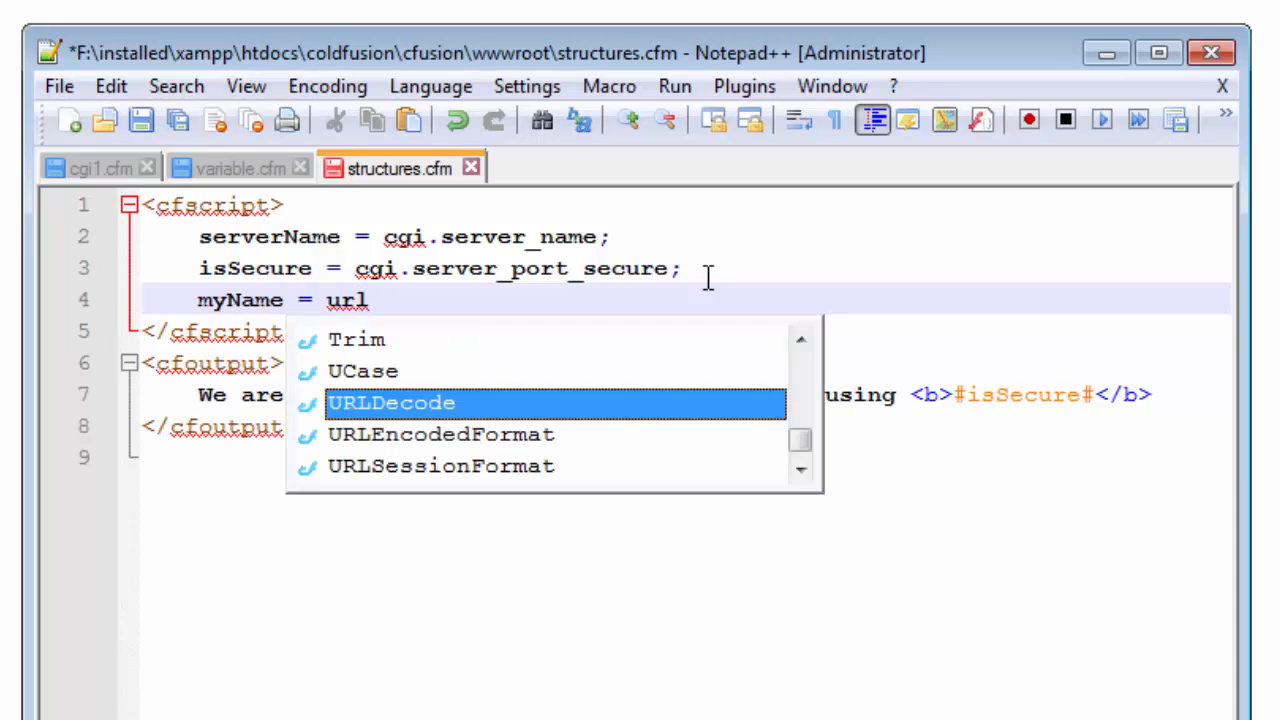
type(".name")
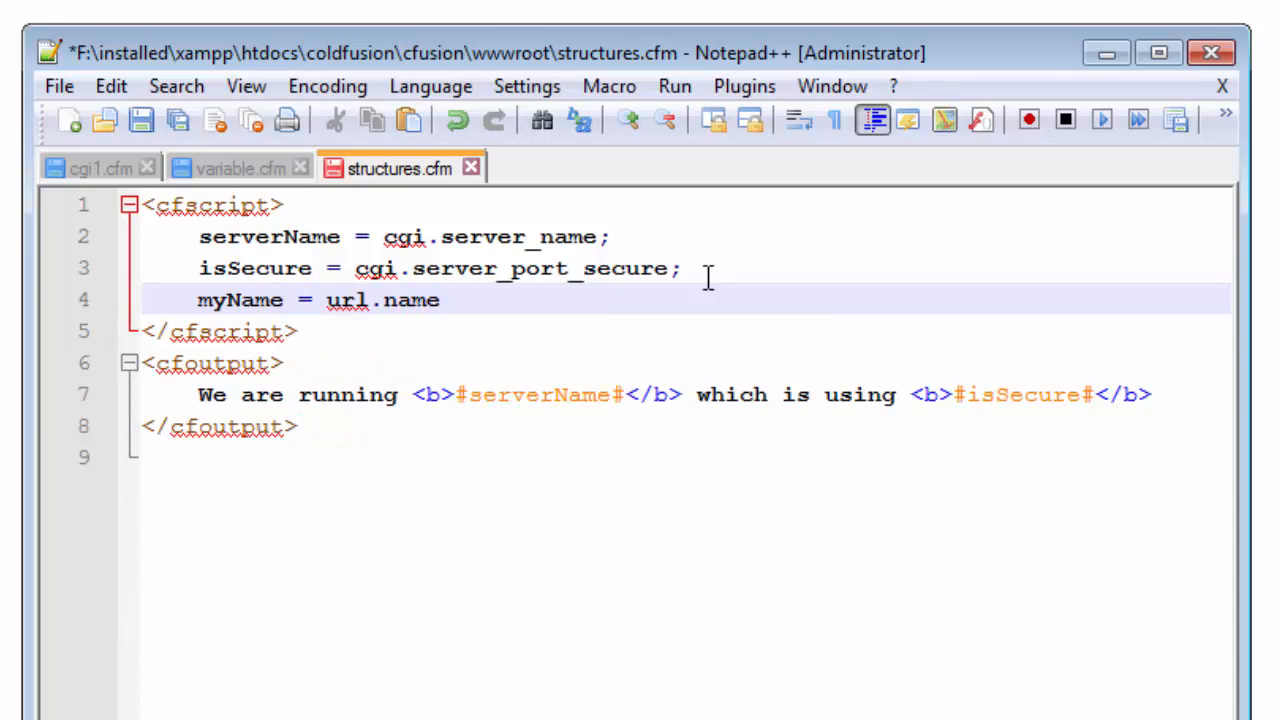
type(";")
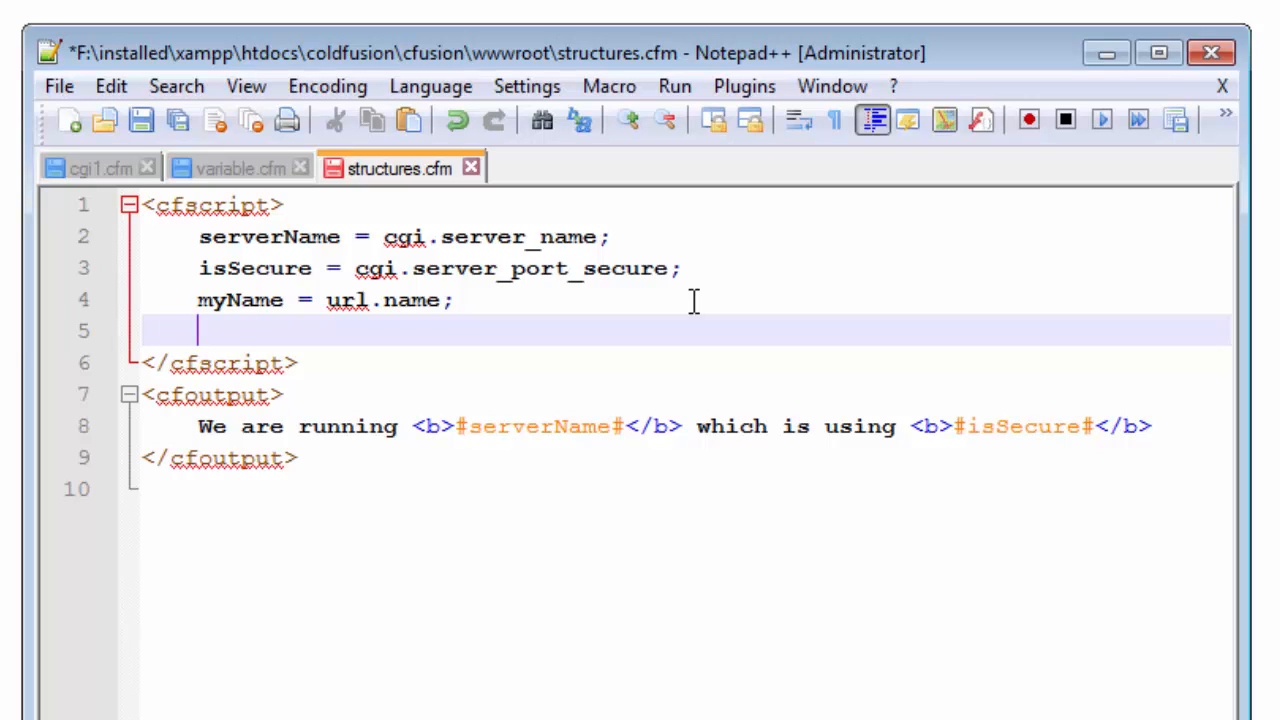
type("m")
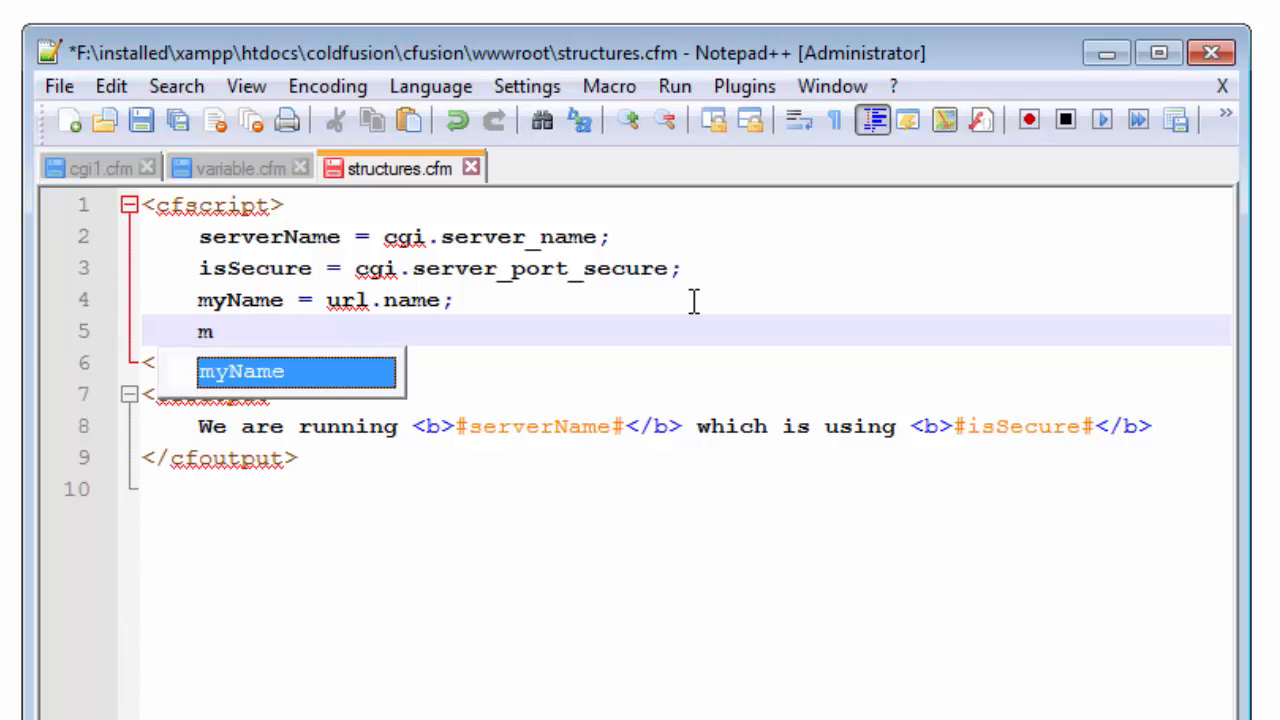
type("yAge =")
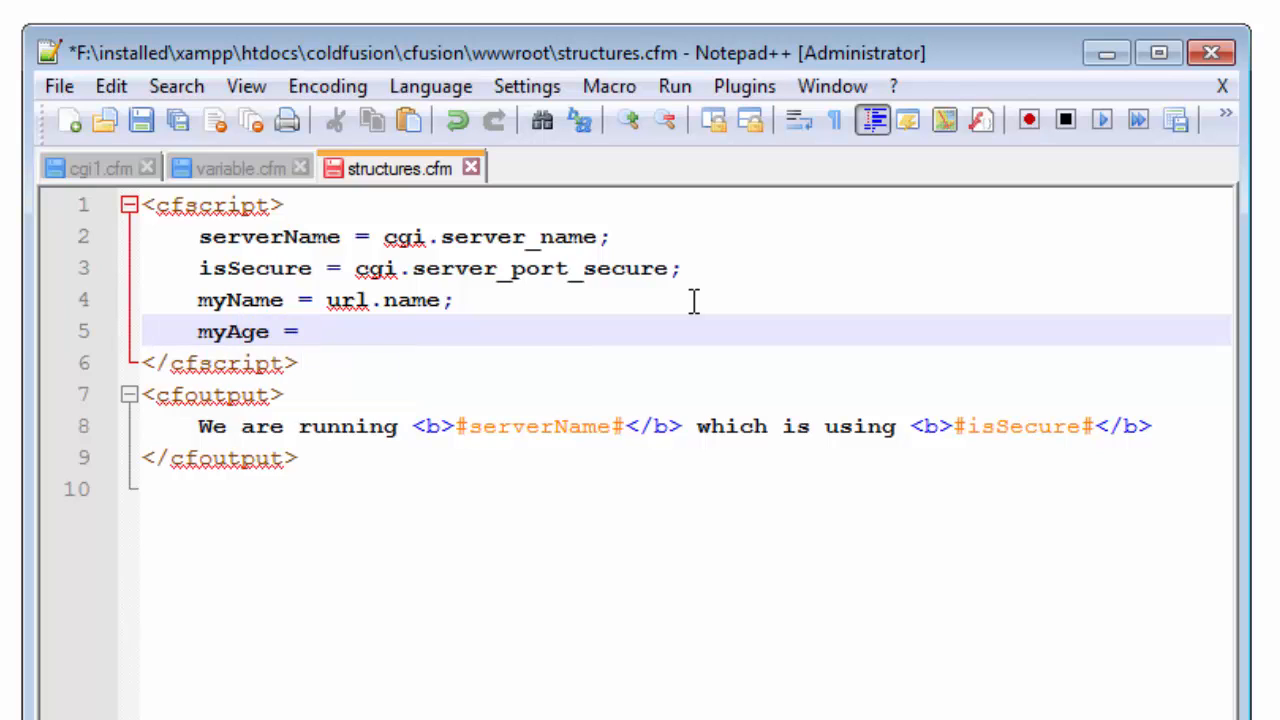
type("url.")
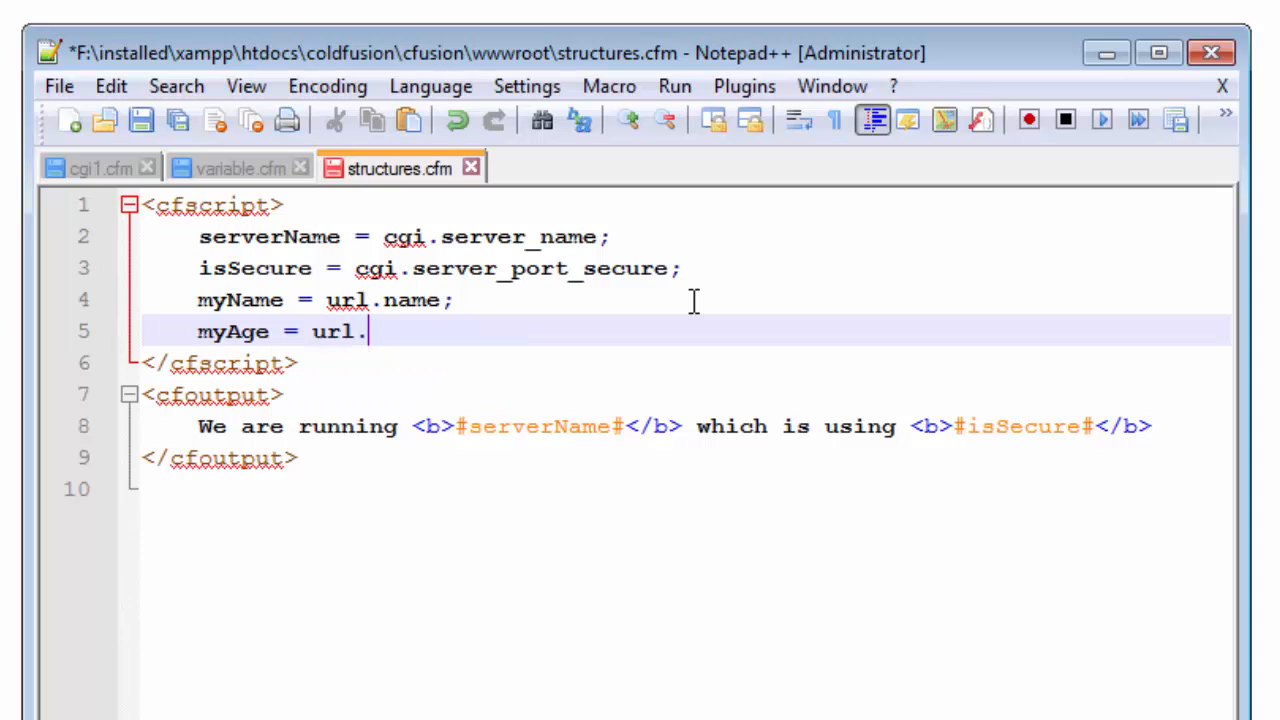
type("age;")
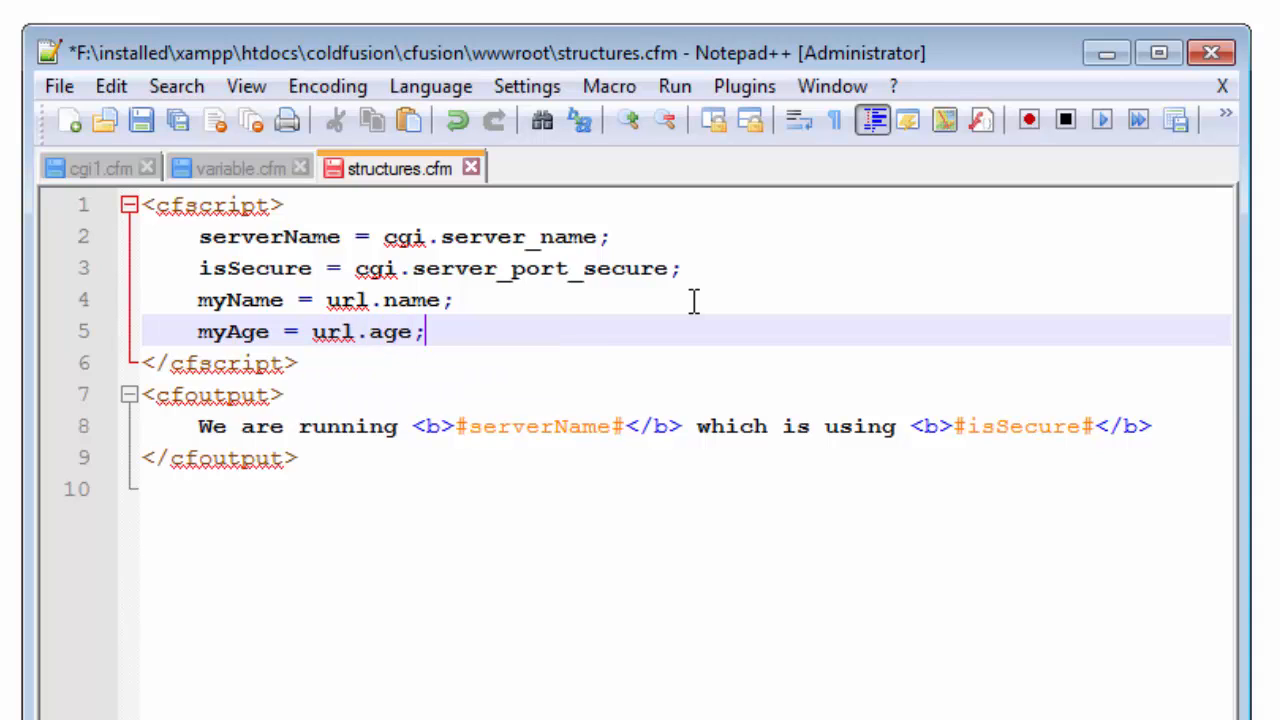
Add a <br> and a new output line 'My name is #myName#' after the running line
left_click(1160, 426)
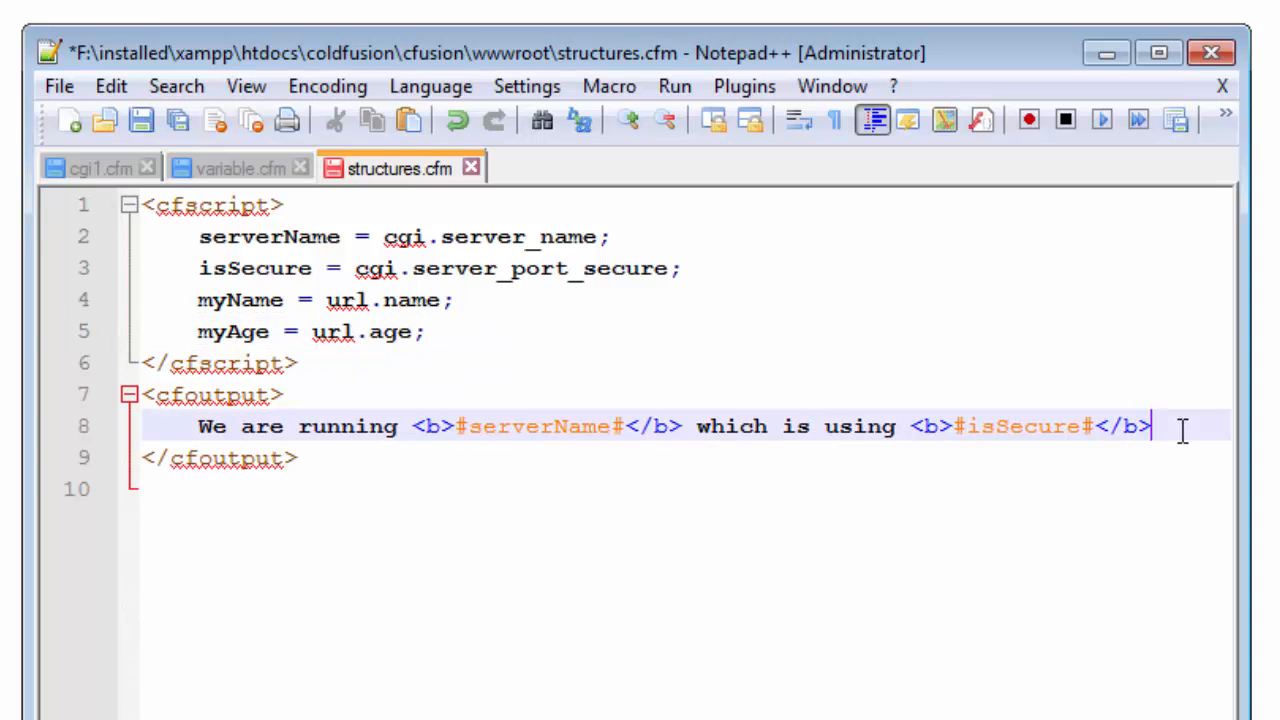
type("<br>")
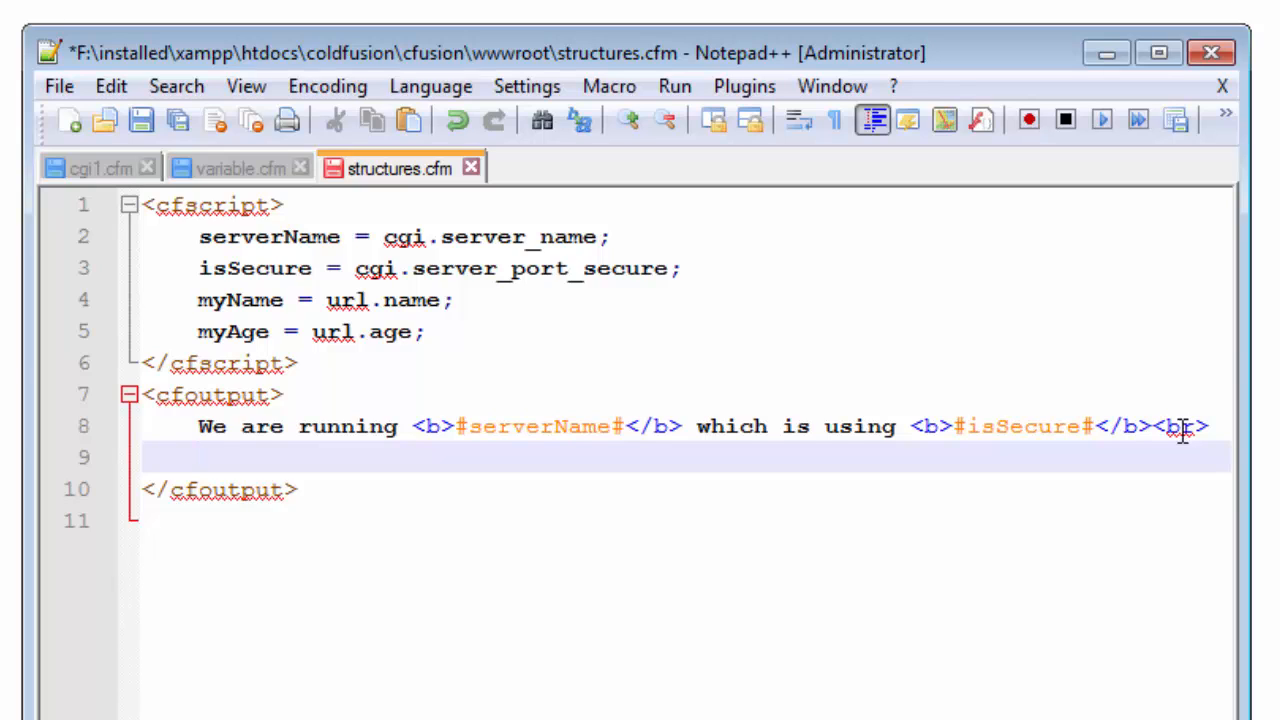
scroll("right", 3)
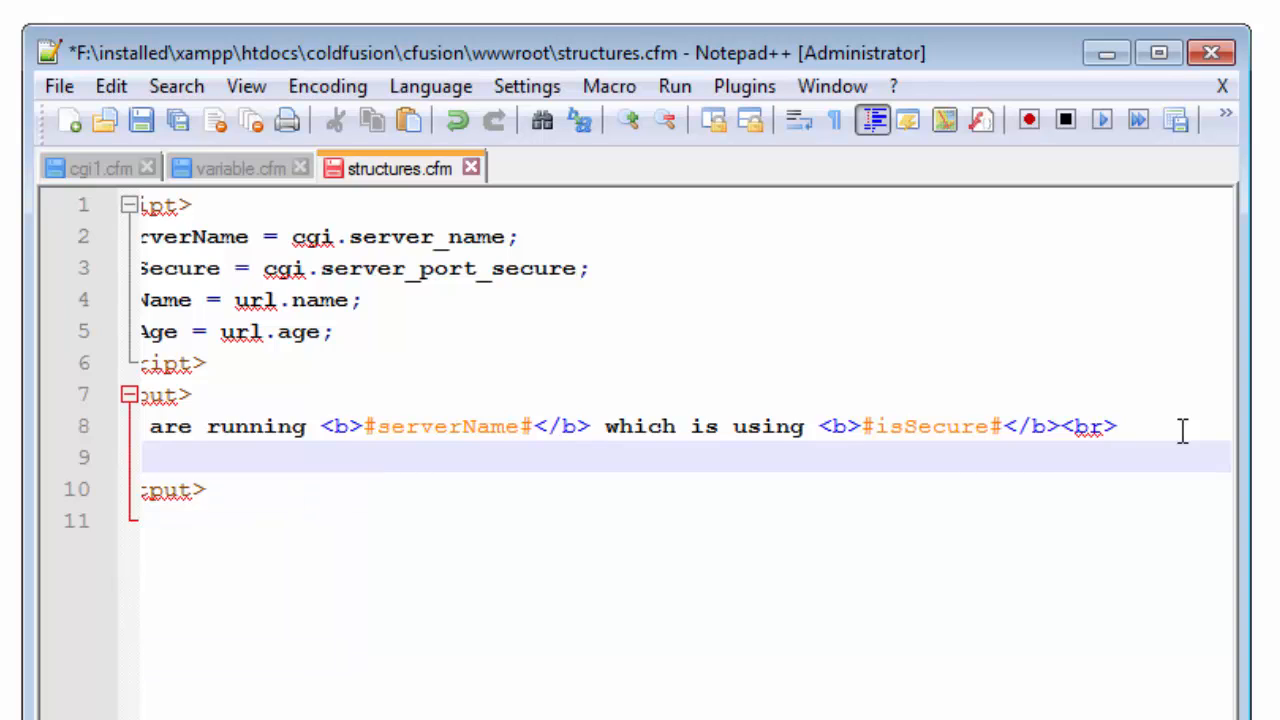
type("an")
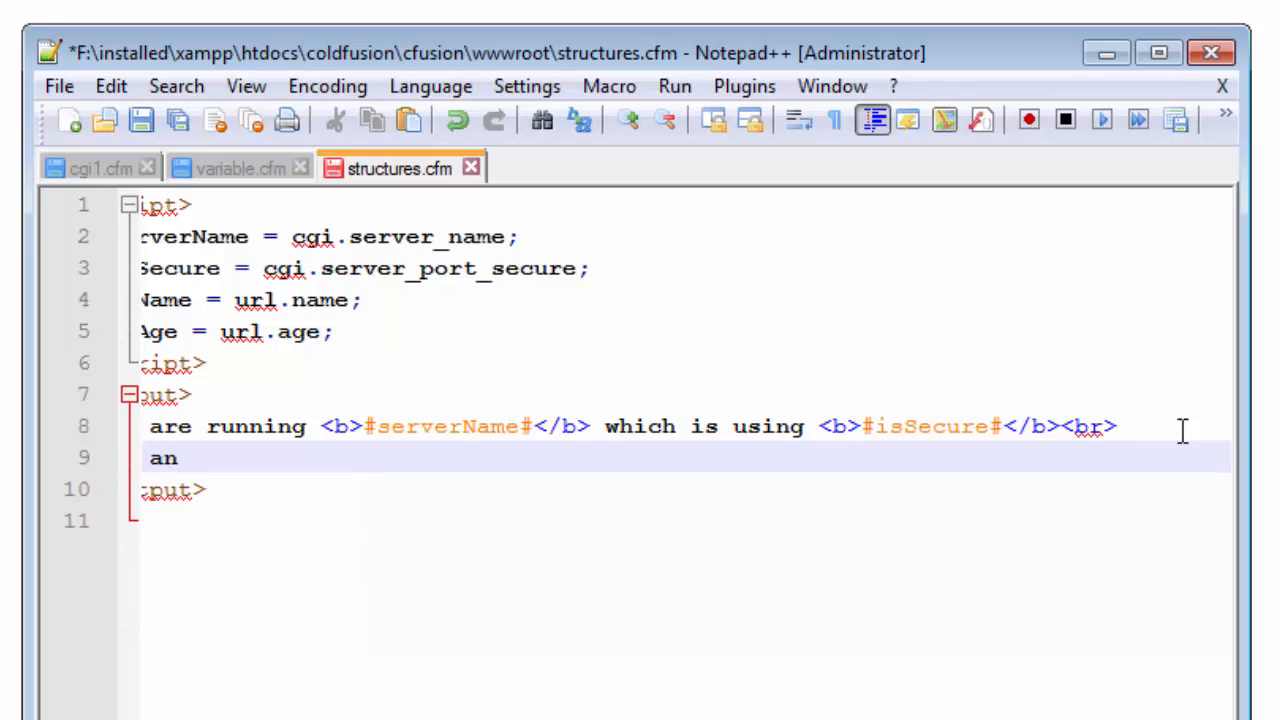
type("My nam")
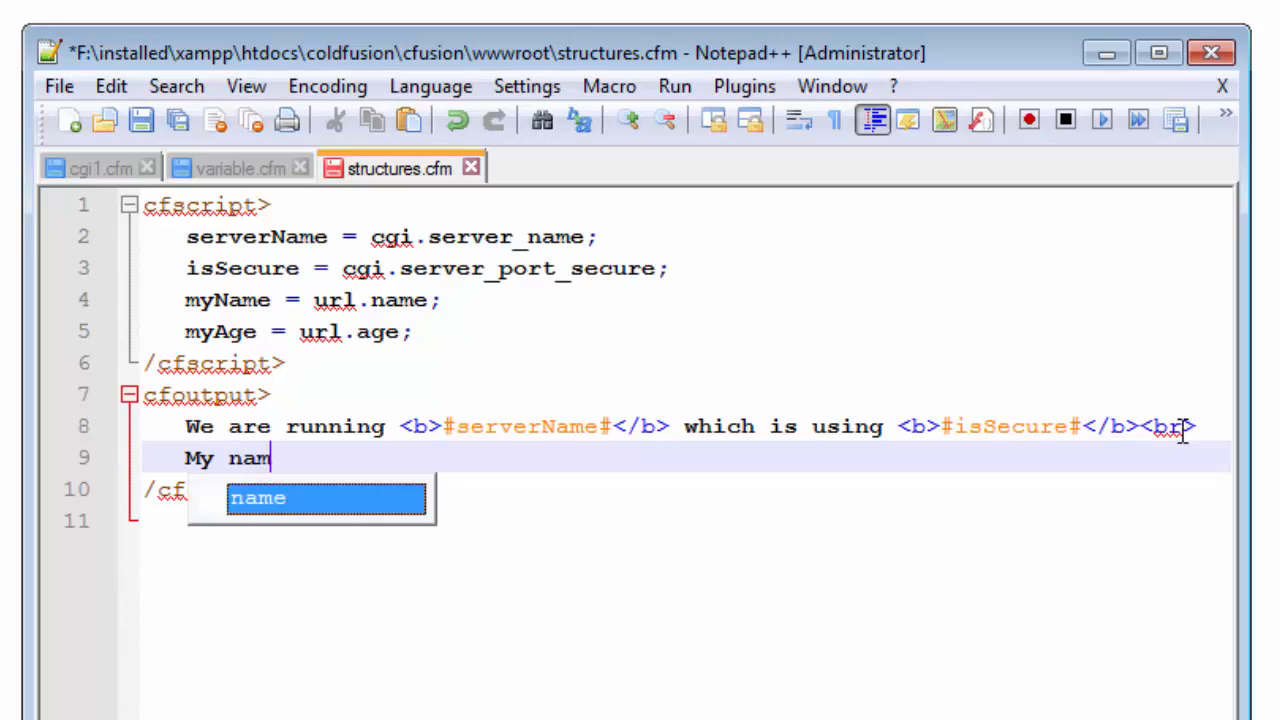
type("e is")
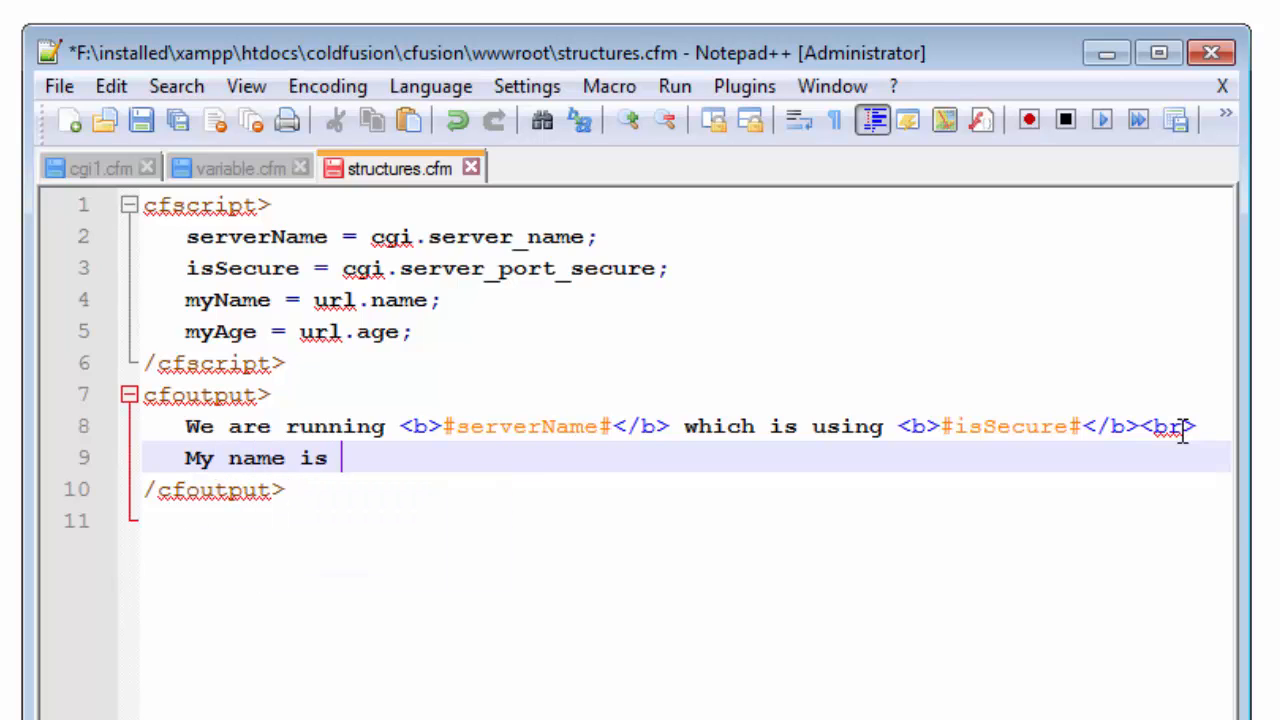
type("##")
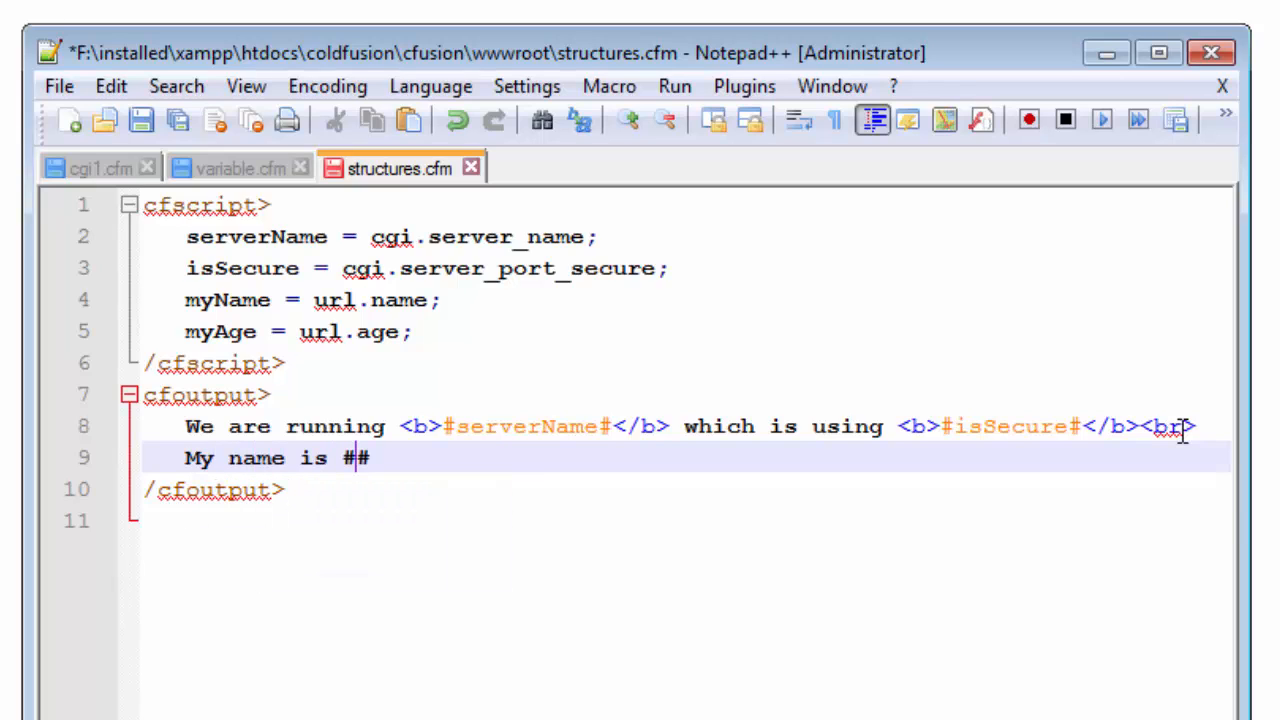
type("myN")
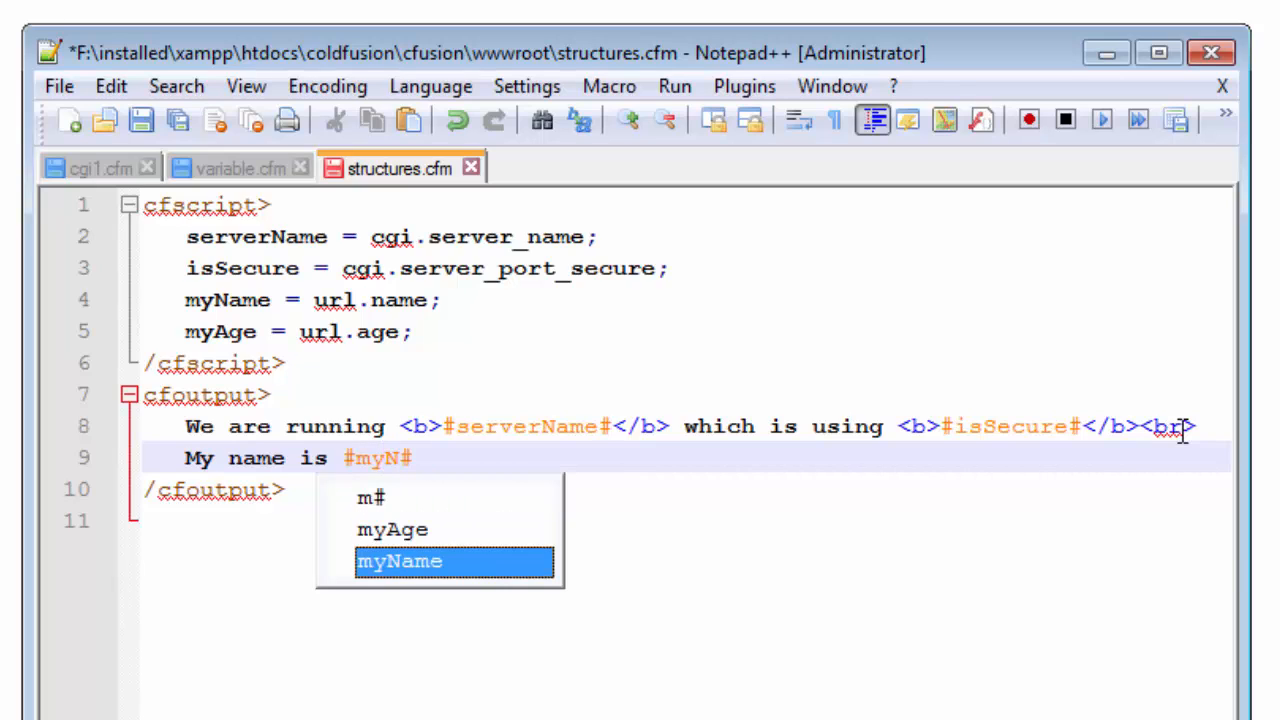
double_click(400, 560)
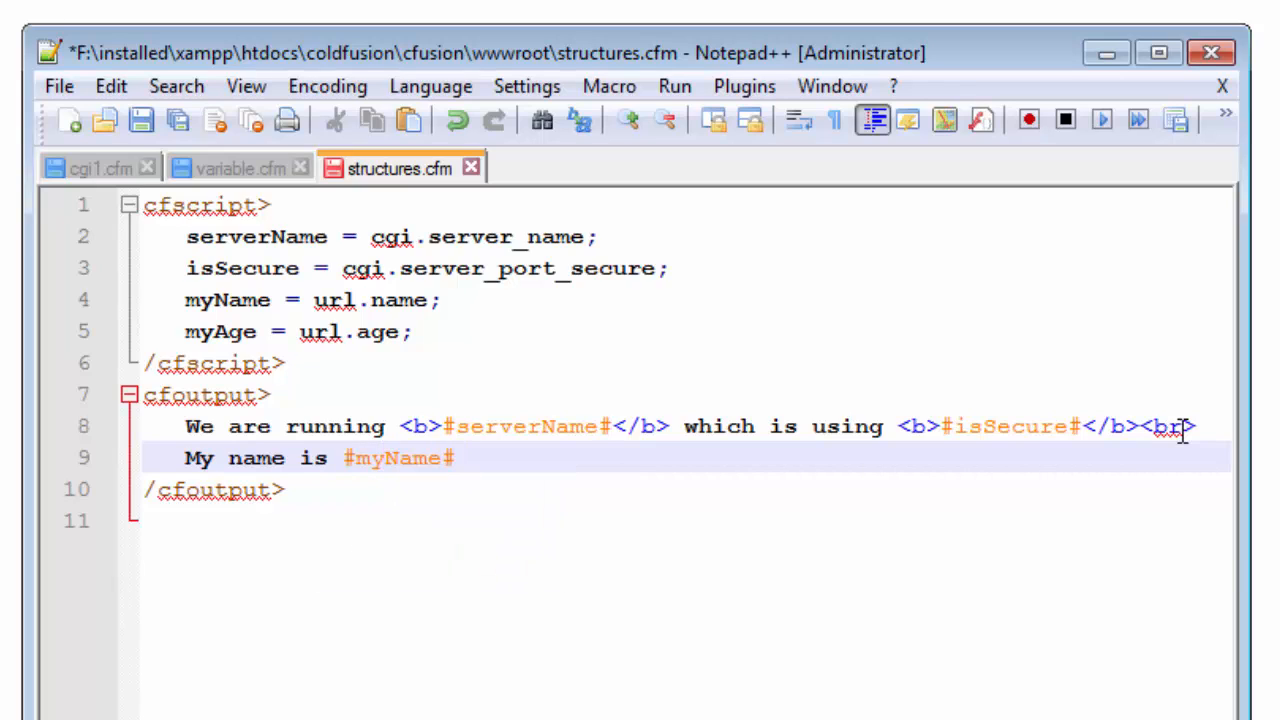
Extend the line with 'and my age is #myAge#' to print the age too
left_click(468, 458)
type(" and my a")
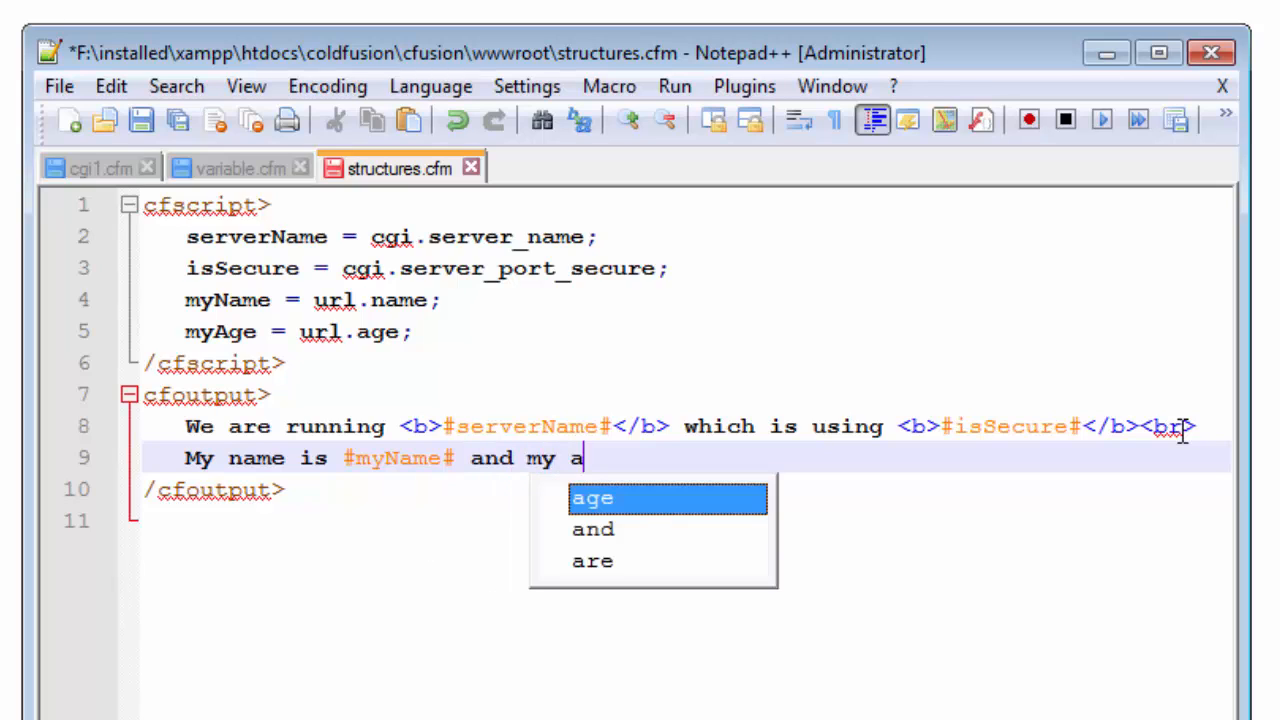
type("ge is #")
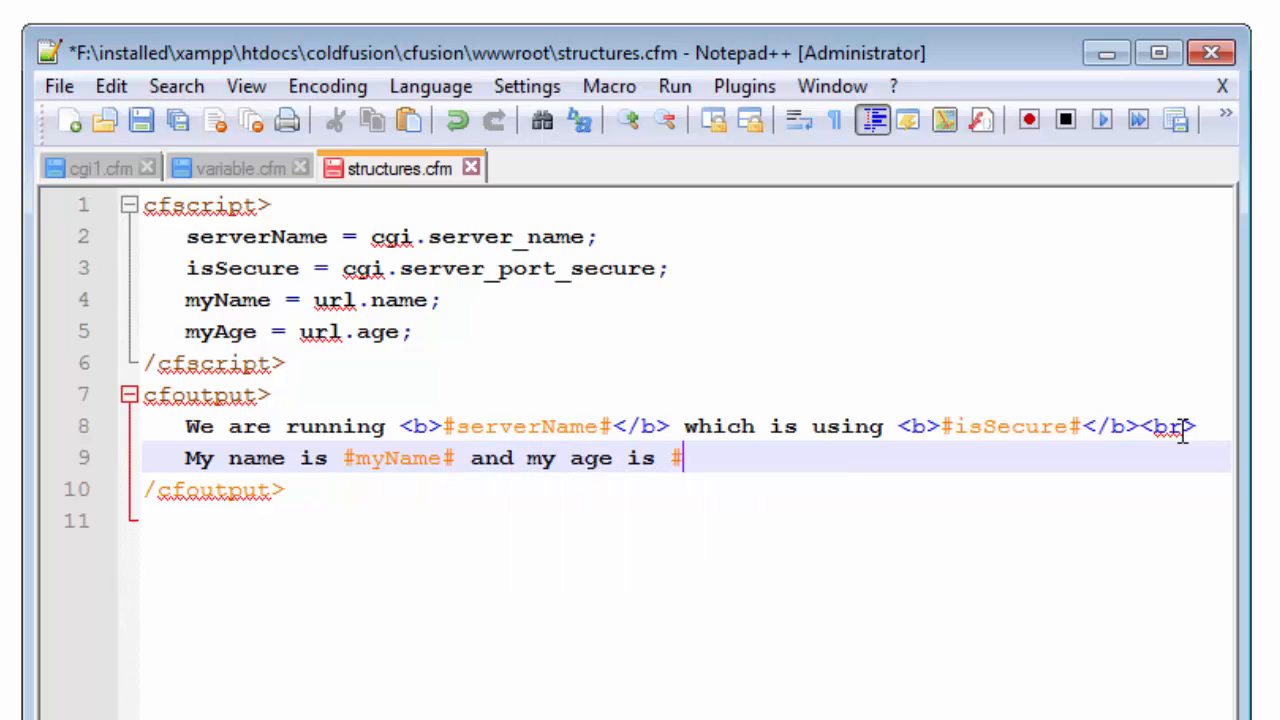
type("#")
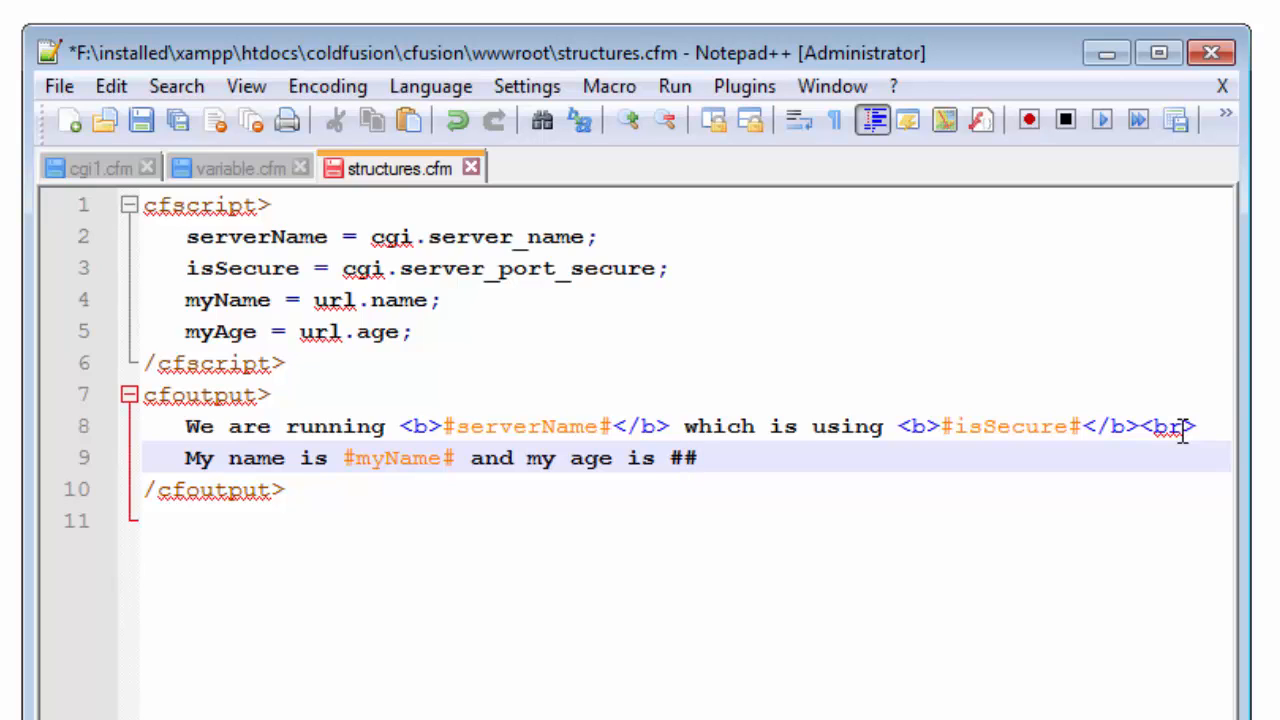
type("myAge")
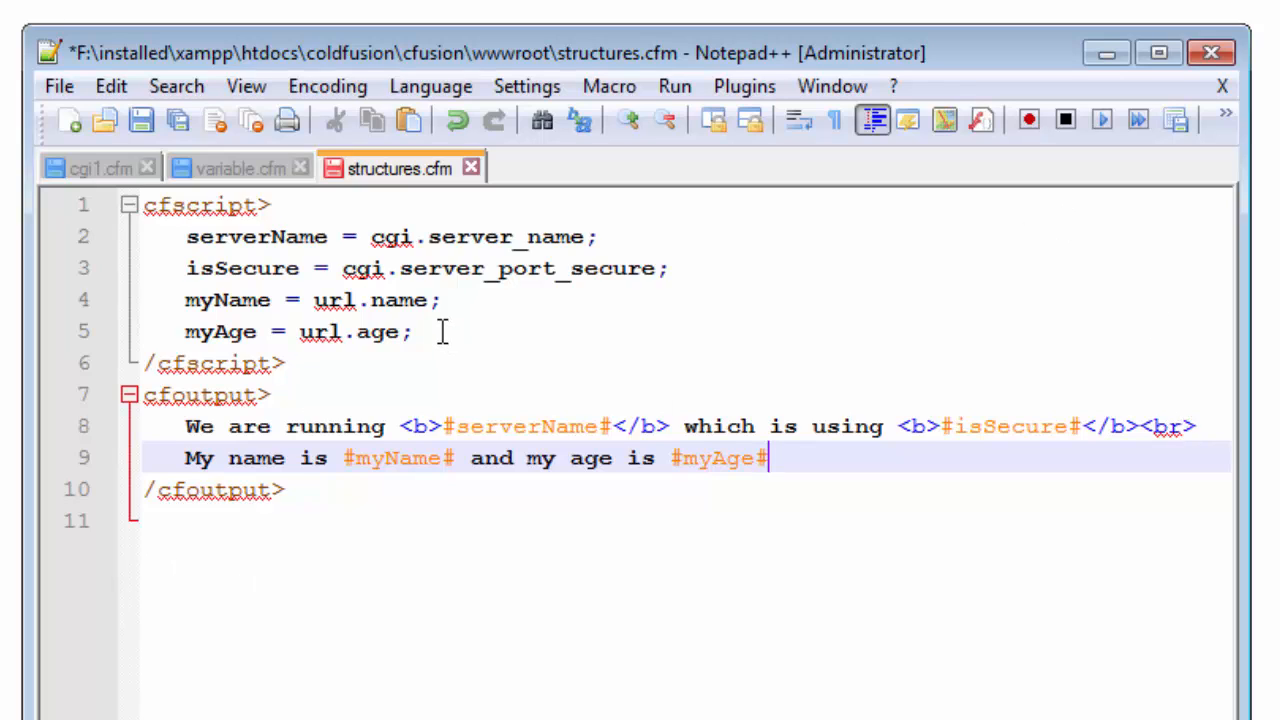
left_click(410, 332)
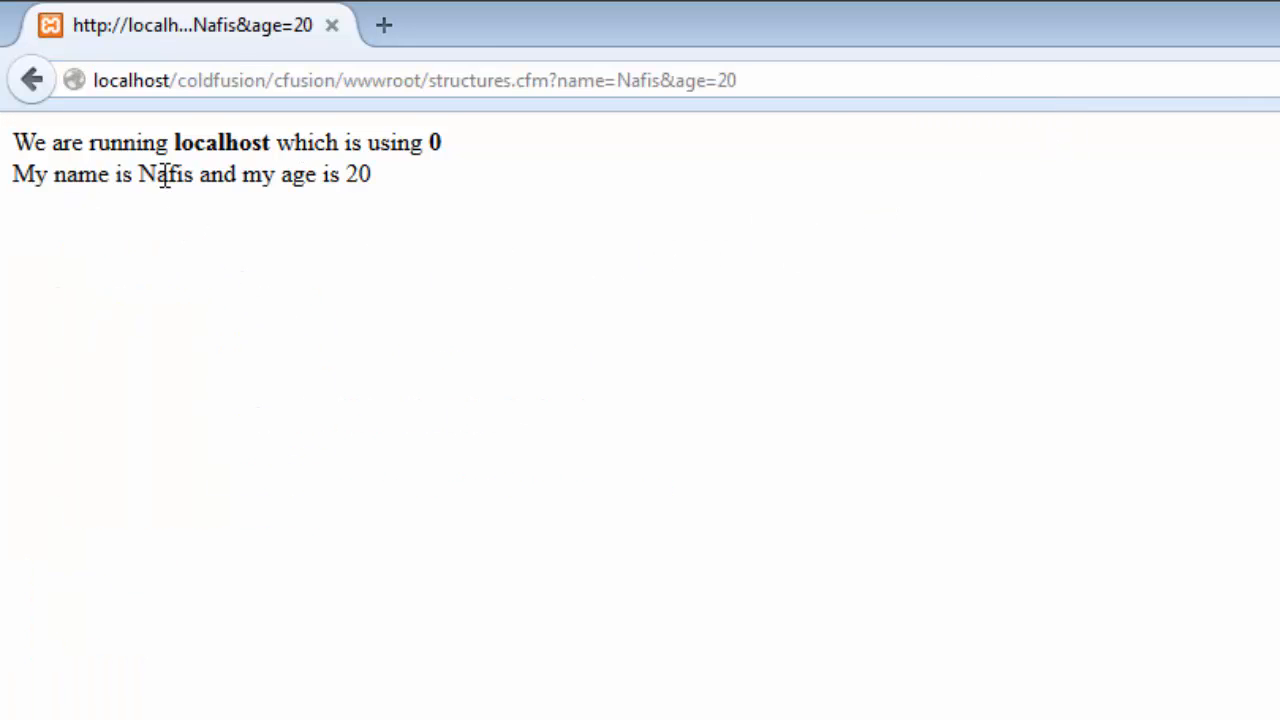
mouse_move(464, 156)
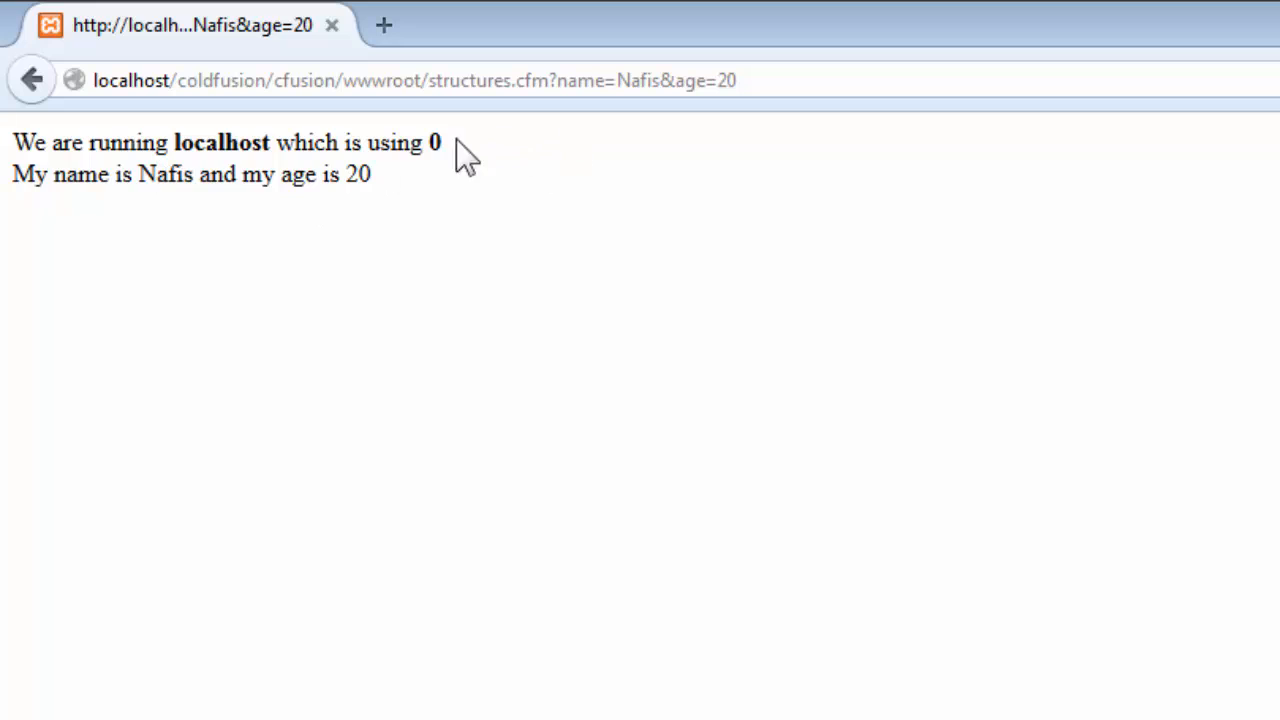
Highlight the printed name Nafis and the name=Nafis value in the address bar
double_click(164, 174)
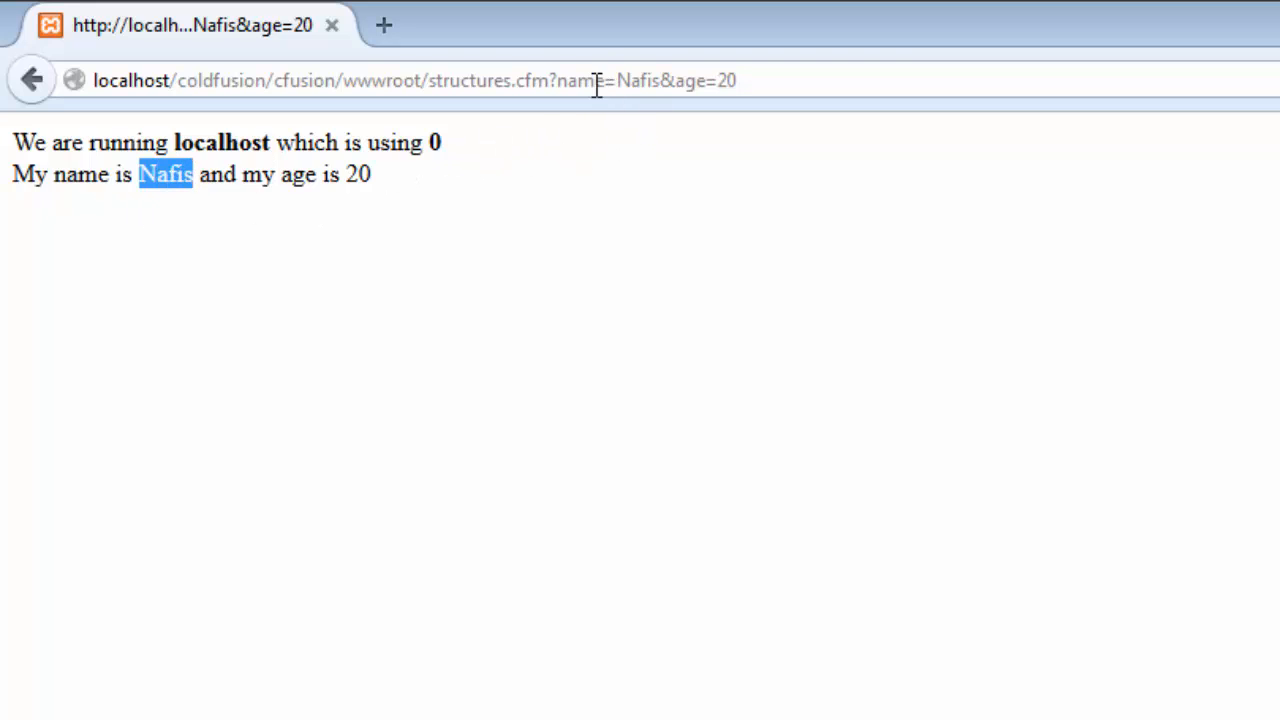
left_click(620, 80)
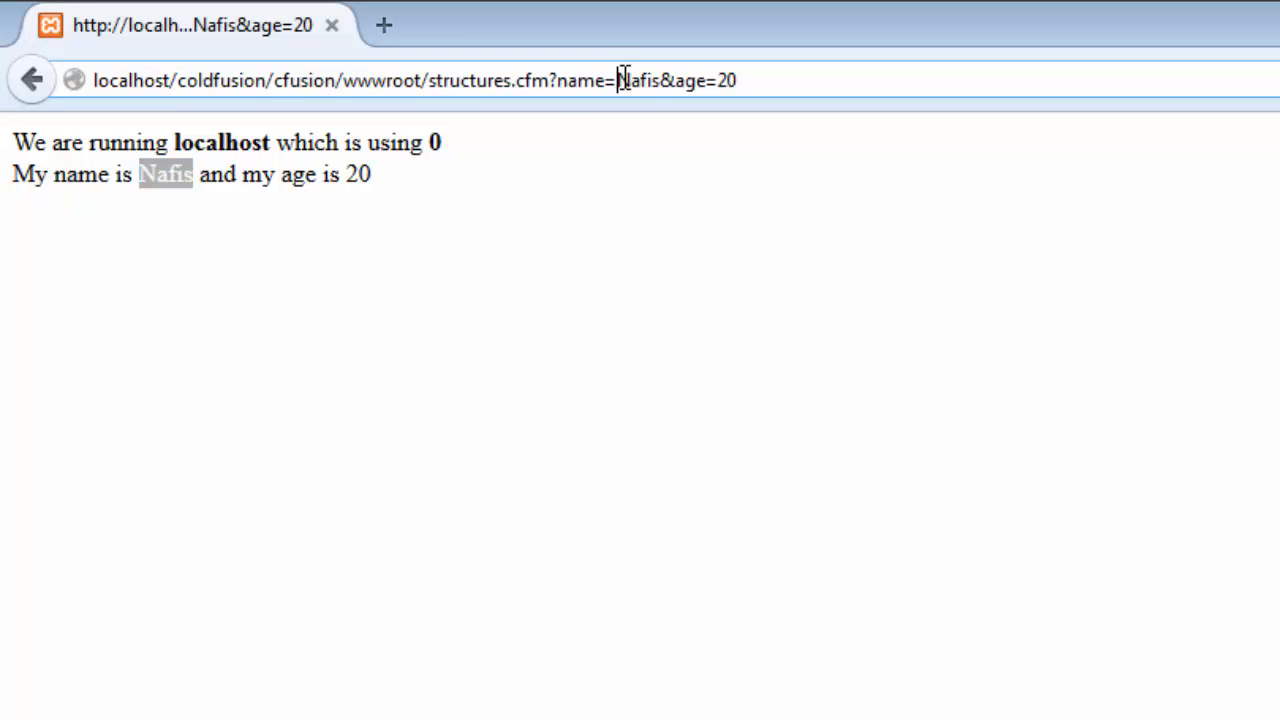
double_click(638, 80)
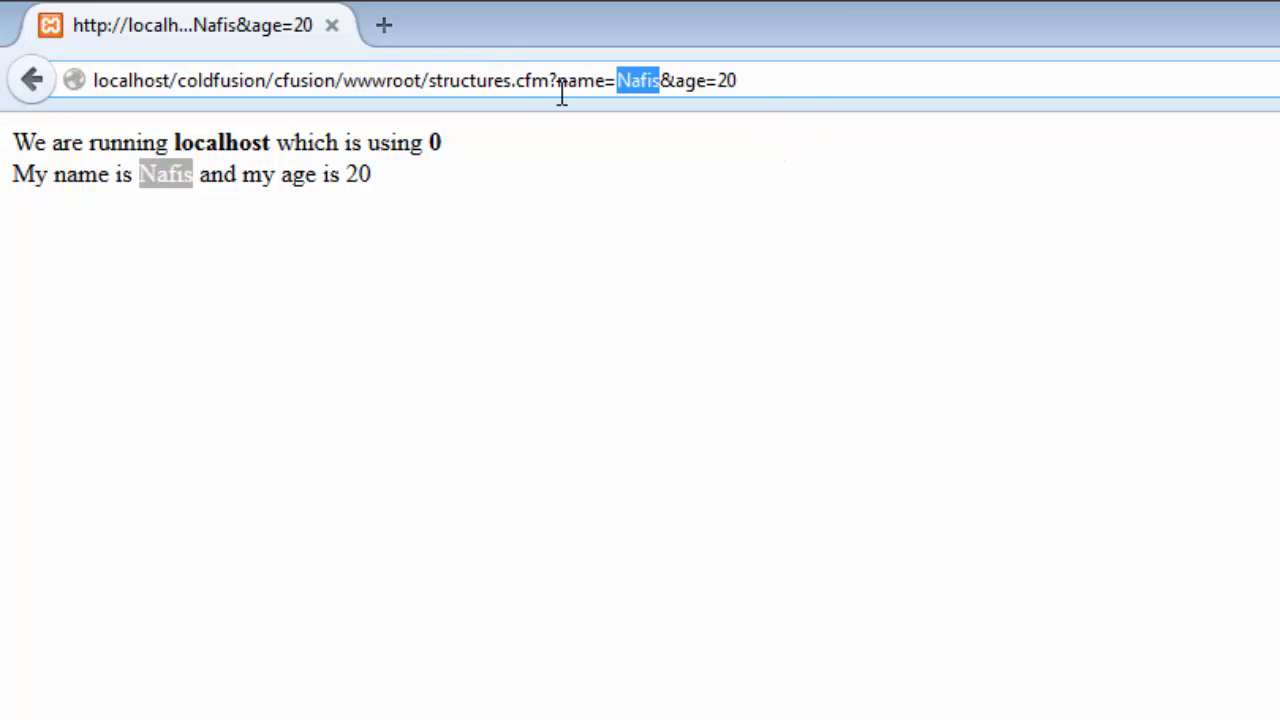
left_click(560, 80)
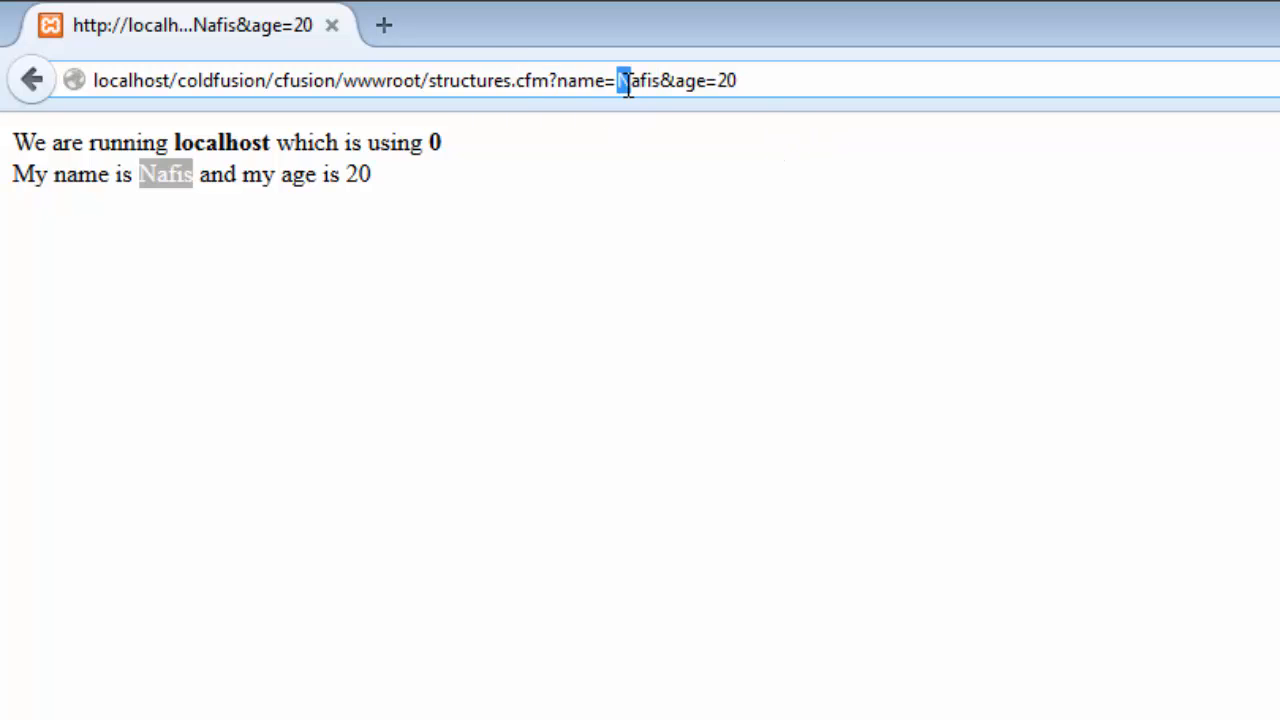
double_click(638, 80)
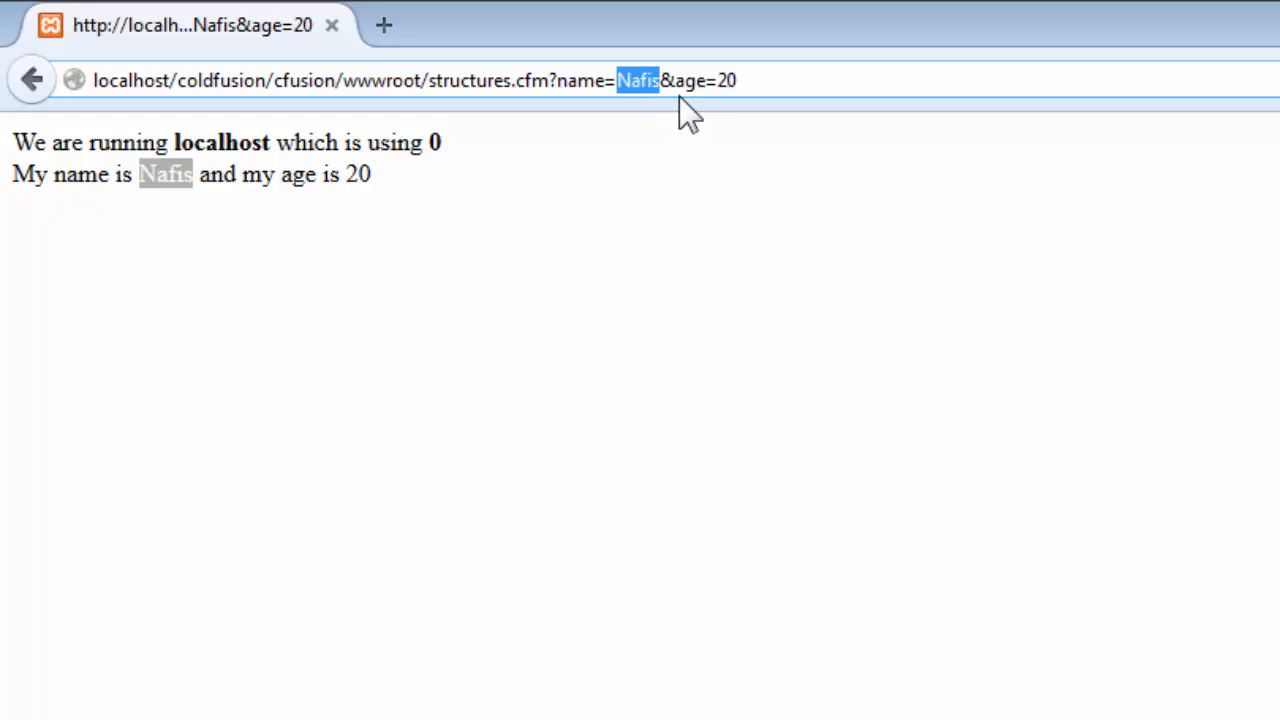
mouse_move(758, 114)
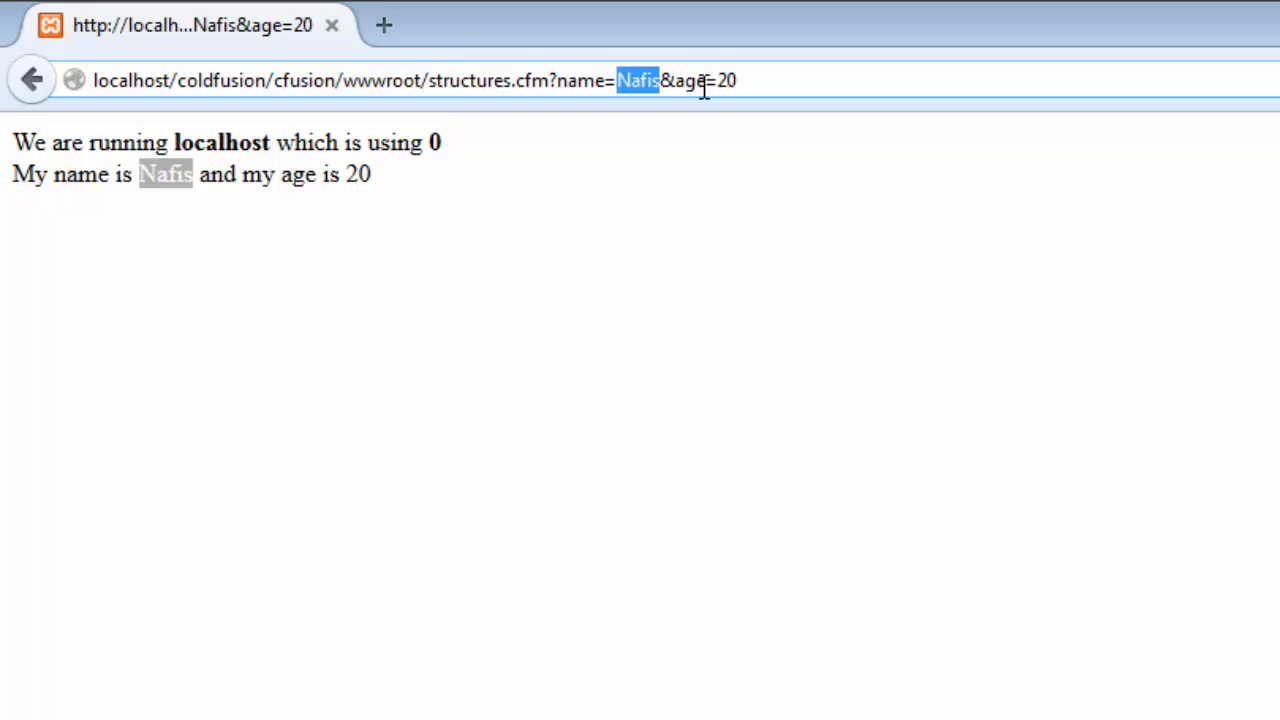
mouse_move(672, 80)
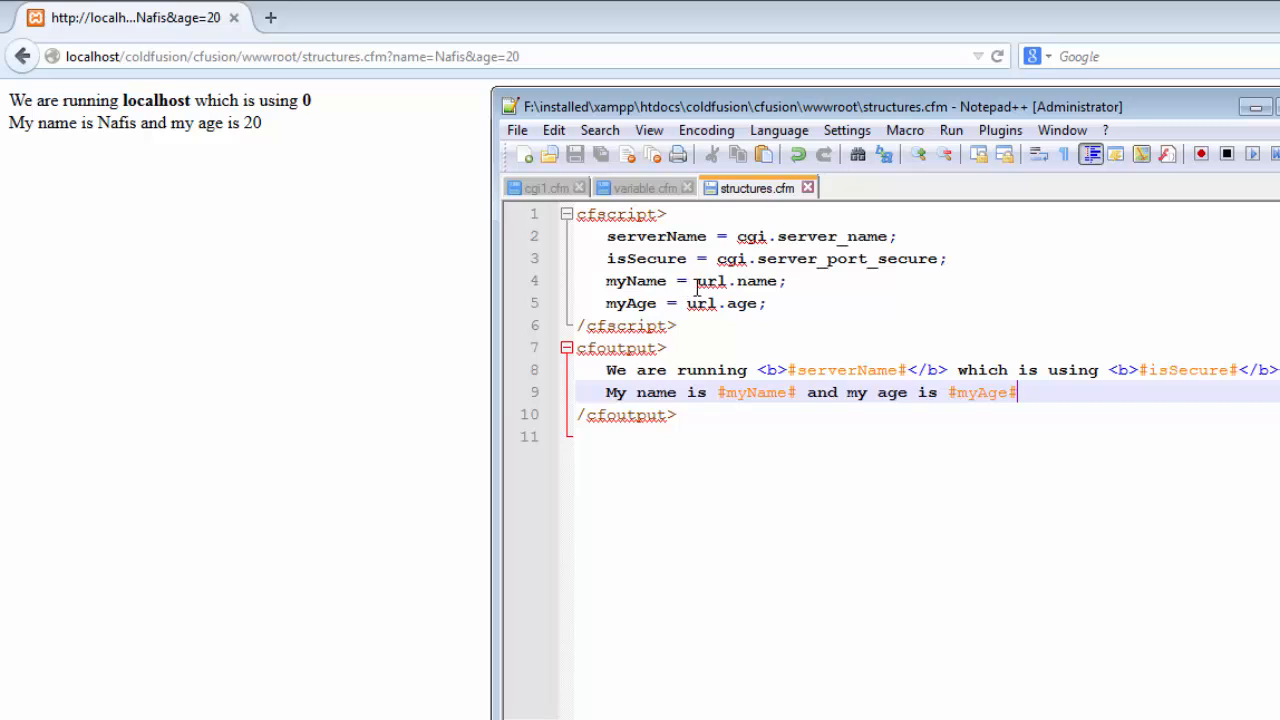
Add message = "This is a message"; on a new line after the myAge assignment
left_click(776, 304)
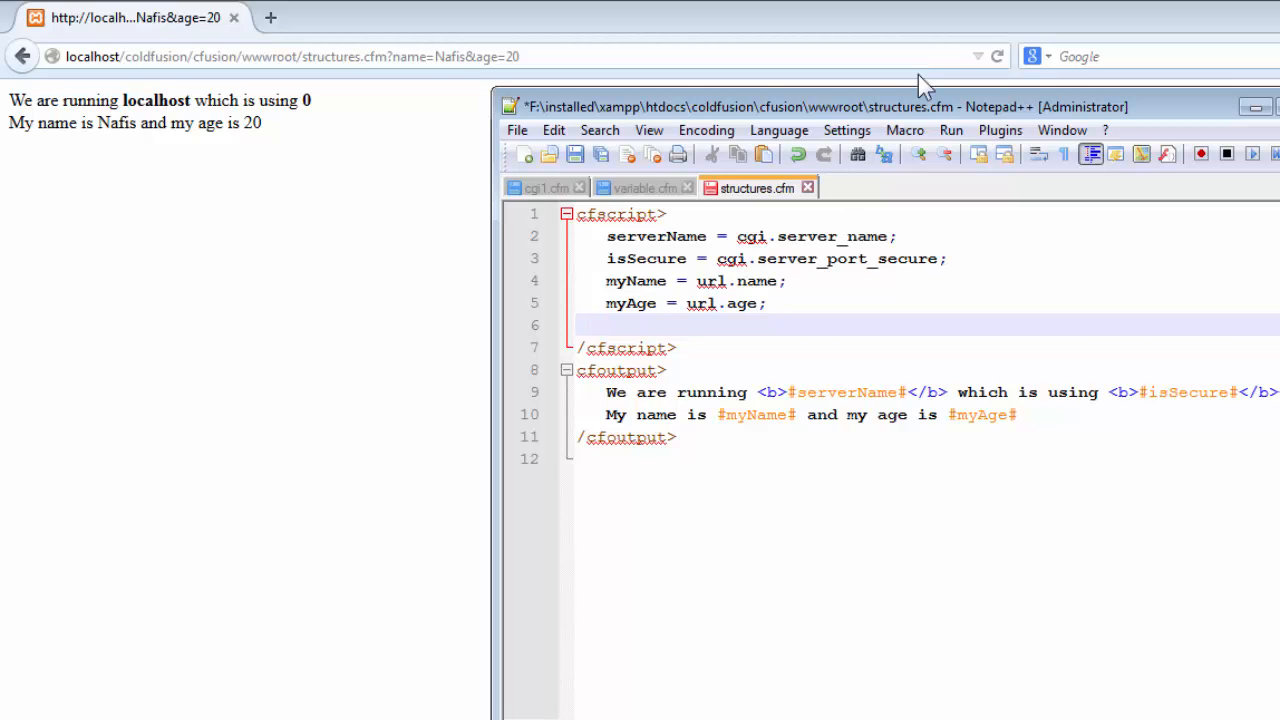
type("message =")
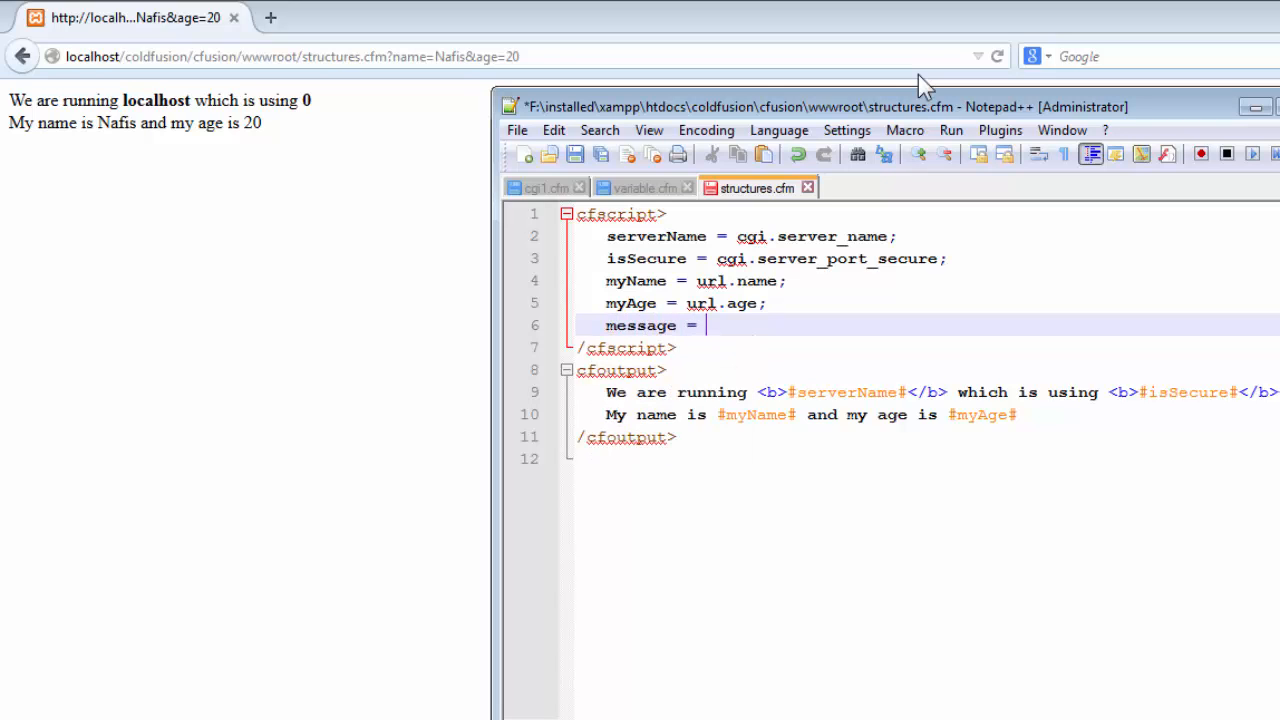
type("\"\"")
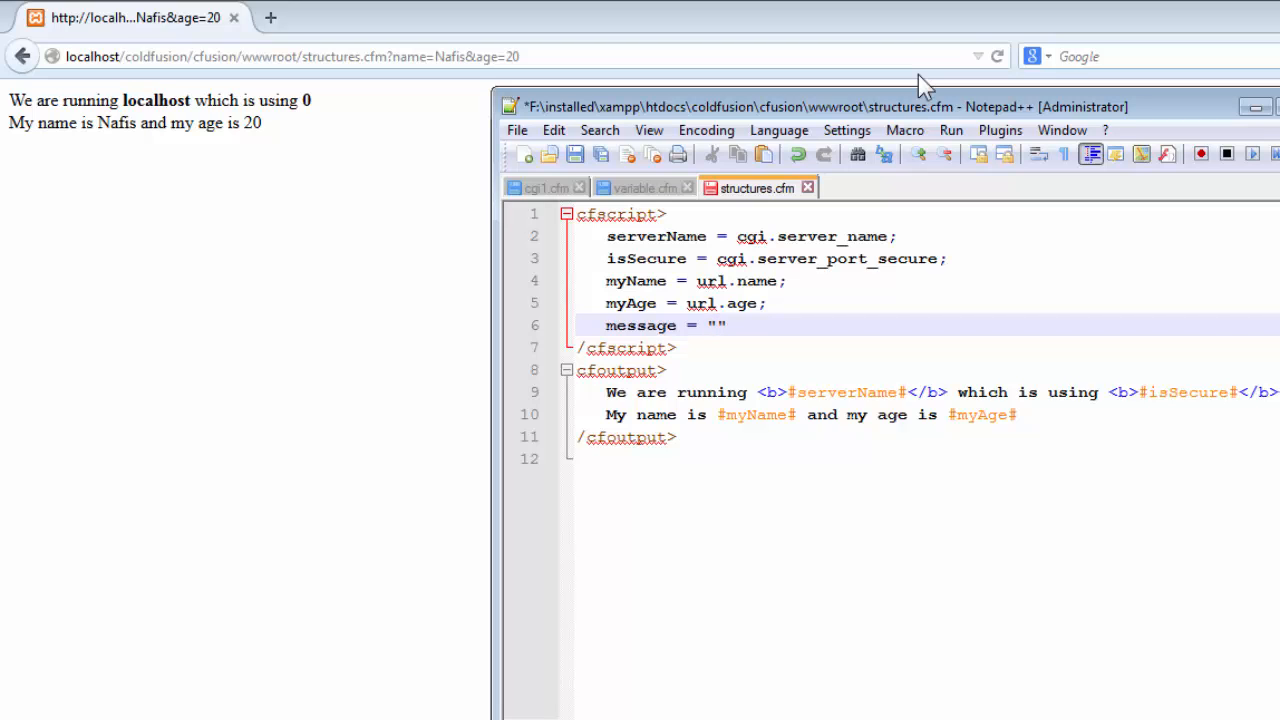
type("This")
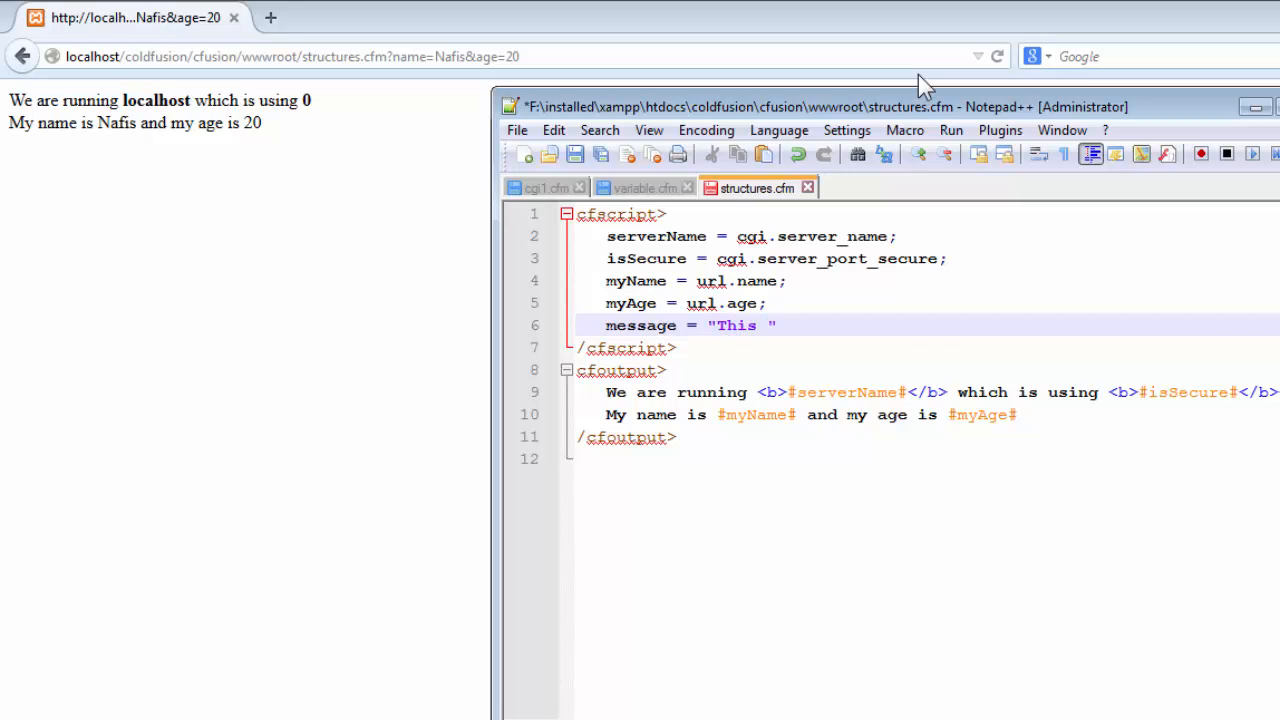
type("is a message")
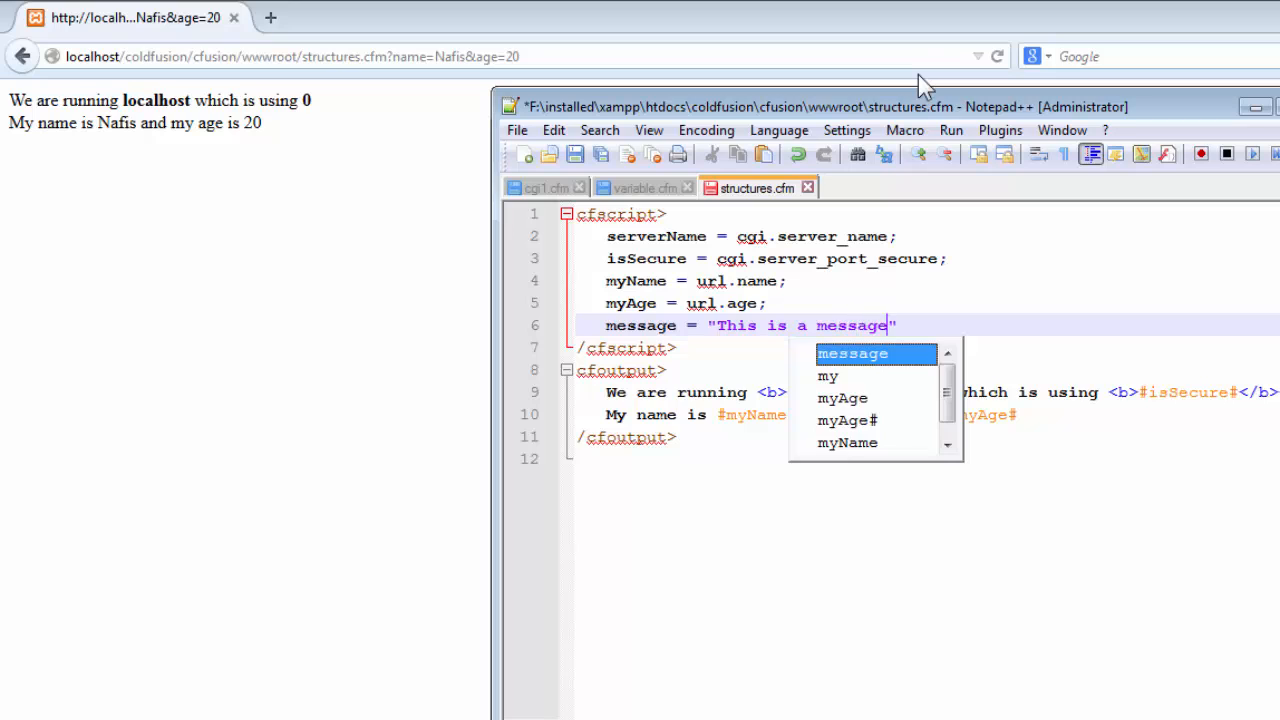
type(";")
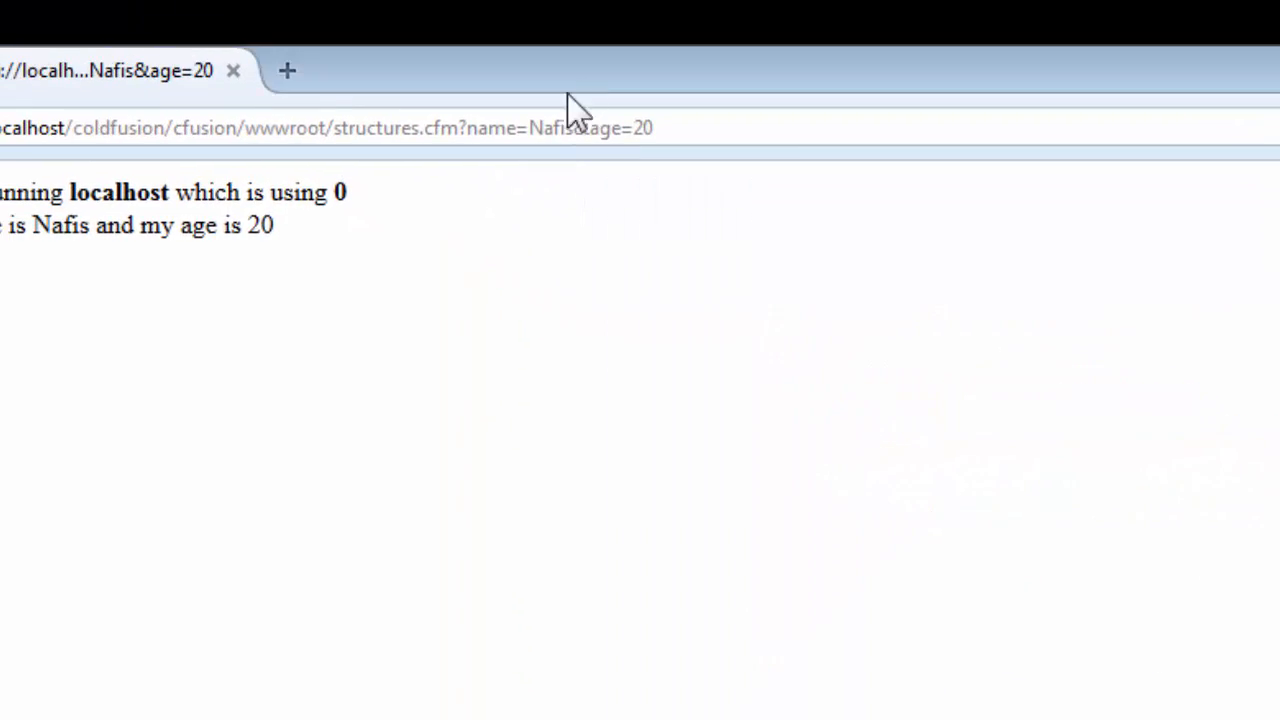
mouse_move(518, 164)
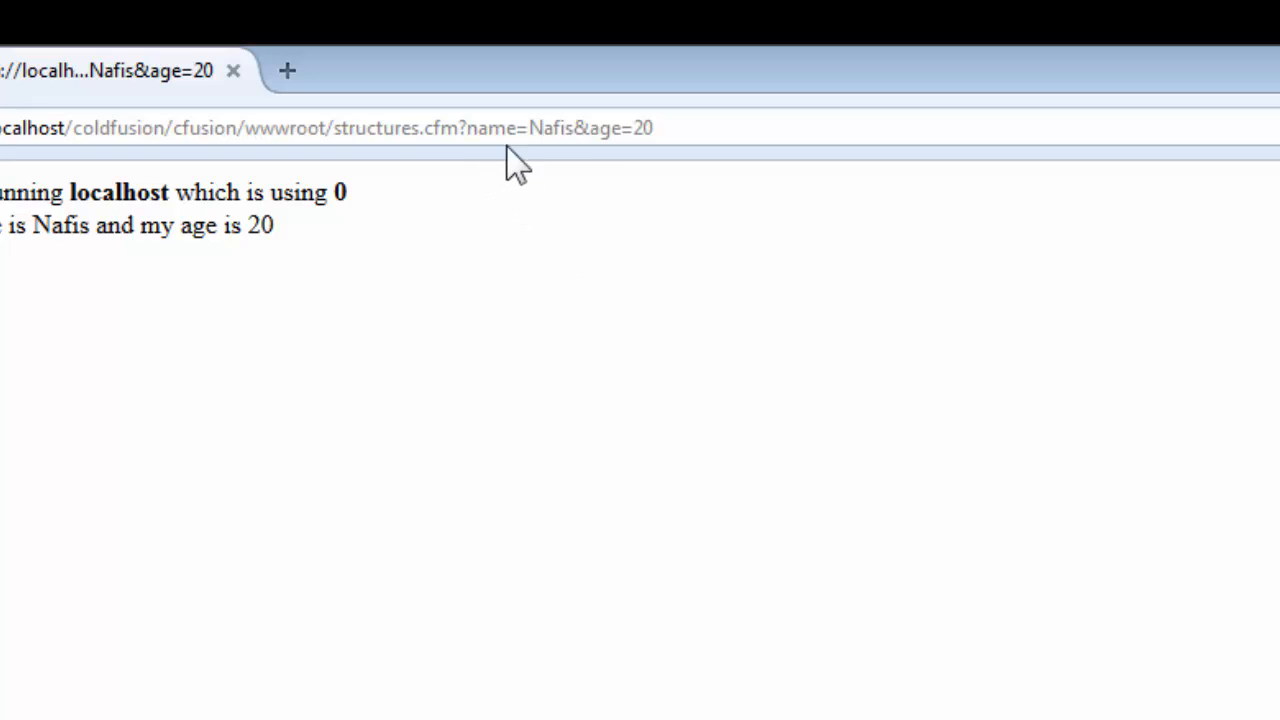
Edit the query string to name=Ahmed&age=30 and request the page
double_click(548, 128)
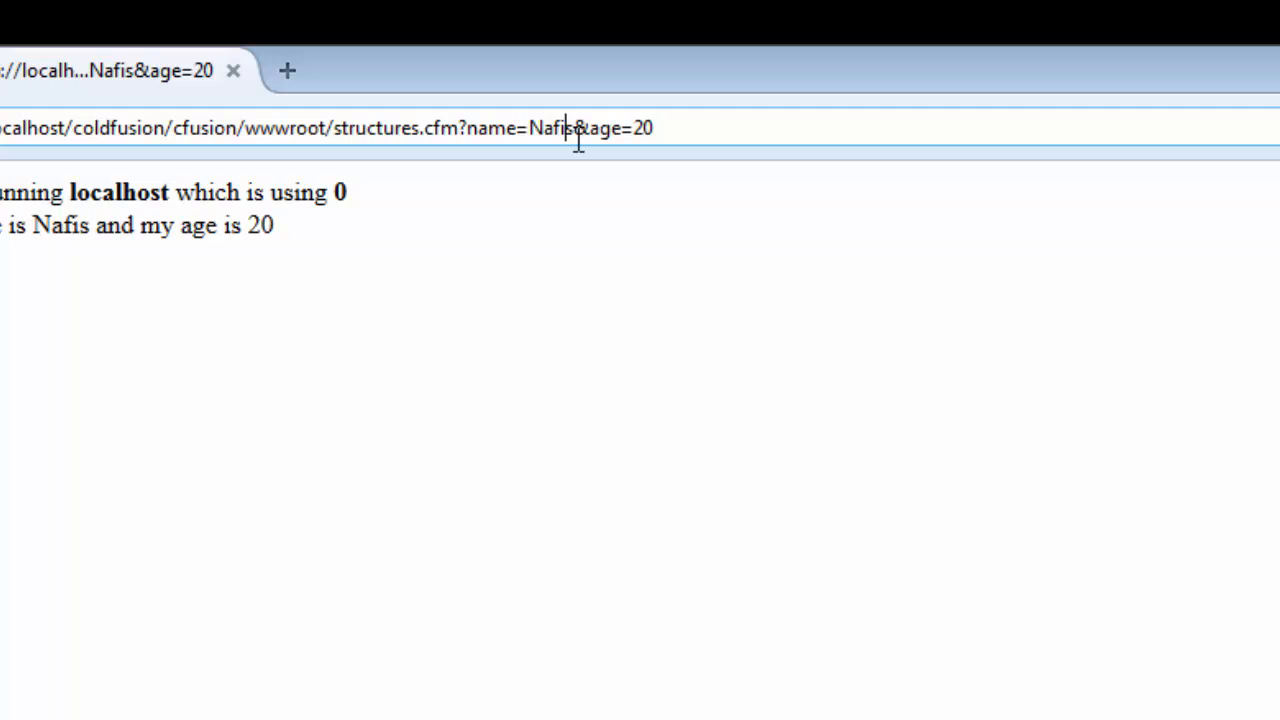
mouse_move(580, 160)
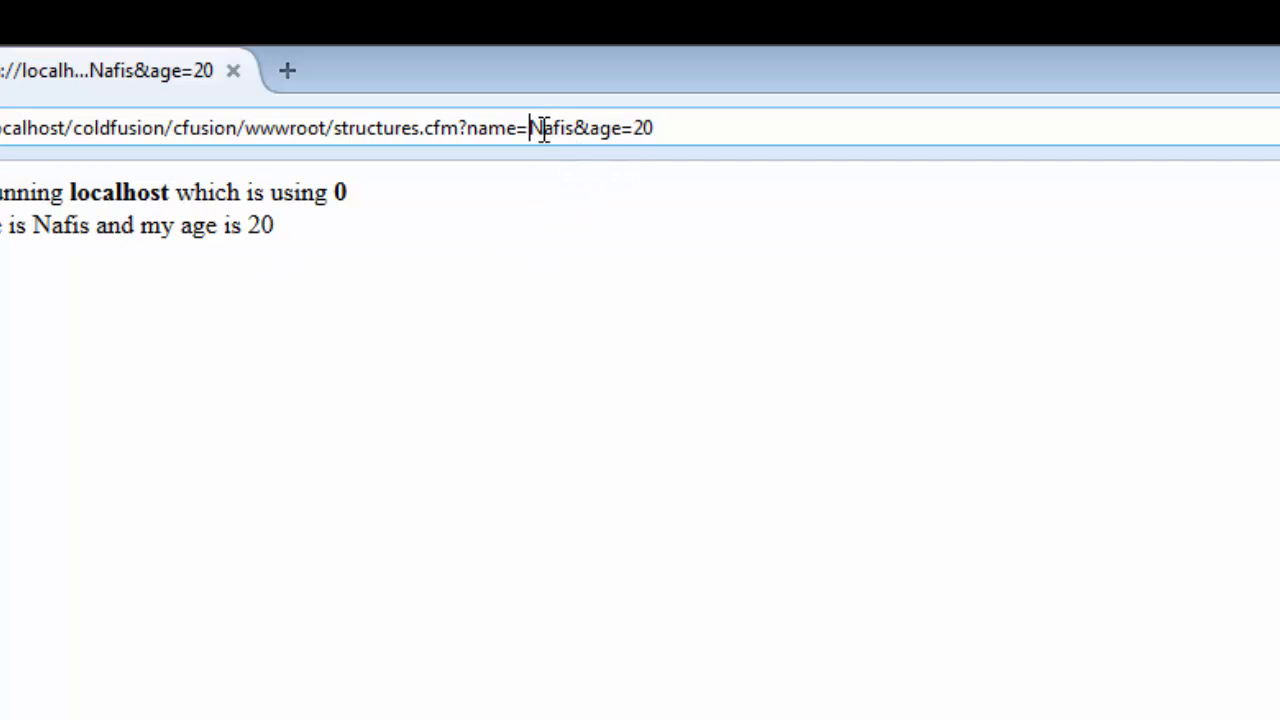
double_click(552, 128)
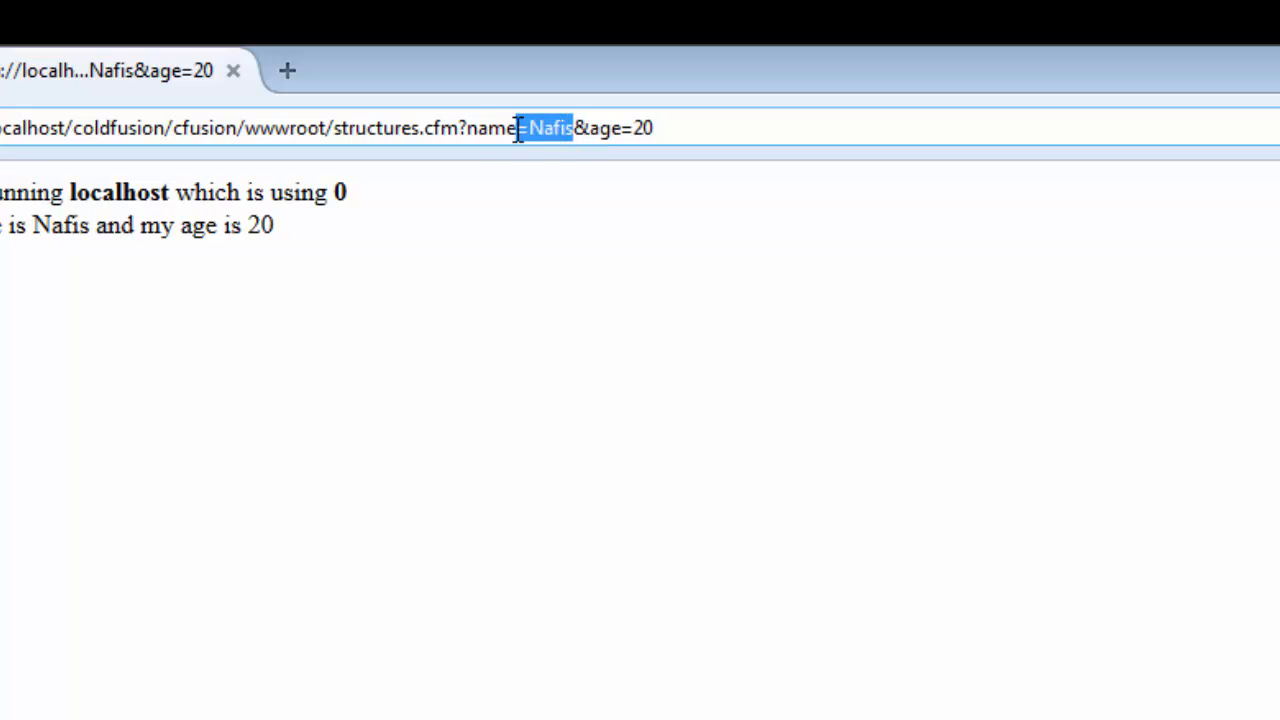
type("Ahmed")
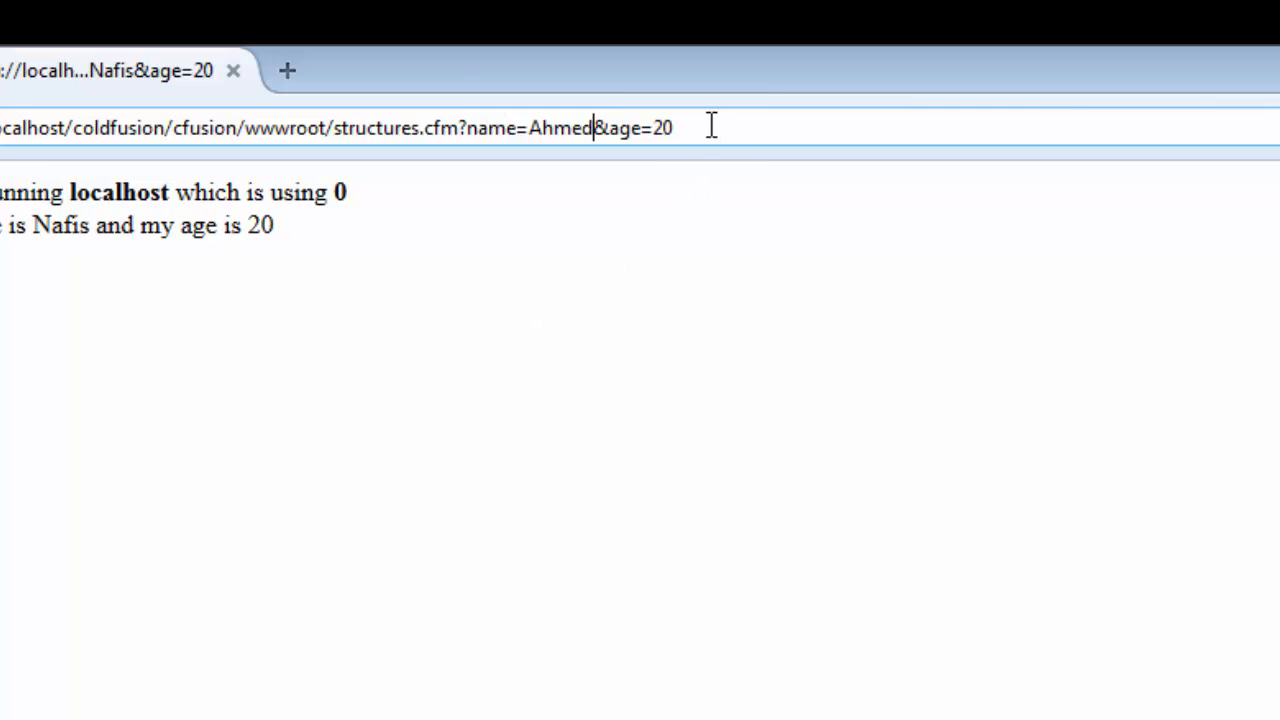
double_click(664, 128)
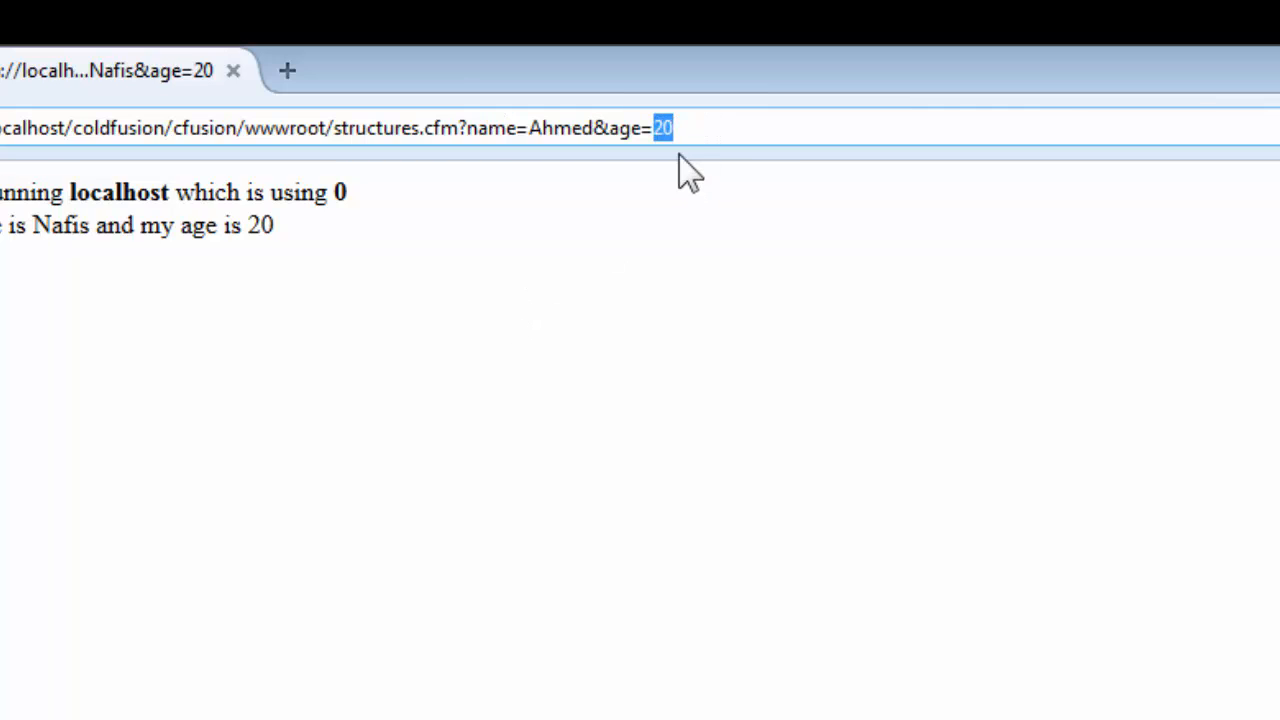
type("30")
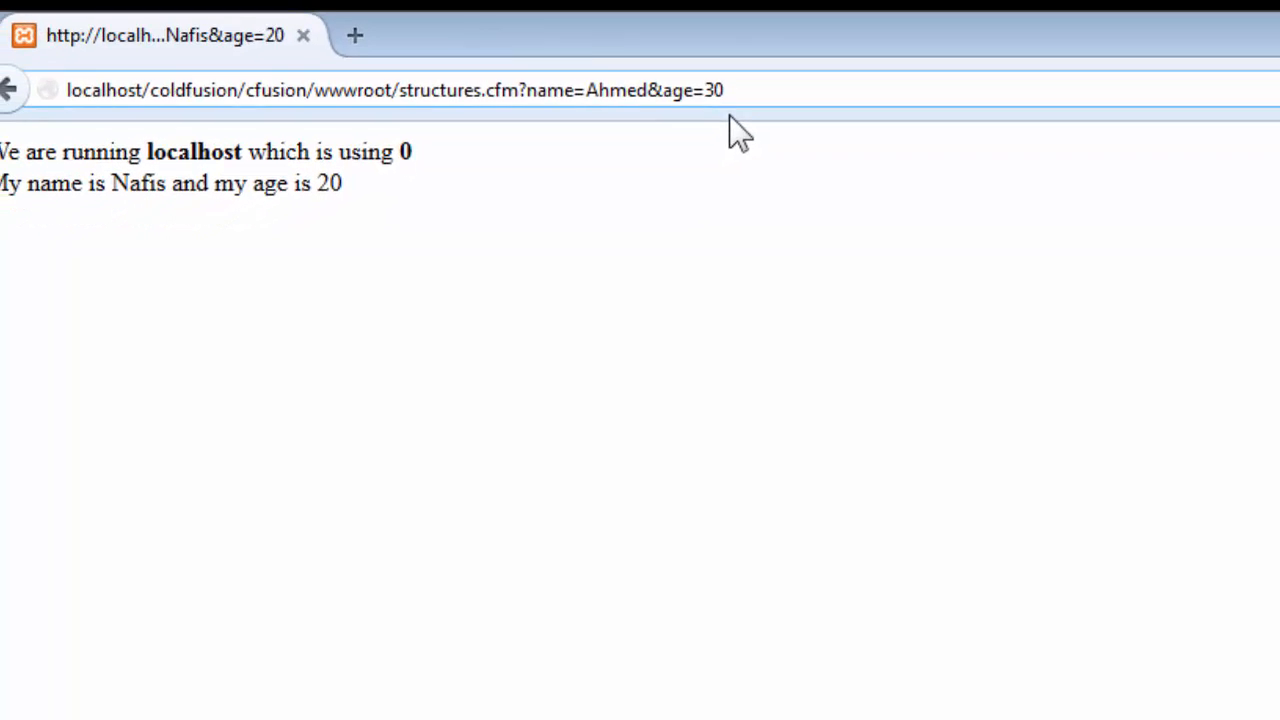